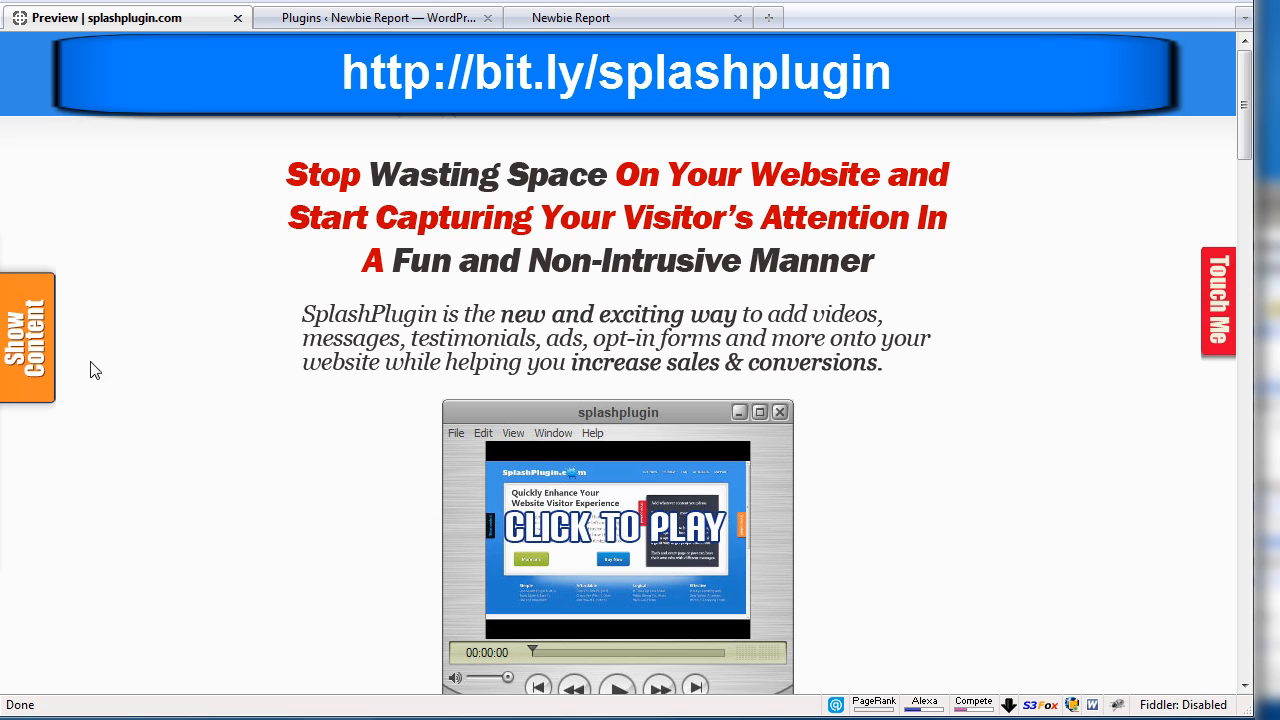
{"action": "mouse_move", "coordinate": [768, 312]}
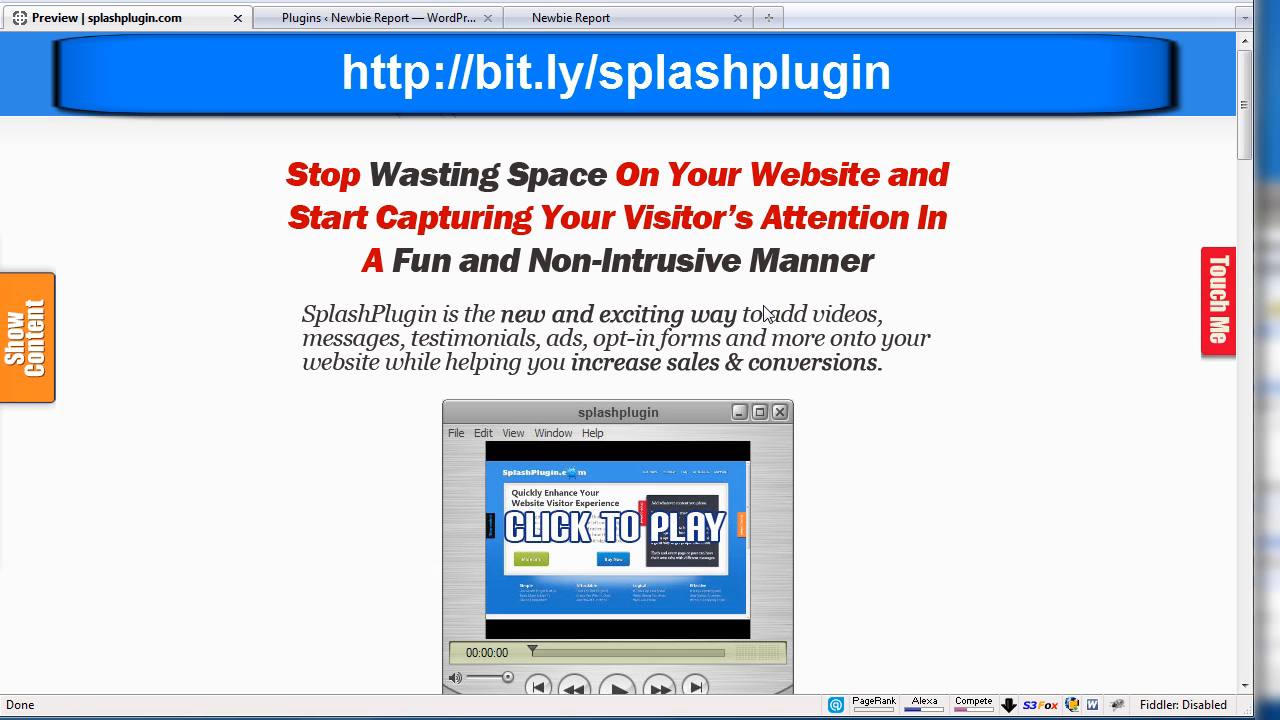
{"action": "mouse_move", "coordinate": [778, 322]}
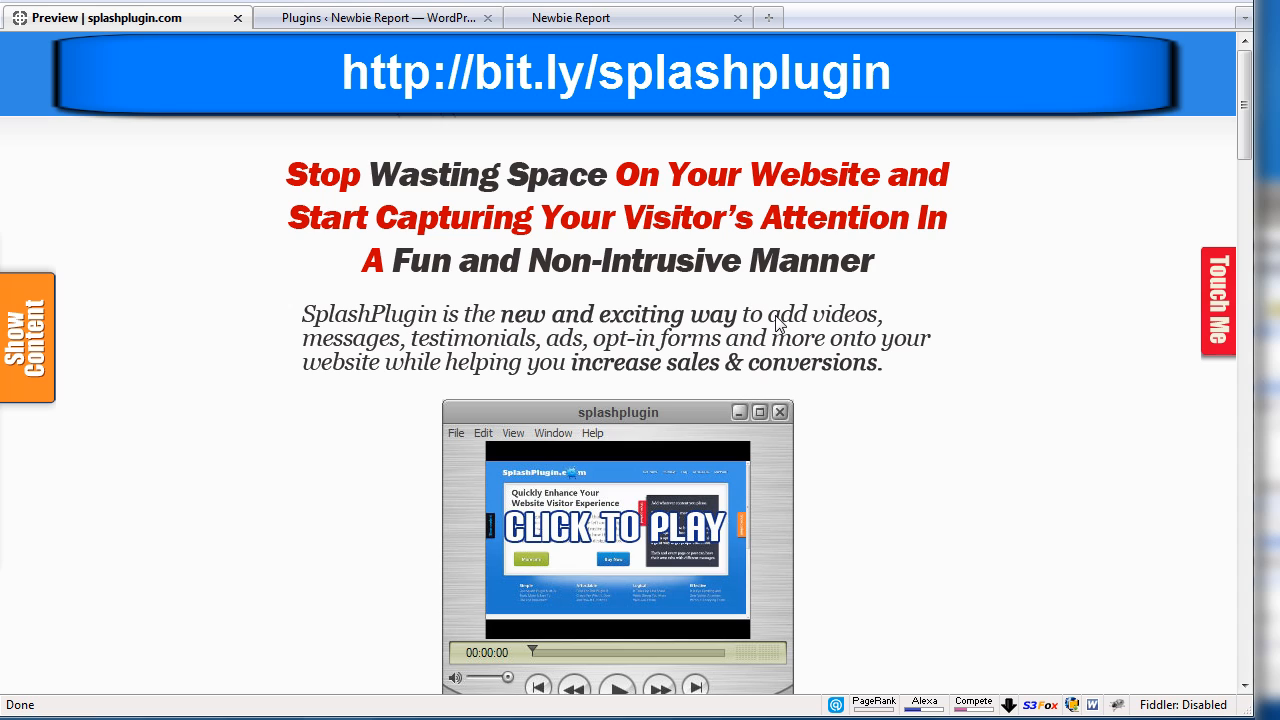
{"action": "mouse_move", "coordinate": [898, 324]}
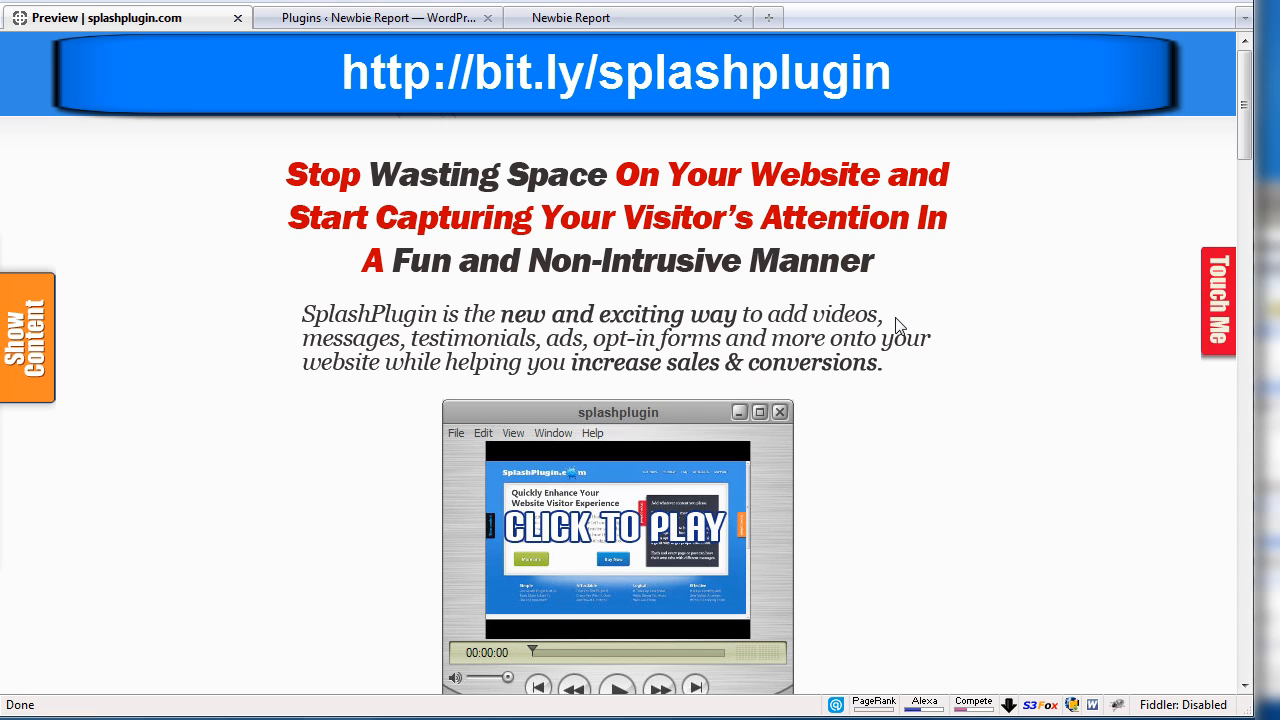
{"action": "mouse_move", "coordinate": [924, 356]}
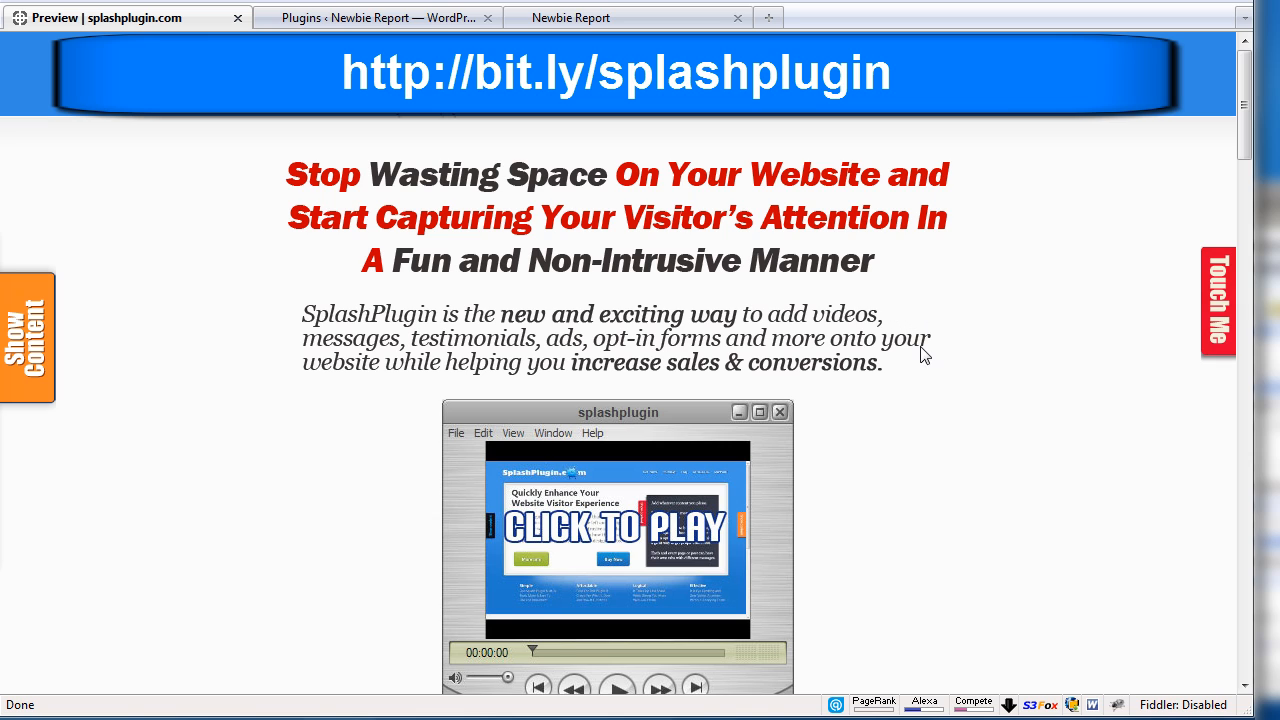
{"action": "mouse_move", "coordinate": [964, 434]}
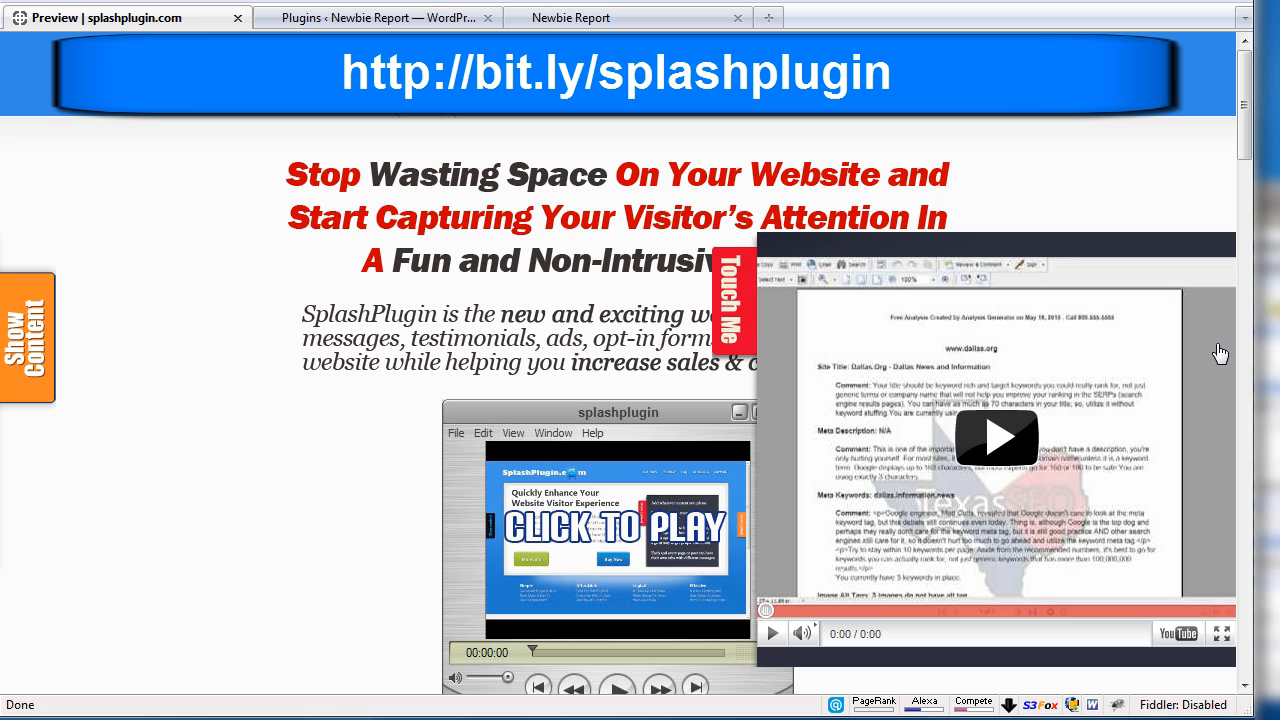
Try the demo splash tab, then go to the WordPress admin's plugin upload screen.
{"action": "left_click", "coordinate": [24, 336]}
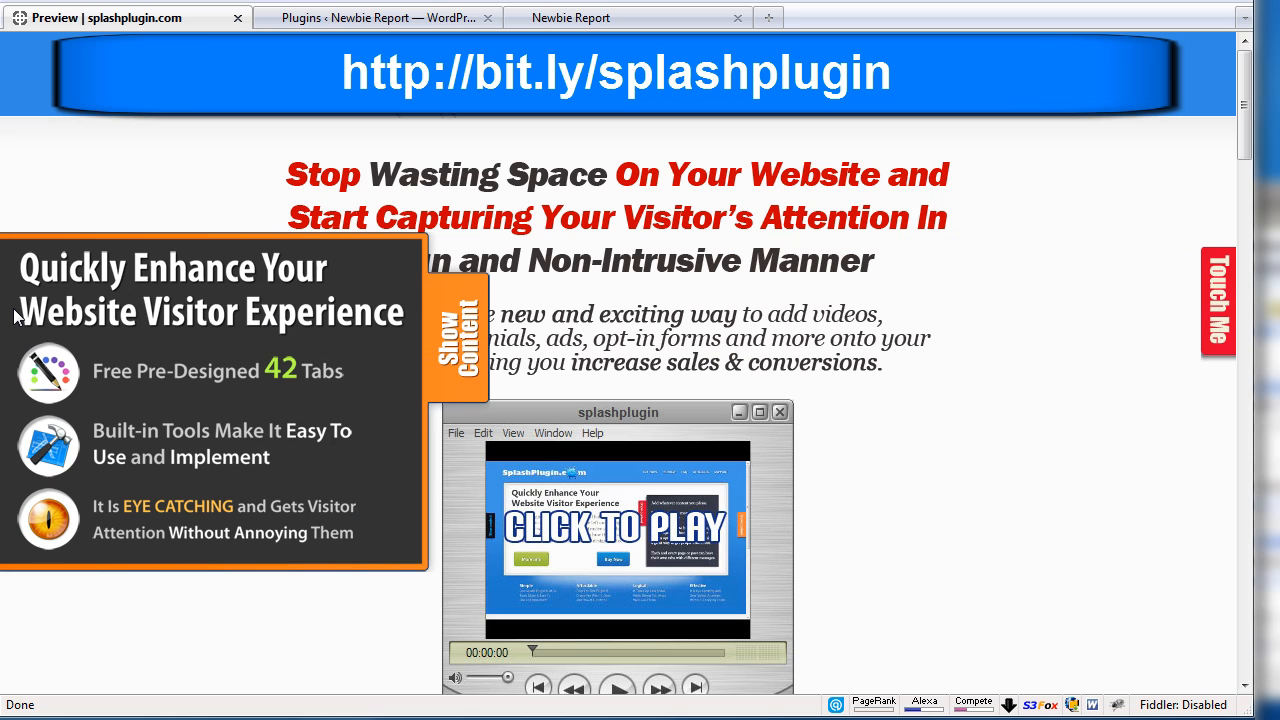
{"action": "left_click", "coordinate": [464, 340]}
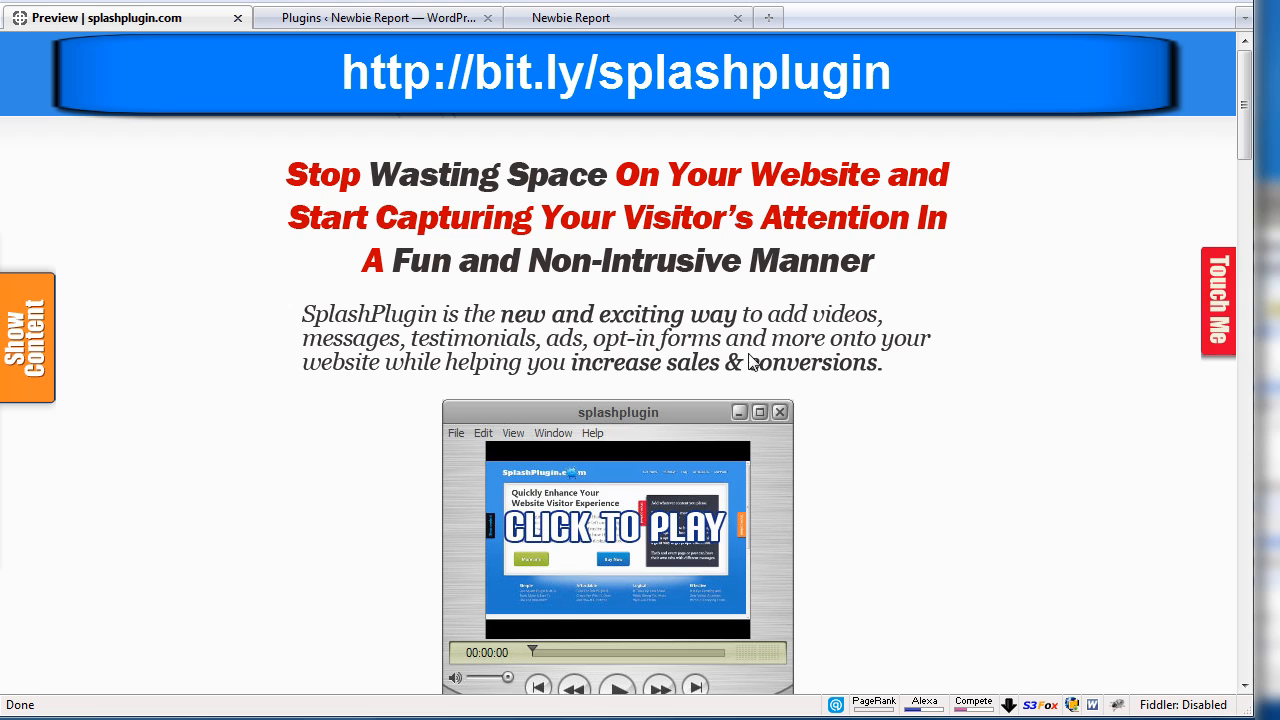
{"action": "mouse_move", "coordinate": [872, 414]}
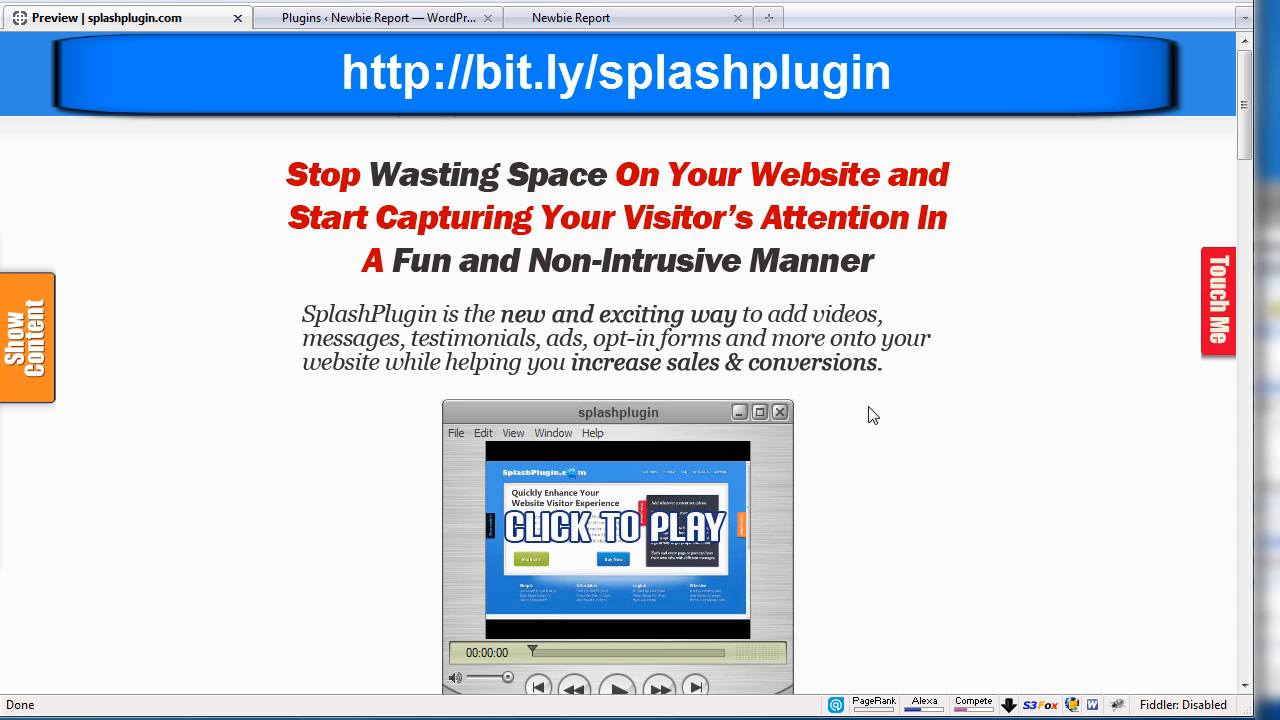
{"action": "mouse_move", "coordinate": [864, 414]}
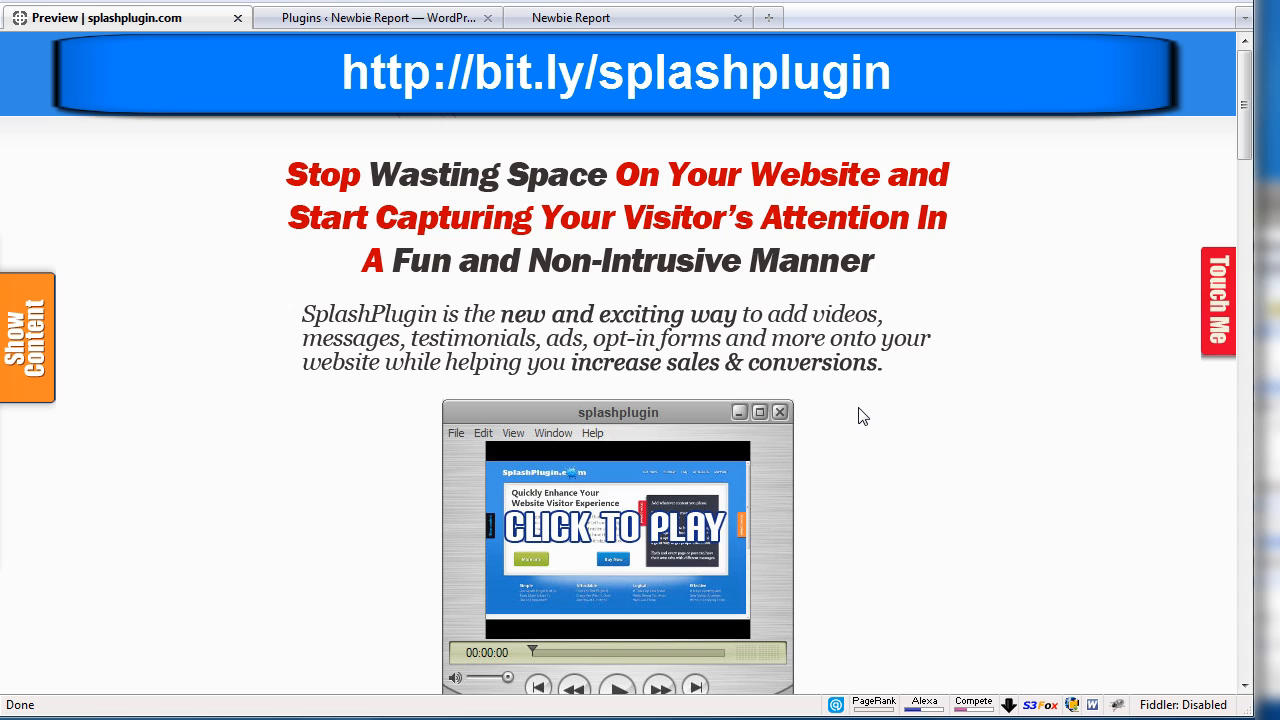
{"action": "mouse_move", "coordinate": [900, 414]}
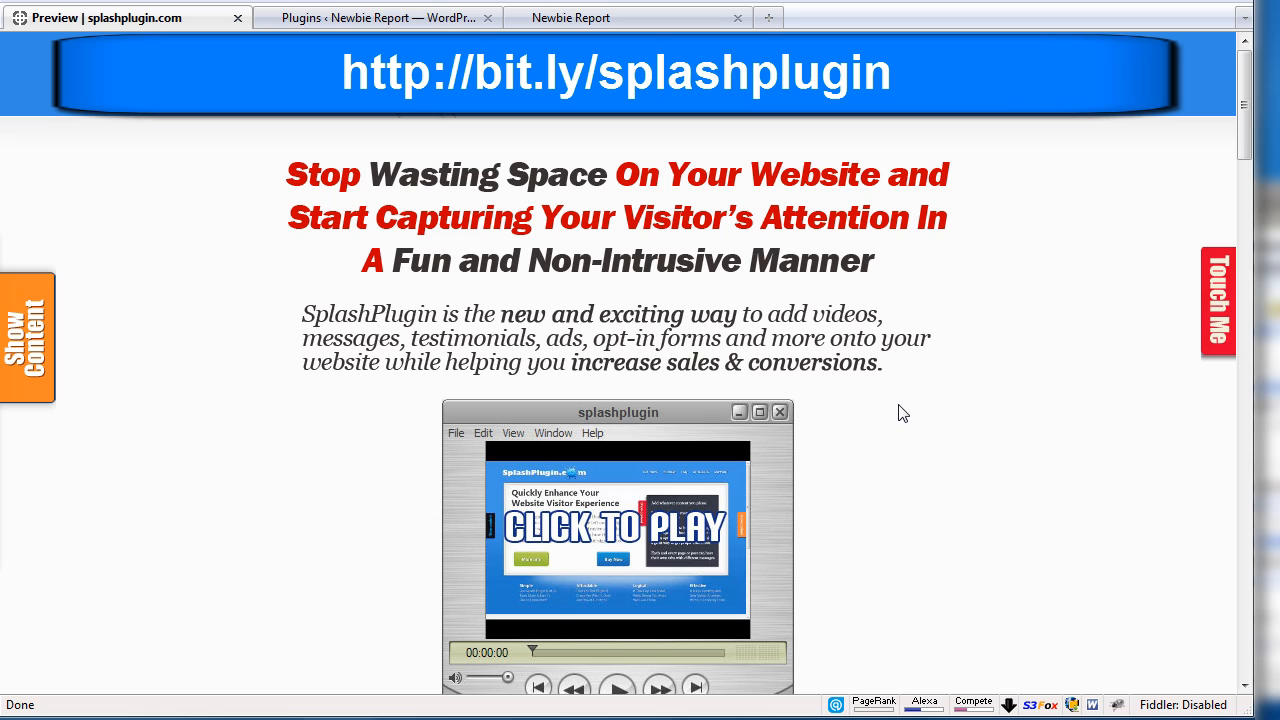
{"action": "mouse_move", "coordinate": [576, 136]}
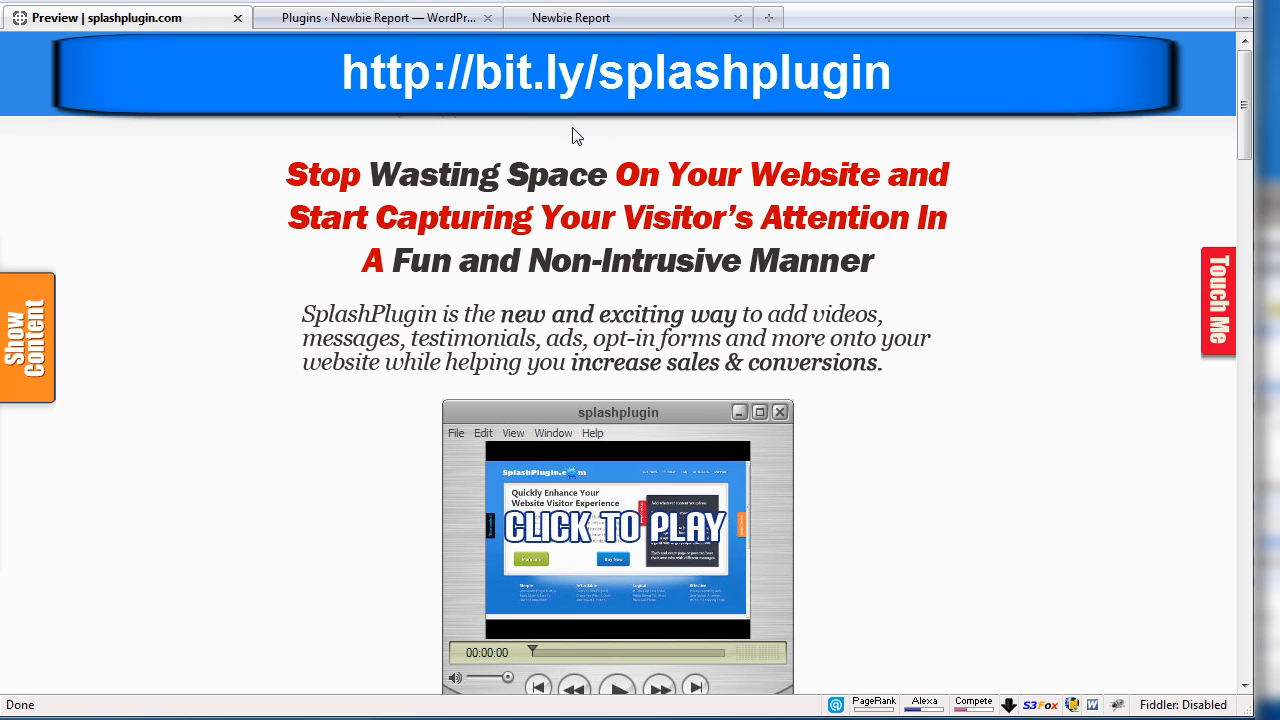
{"action": "left_click", "coordinate": [378, 16]}
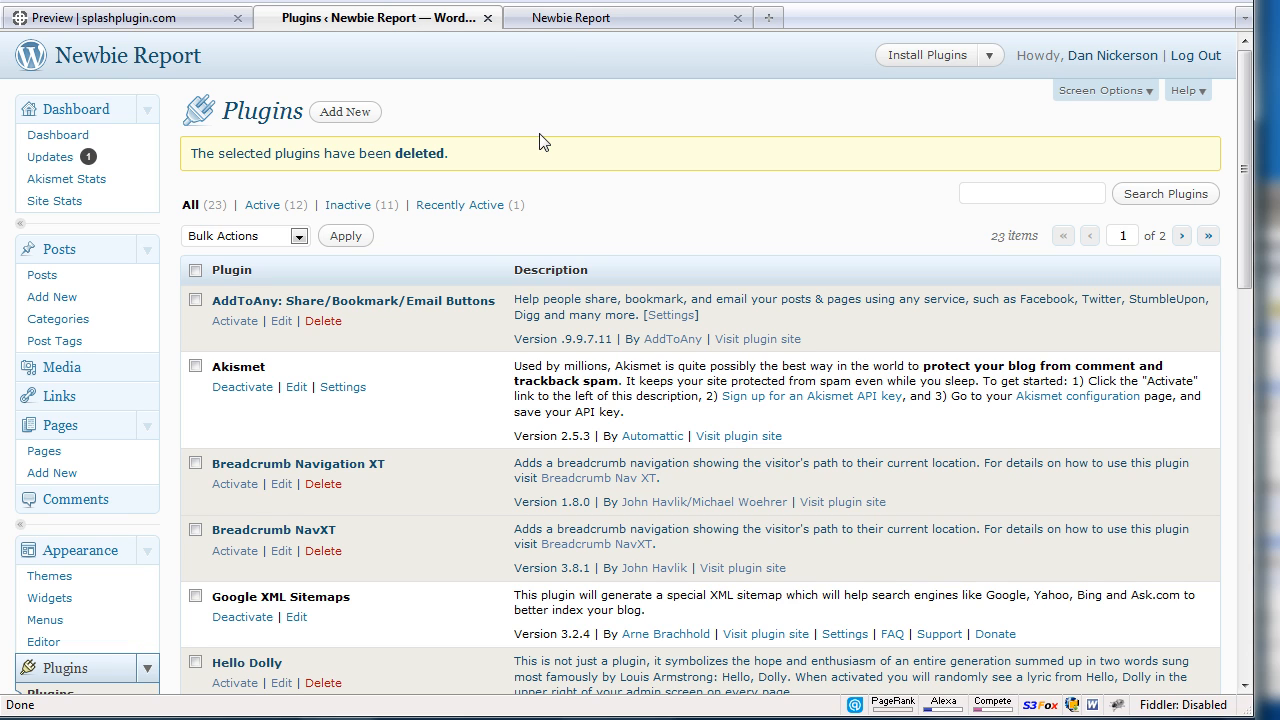
{"action": "left_click", "coordinate": [344, 112]}
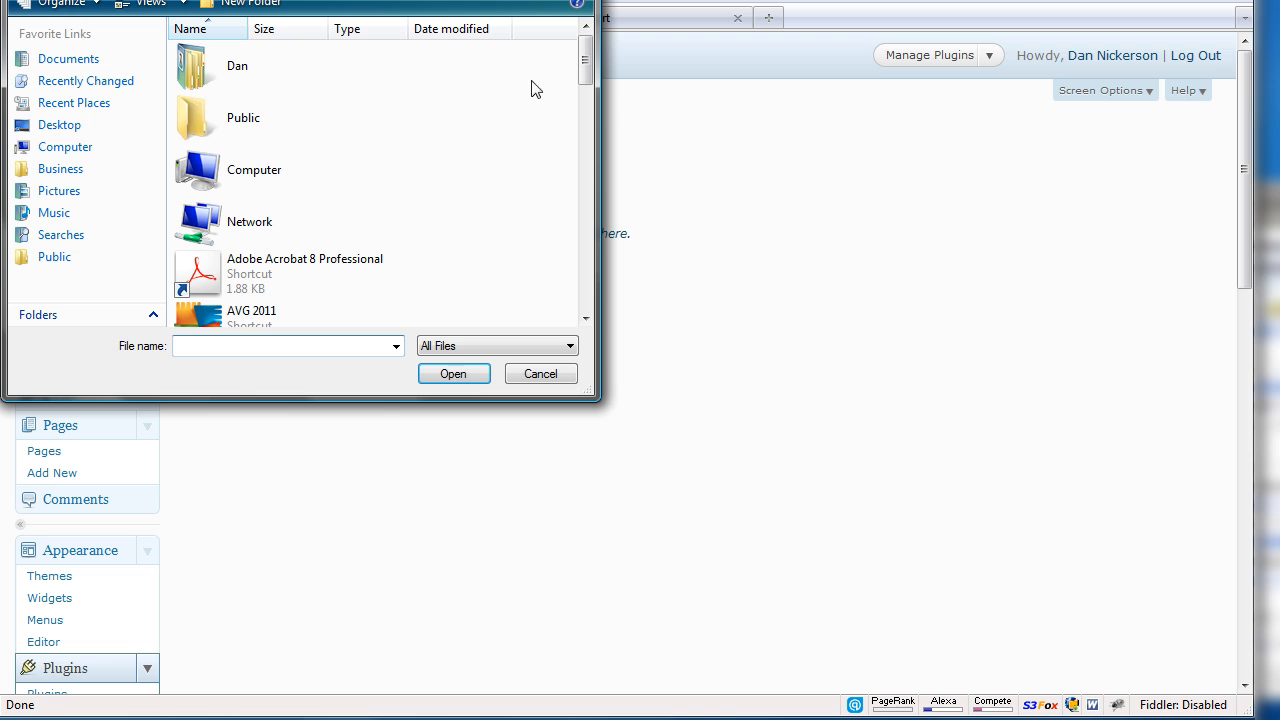
{"action": "scroll", "scroll_direction": "down", "scroll_amount": 3}
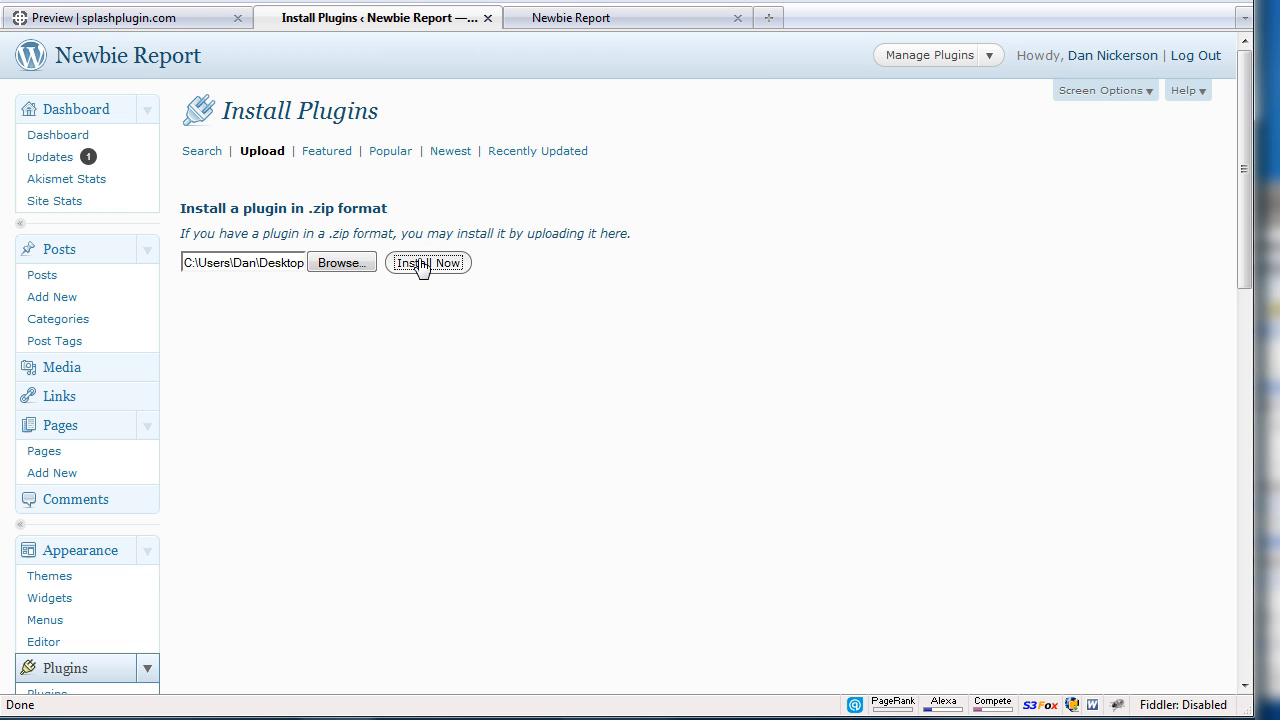
Install splashplugin_v2.9.0.zip and activate it so Left and Right SplashBars appear.
{"action": "left_click", "coordinate": [428, 262]}
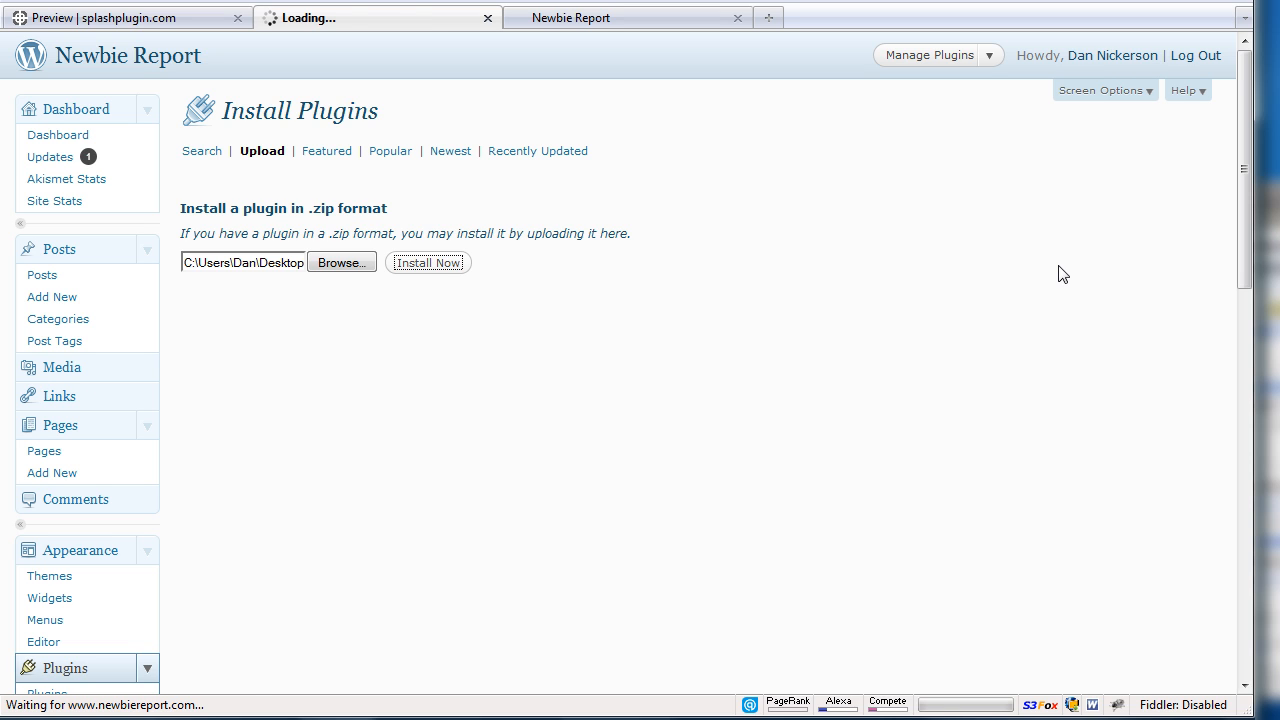
{"action": "left_click", "coordinate": [428, 262]}
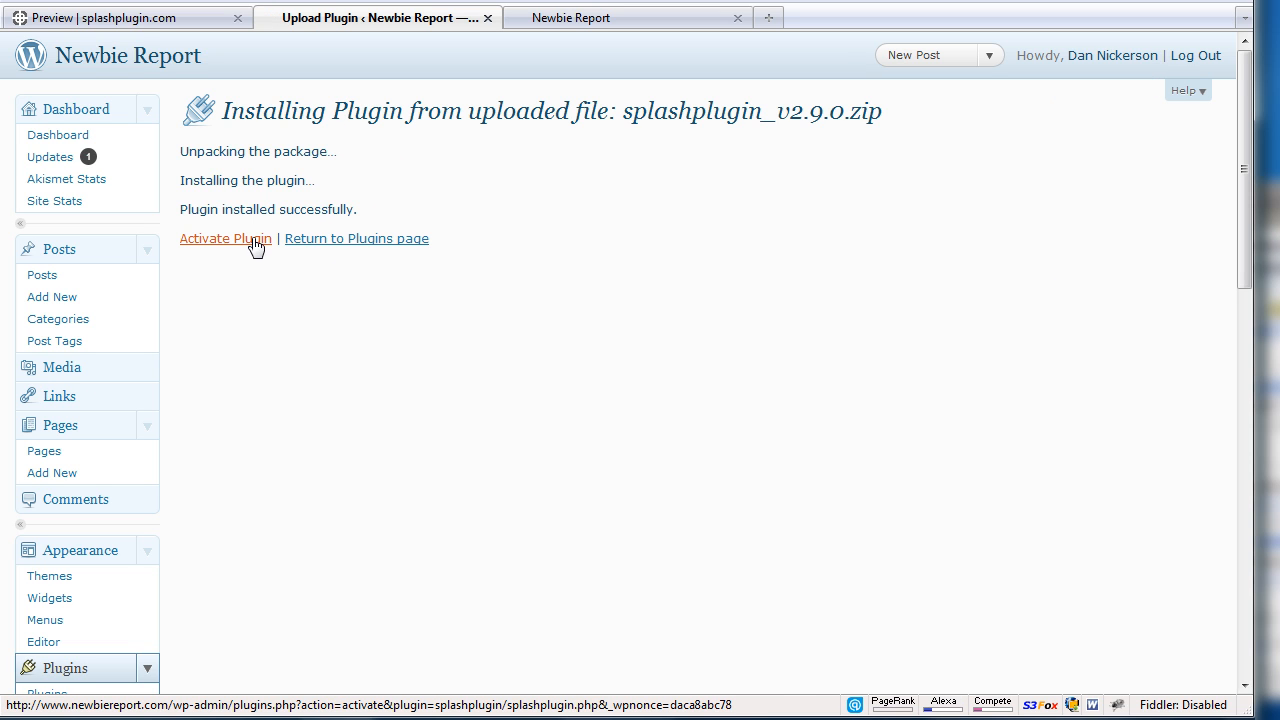
{"action": "left_click", "coordinate": [224, 238]}
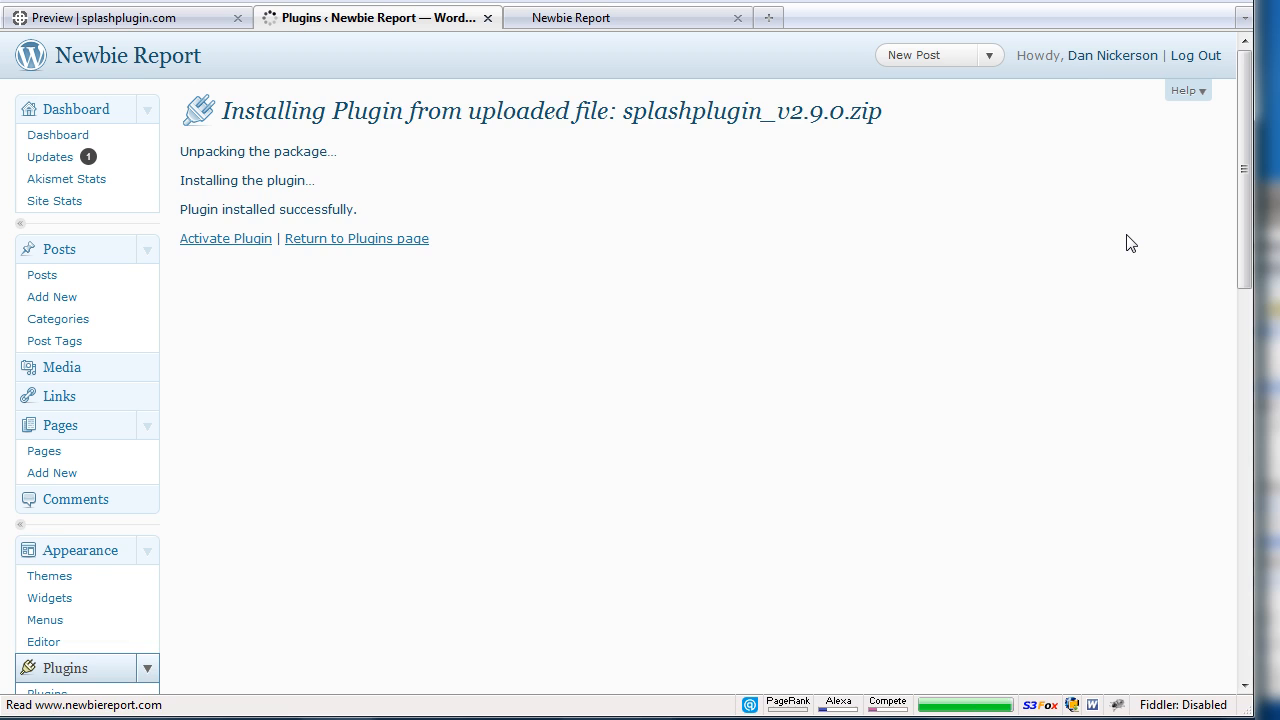
{"action": "left_click", "coordinate": [224, 238]}
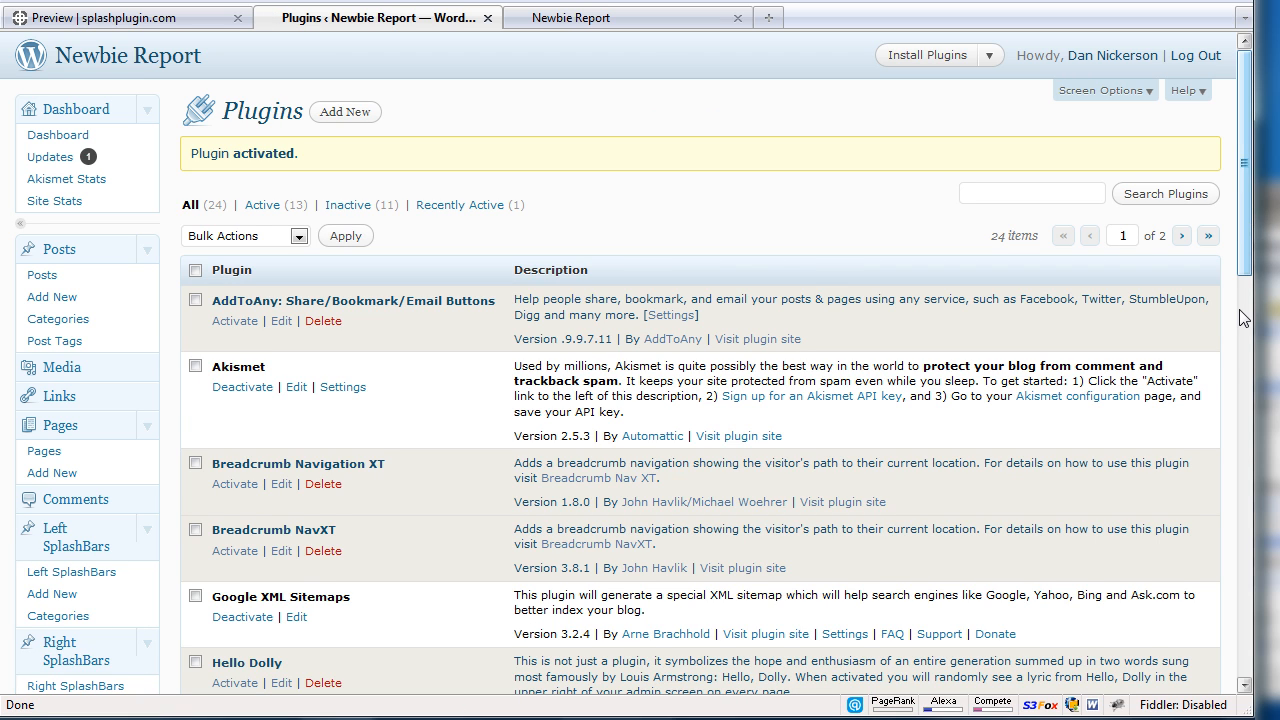
Create a new Right SplashBar titled 'Right' with body 'This is test copy', selected in visual mode.
{"action": "scroll", "scroll_direction": "down", "scroll_amount": 3}
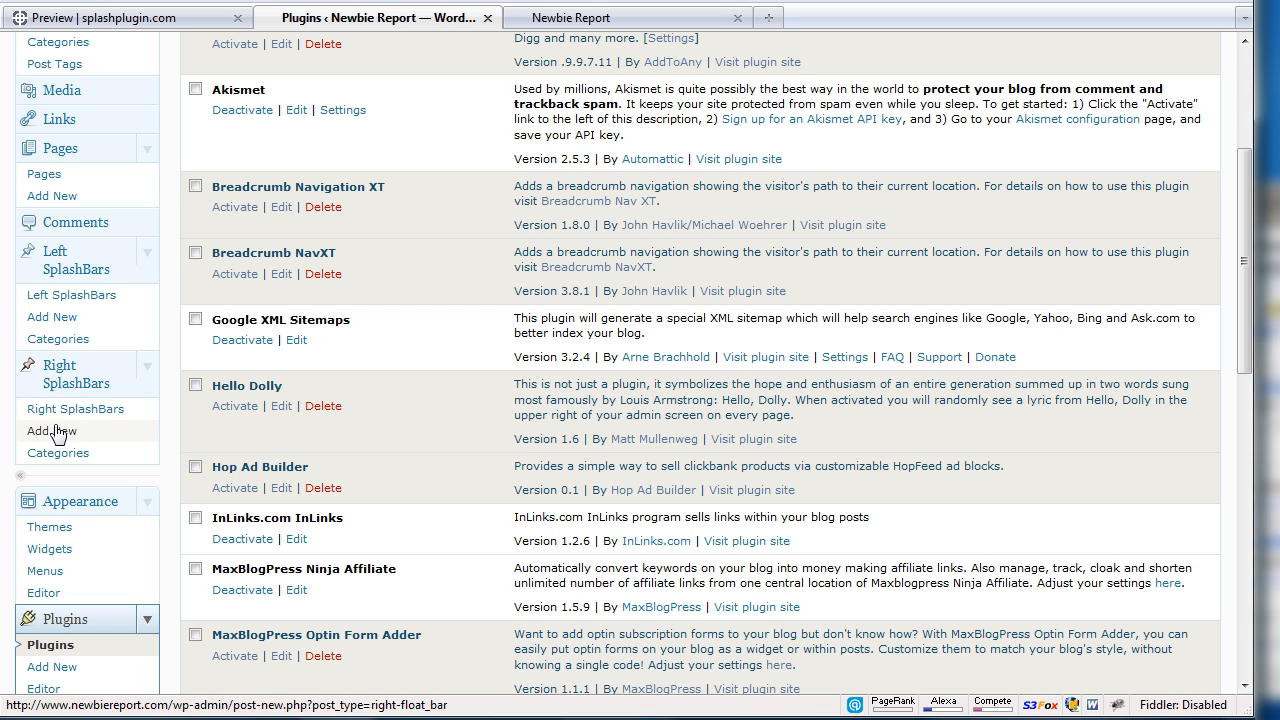
{"action": "left_click", "coordinate": [50, 432]}
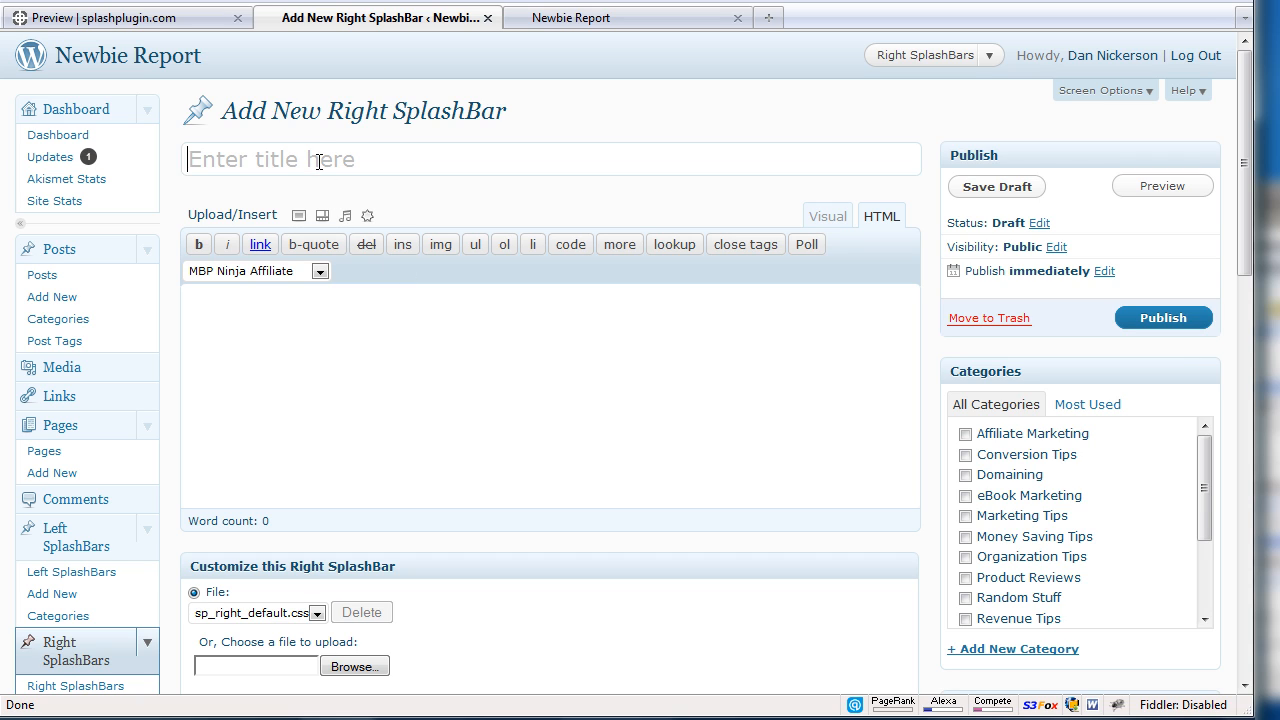
{"action": "type", "text": "Right"}
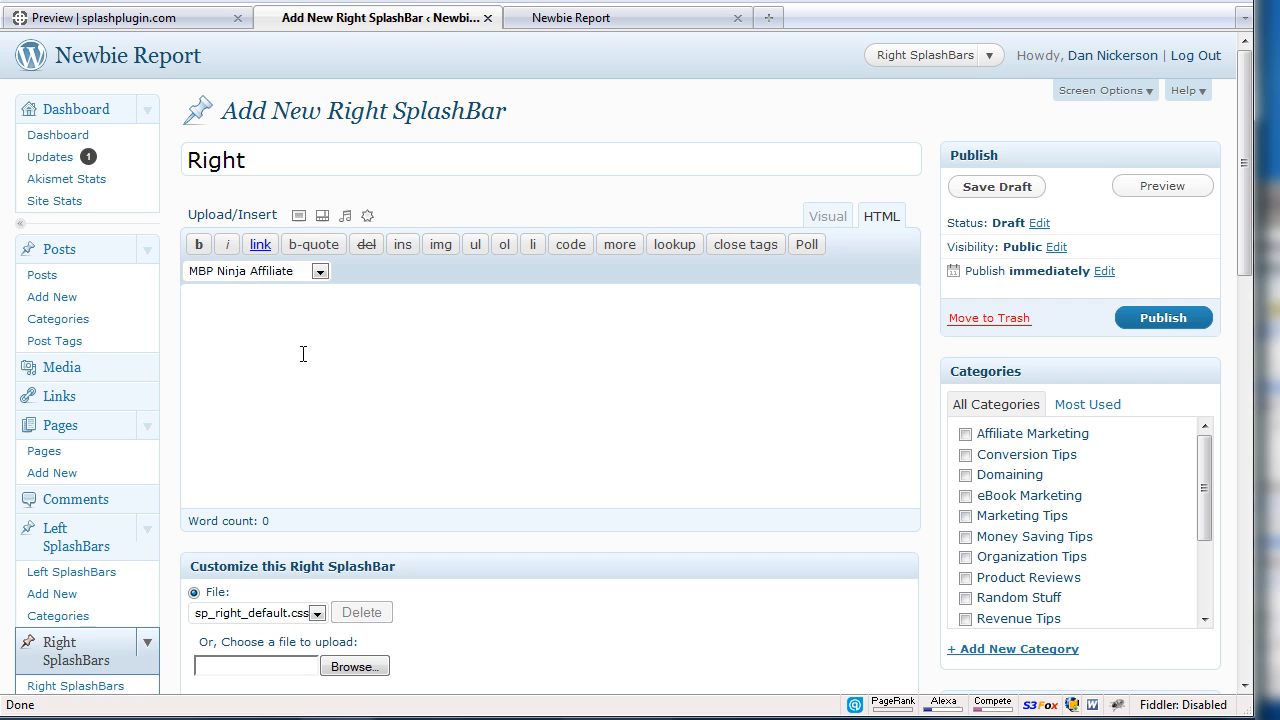
{"action": "type", "text": "T"}
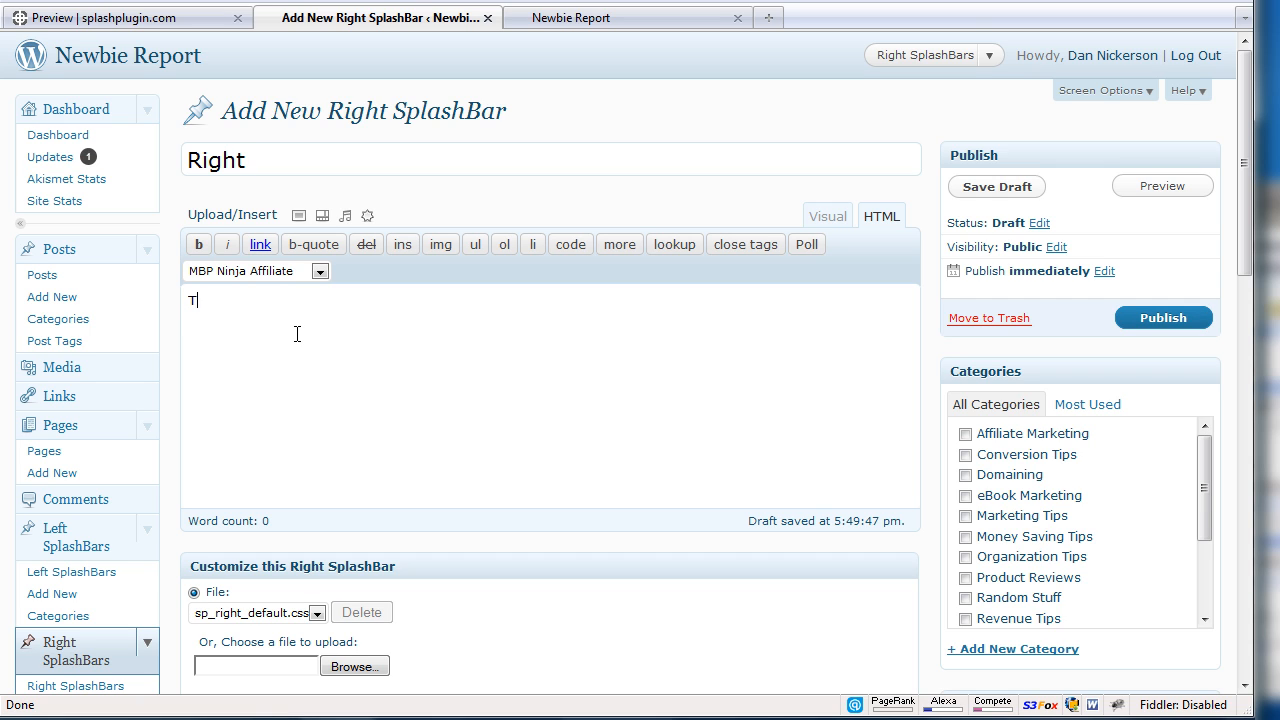
{"action": "type", "text": "his is text"}
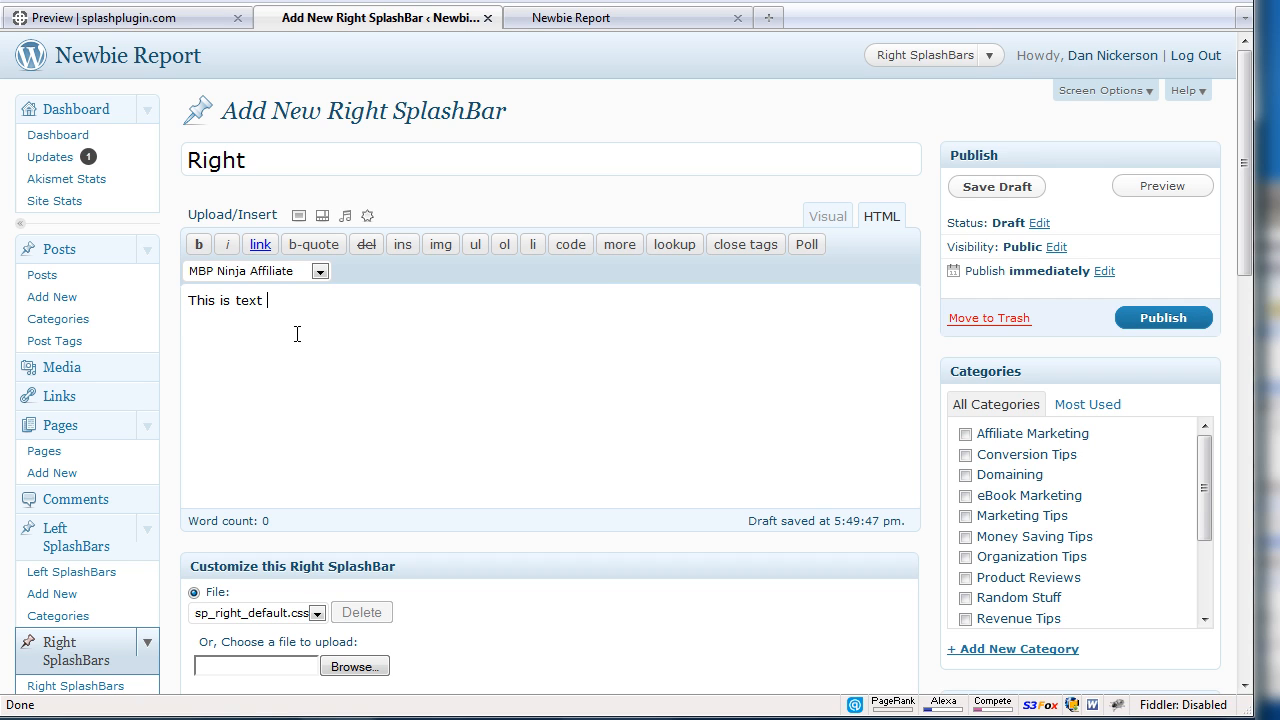
{"action": "type", "text": "test copy"}
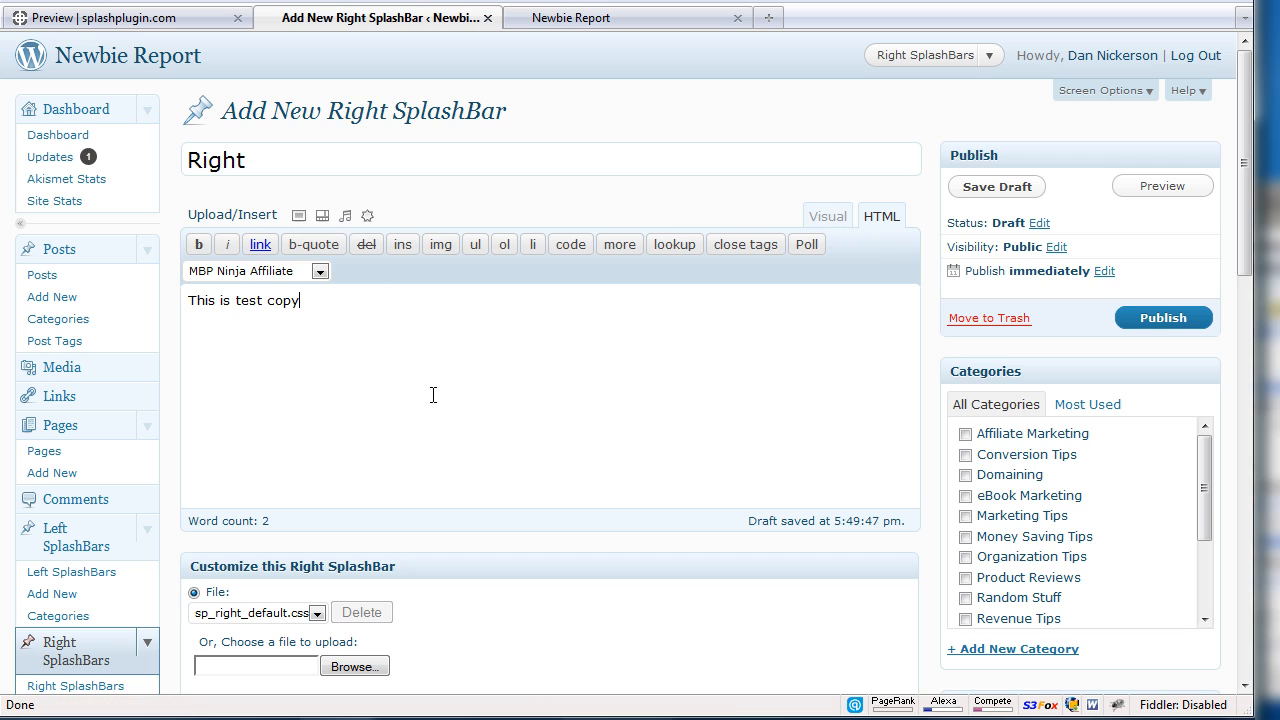
{"action": "mouse_move", "coordinate": [300, 366]}
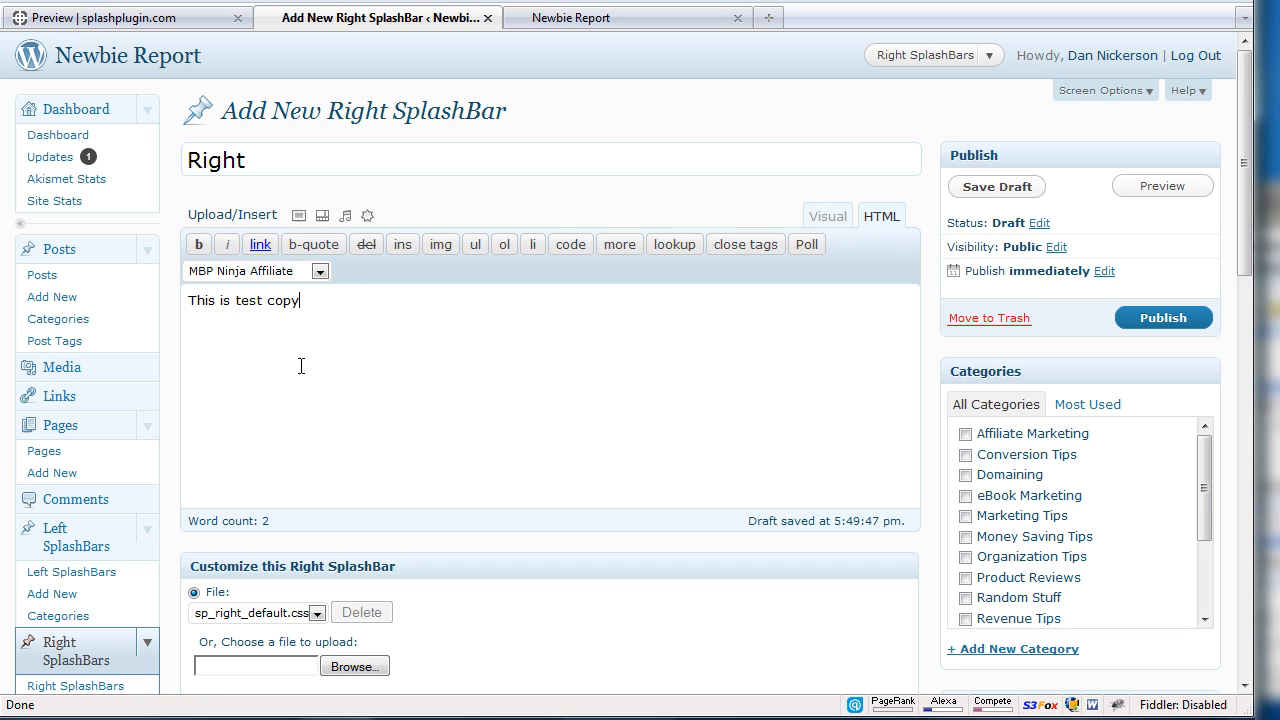
{"action": "mouse_move", "coordinate": [308, 346]}
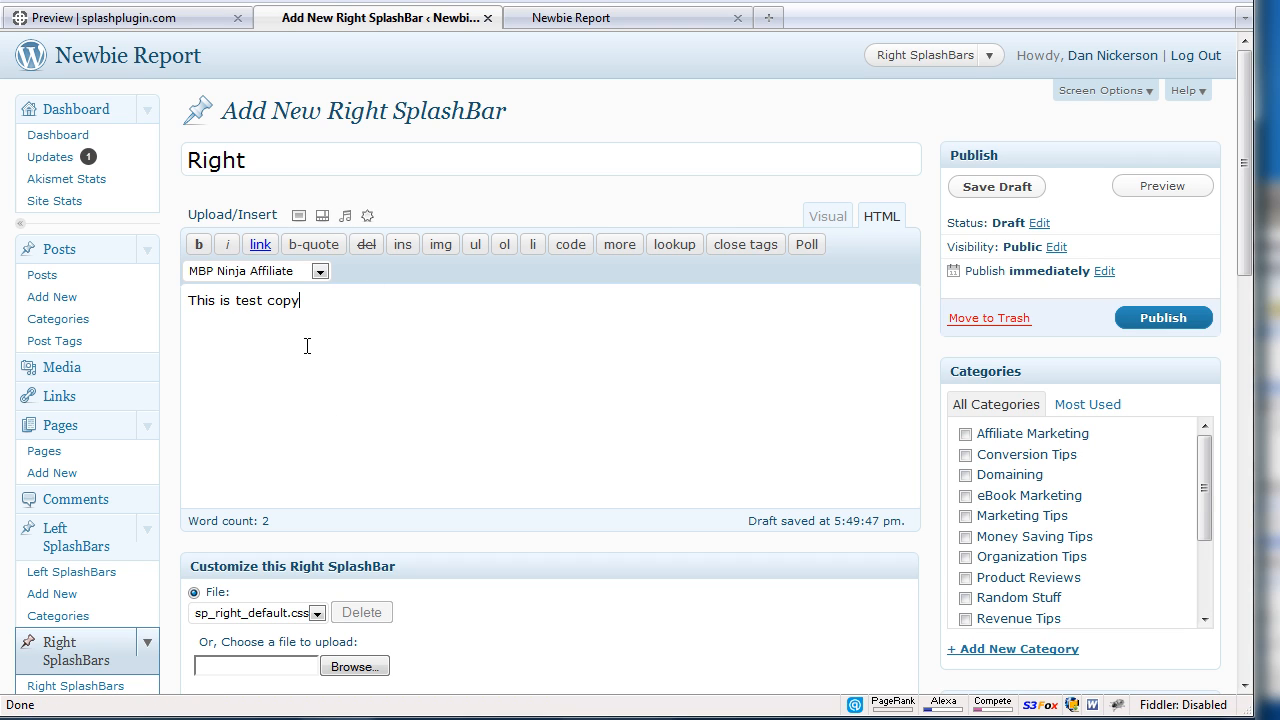
{"action": "mouse_move", "coordinate": [212, 324]}
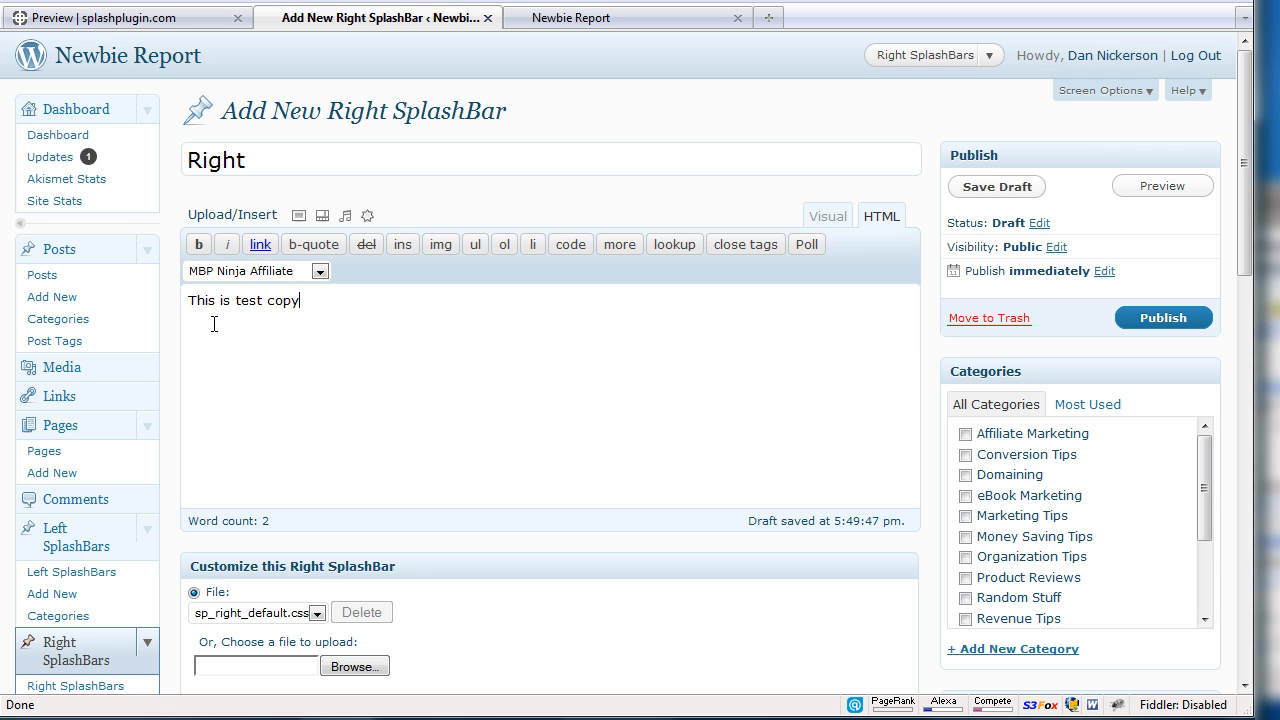
{"action": "mouse_move", "coordinate": [844, 204]}
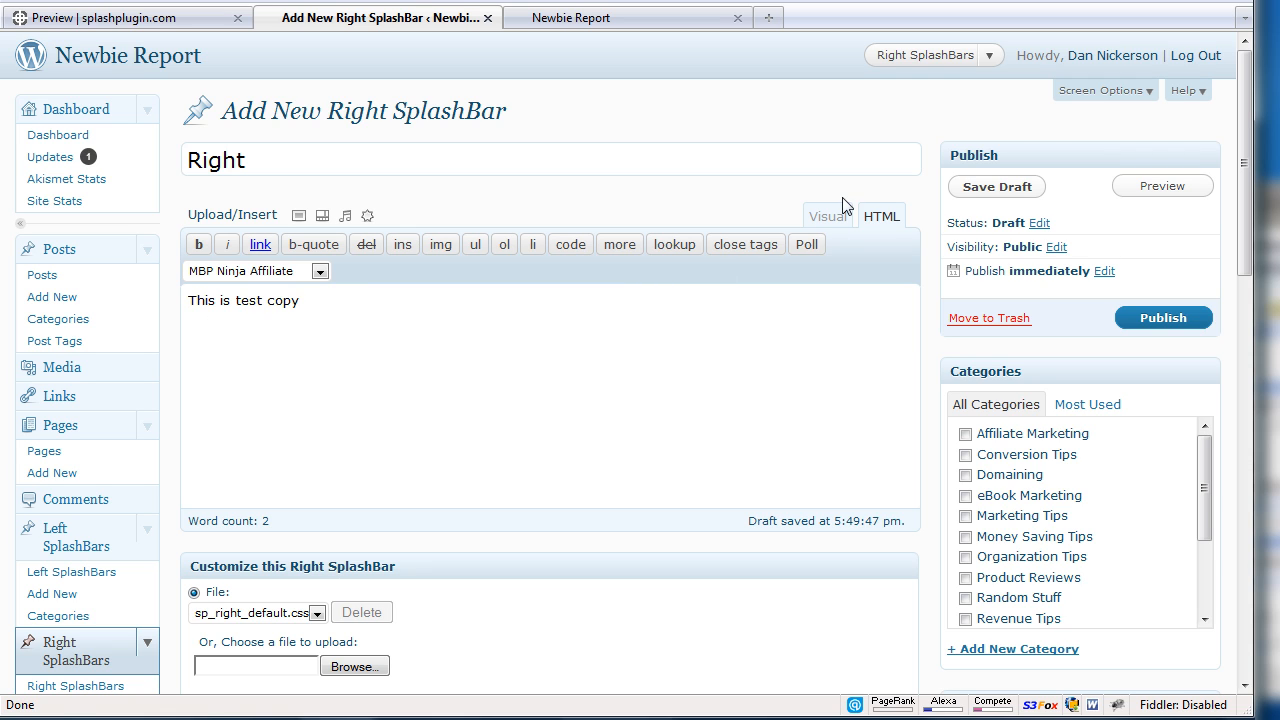
{"action": "left_click", "coordinate": [828, 216]}
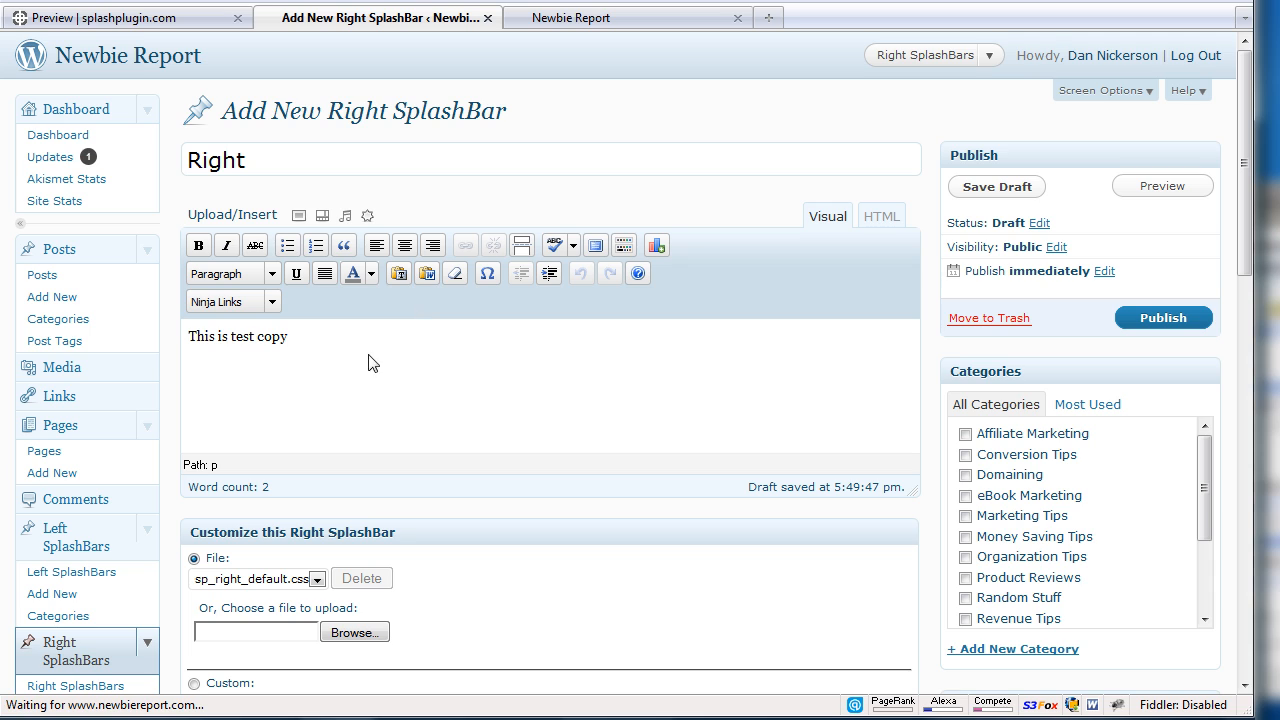
{"action": "triple_click", "coordinate": [238, 336]}
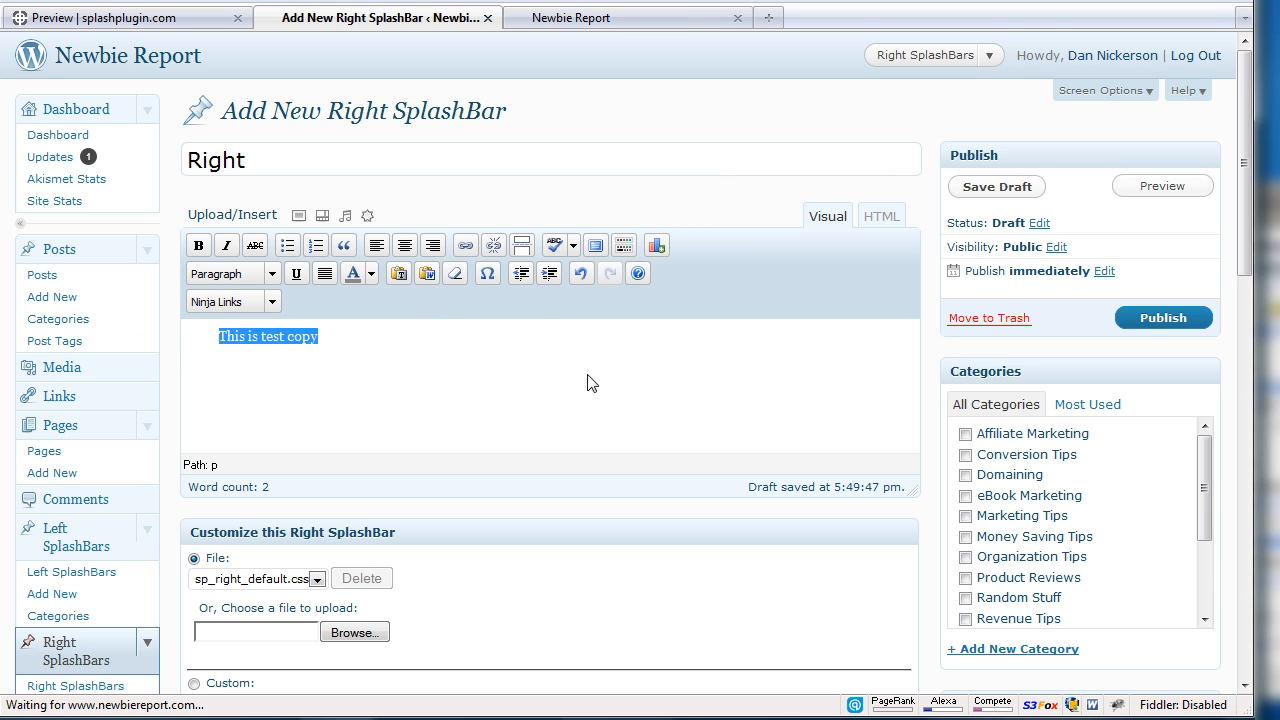
{"action": "mouse_move", "coordinate": [772, 370]}
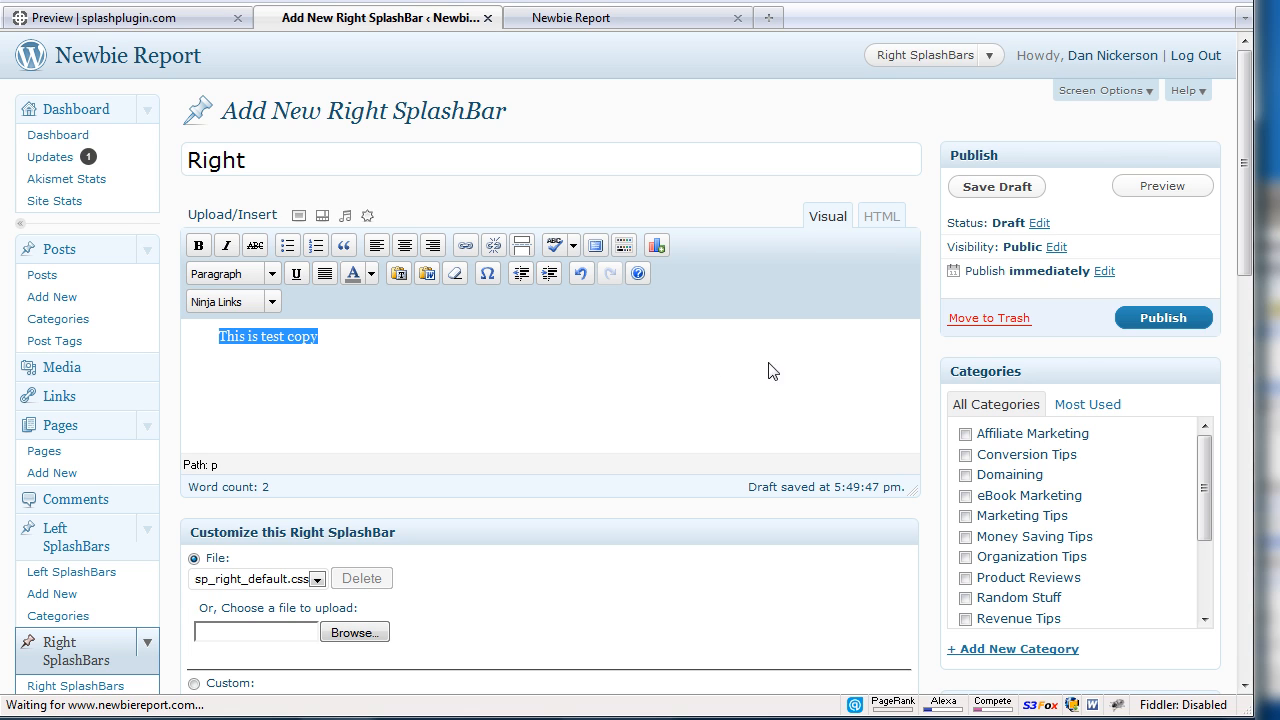
Choose Custom styling and settle on background image 310Right7.png after trying 360Right4 and 360Right6.
{"action": "scroll", "scroll_direction": "down", "scroll_amount": 3}
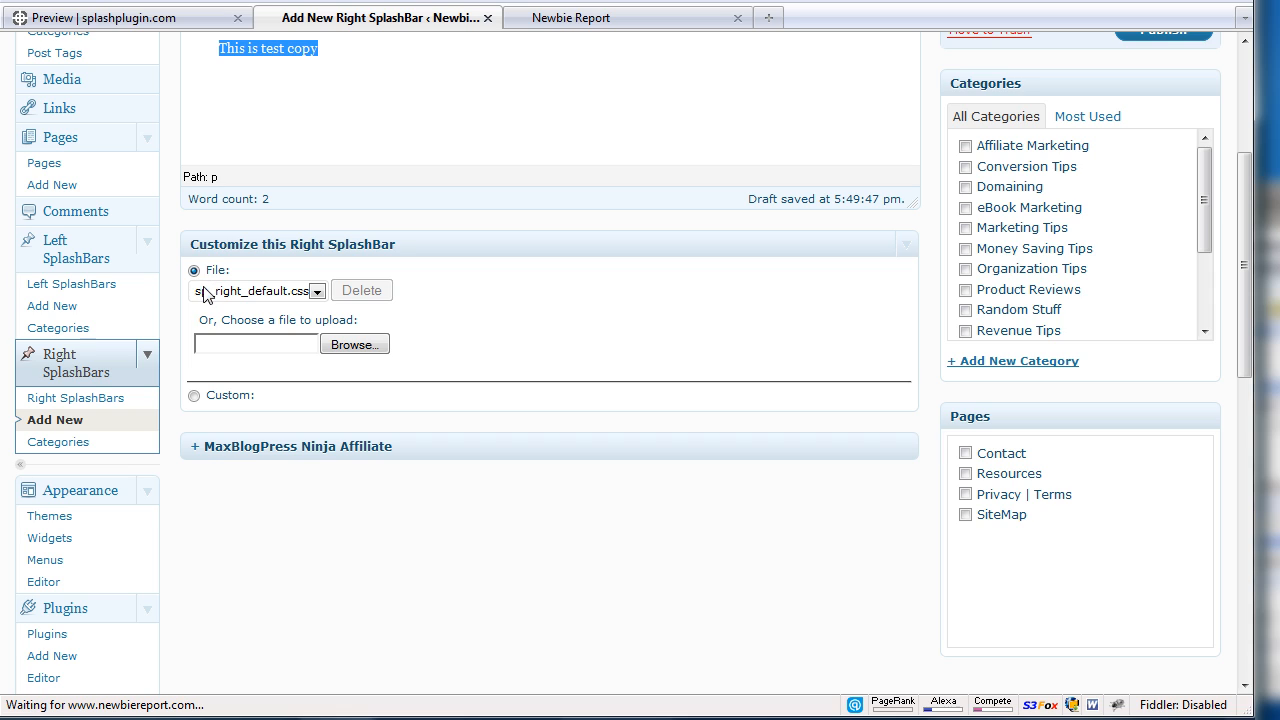
{"action": "mouse_move", "coordinate": [268, 318]}
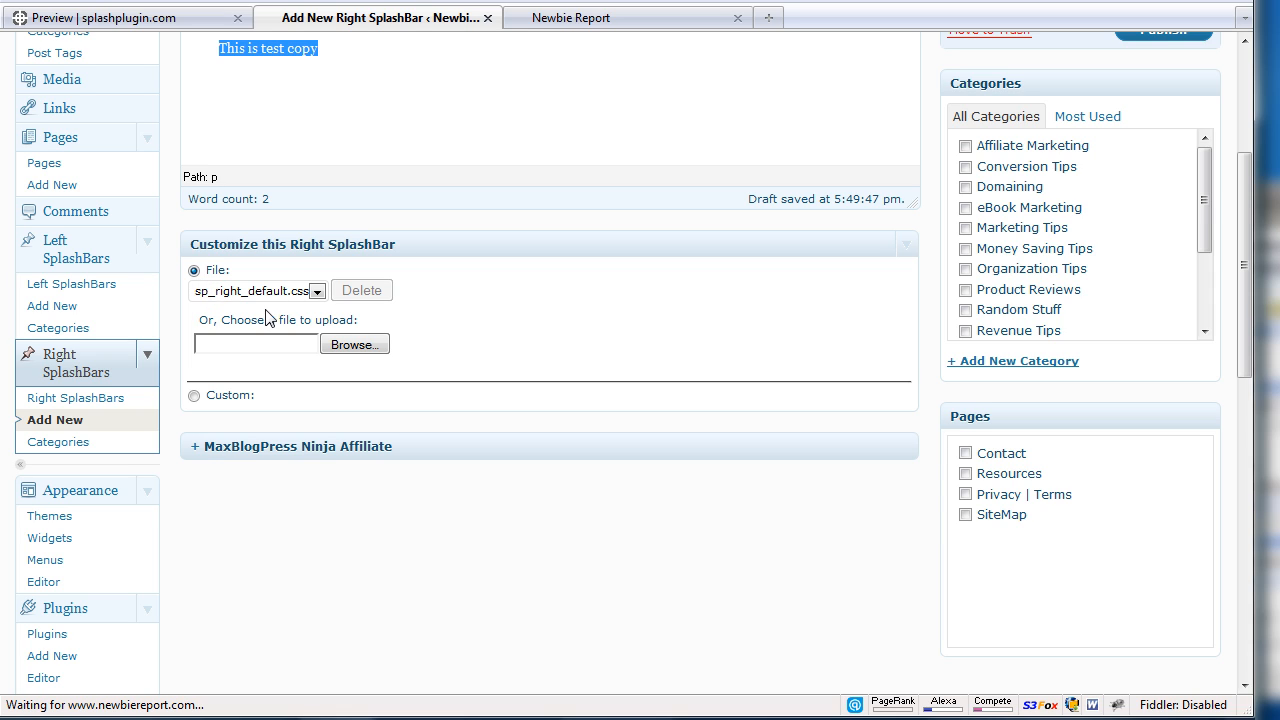
{"action": "mouse_move", "coordinate": [288, 304]}
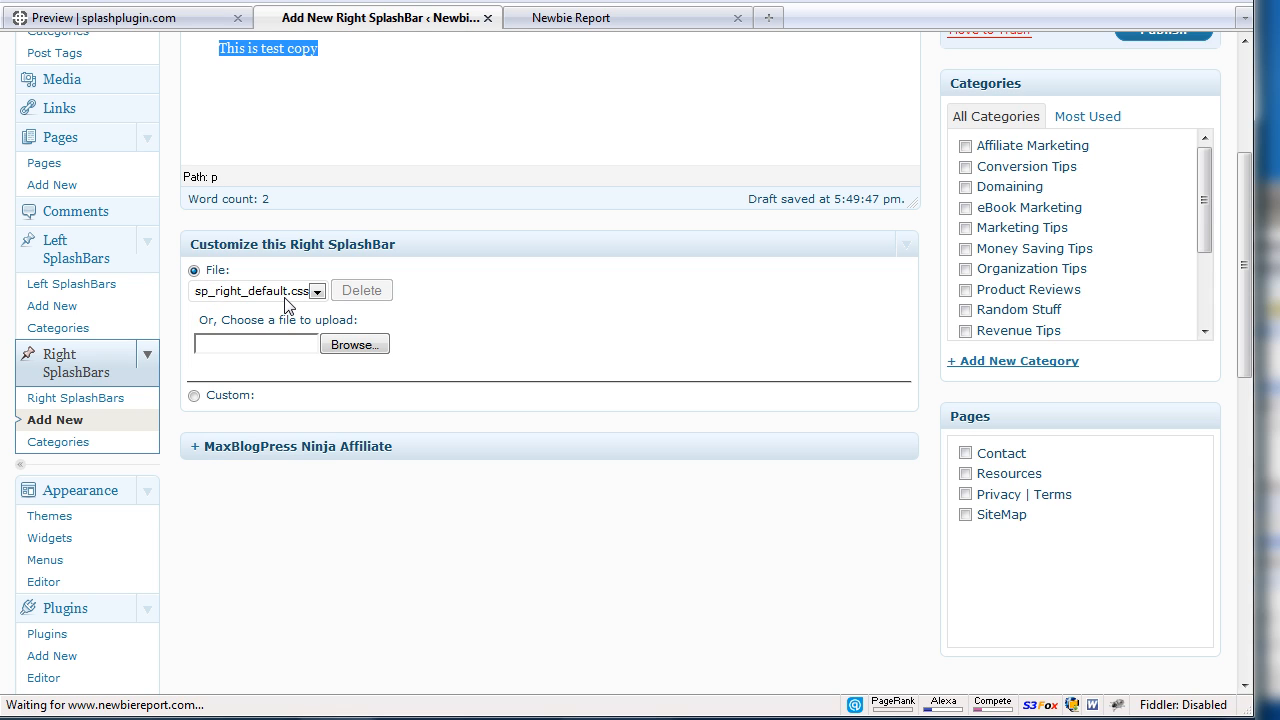
{"action": "mouse_move", "coordinate": [264, 300]}
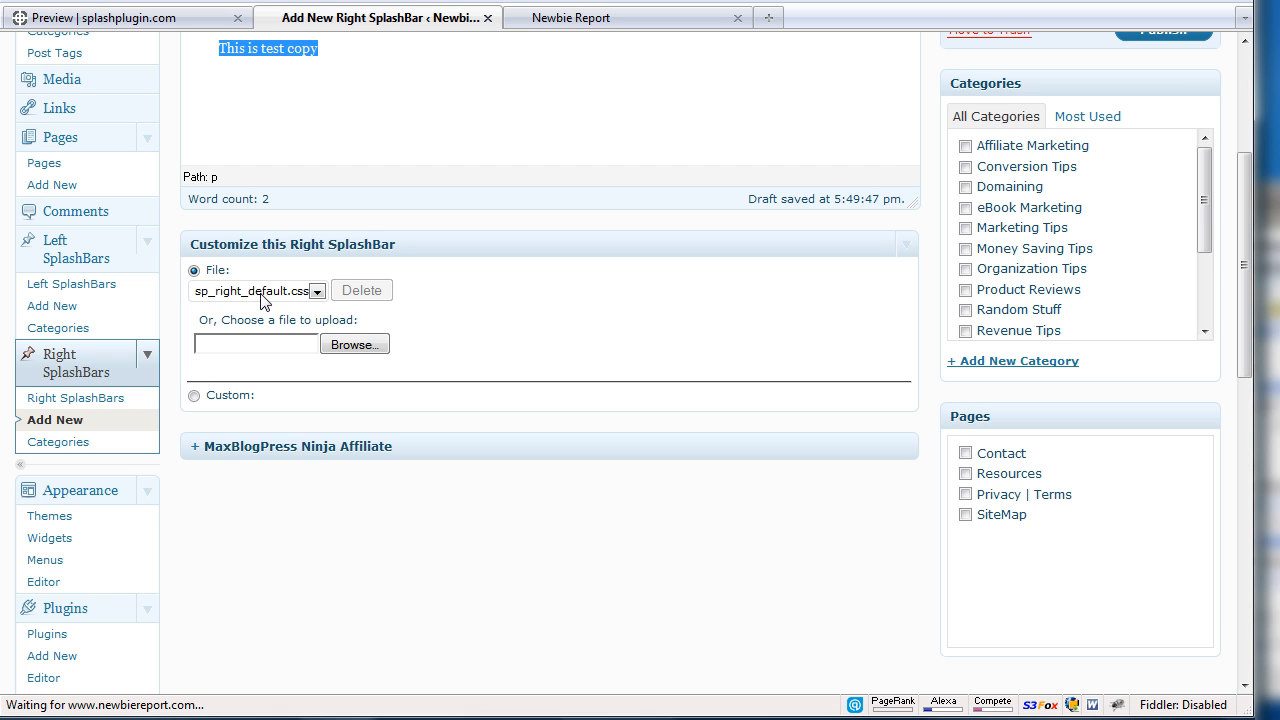
{"action": "mouse_move", "coordinate": [204, 410]}
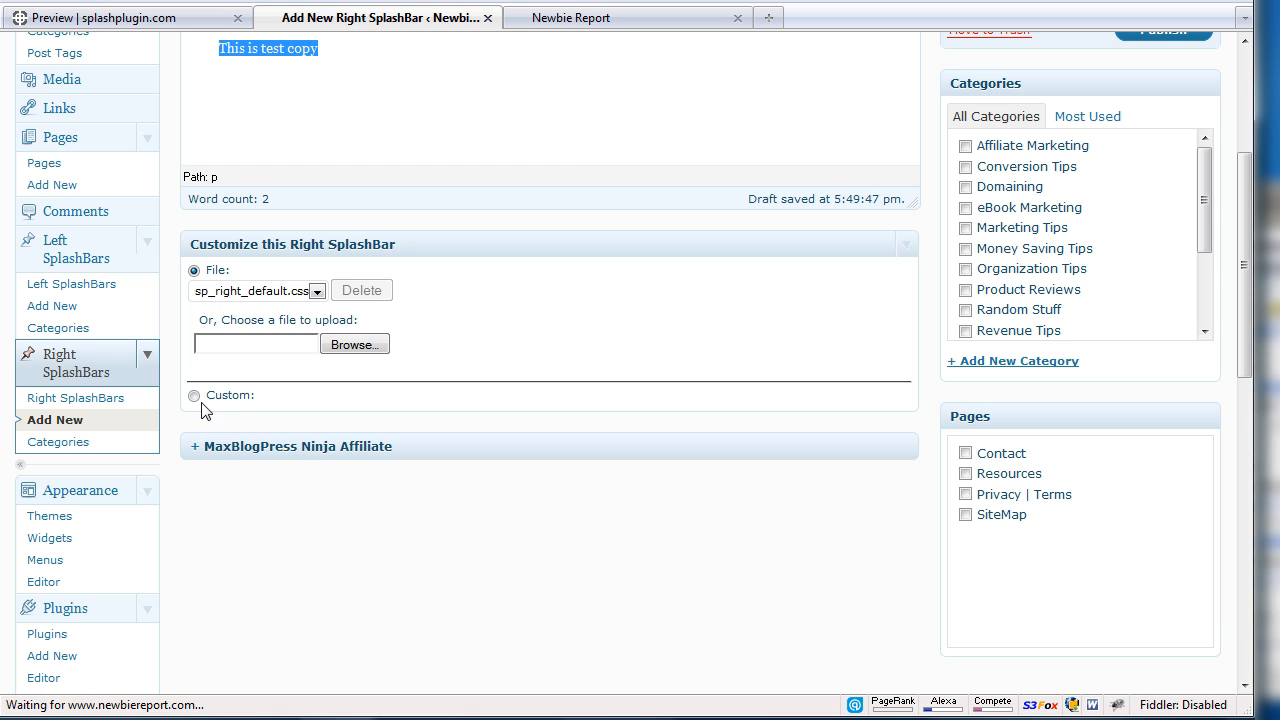
{"action": "left_click", "coordinate": [194, 396]}
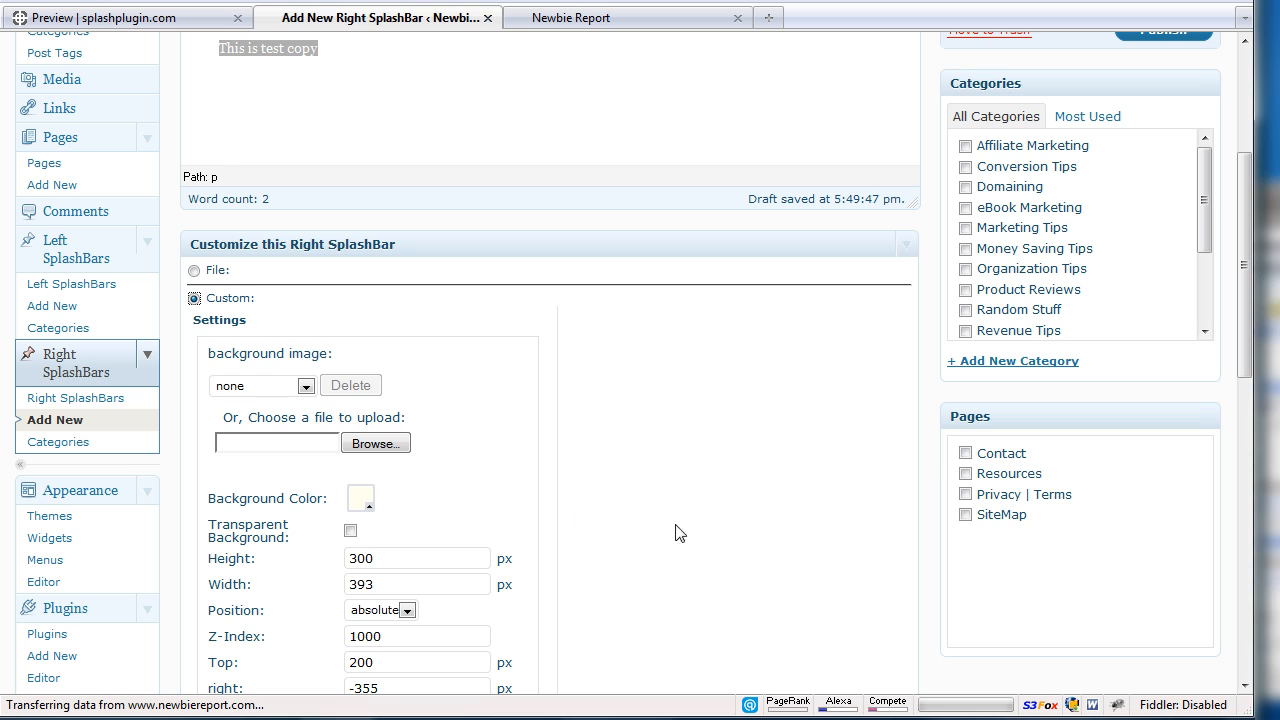
{"action": "scroll", "scroll_direction": "down", "scroll_amount": 3}
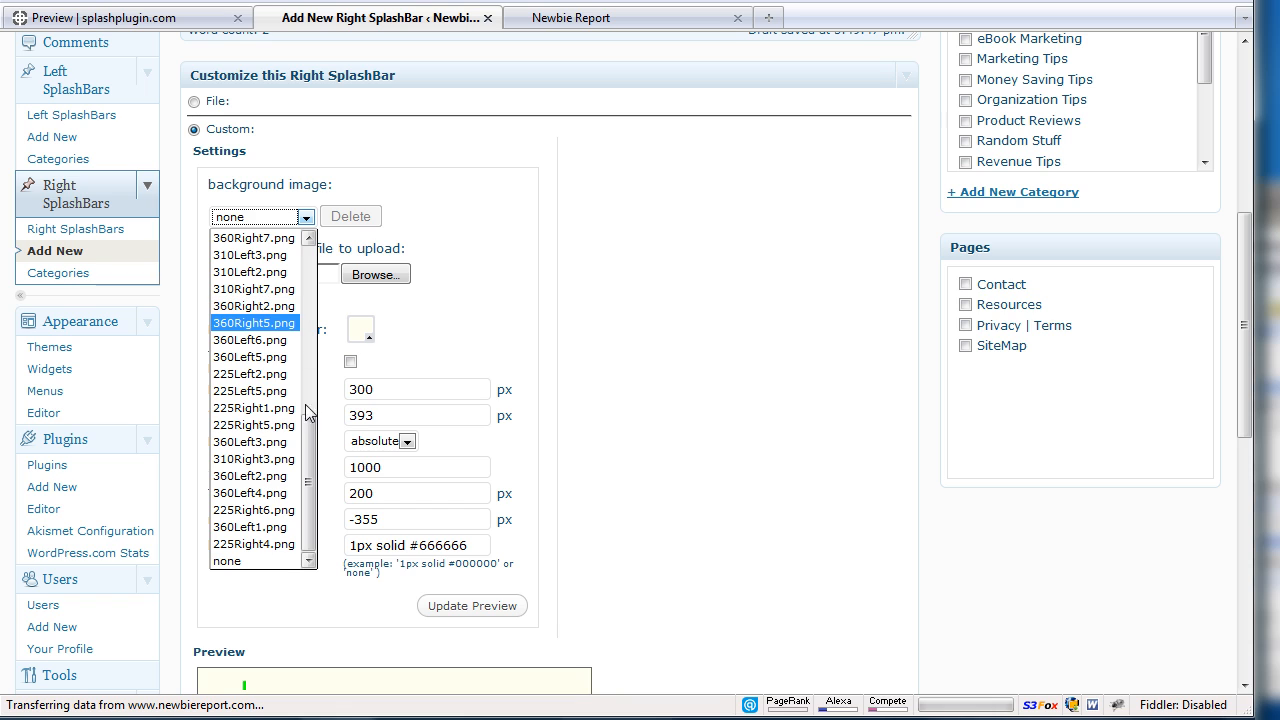
{"action": "mouse_move", "coordinate": [252, 238]}
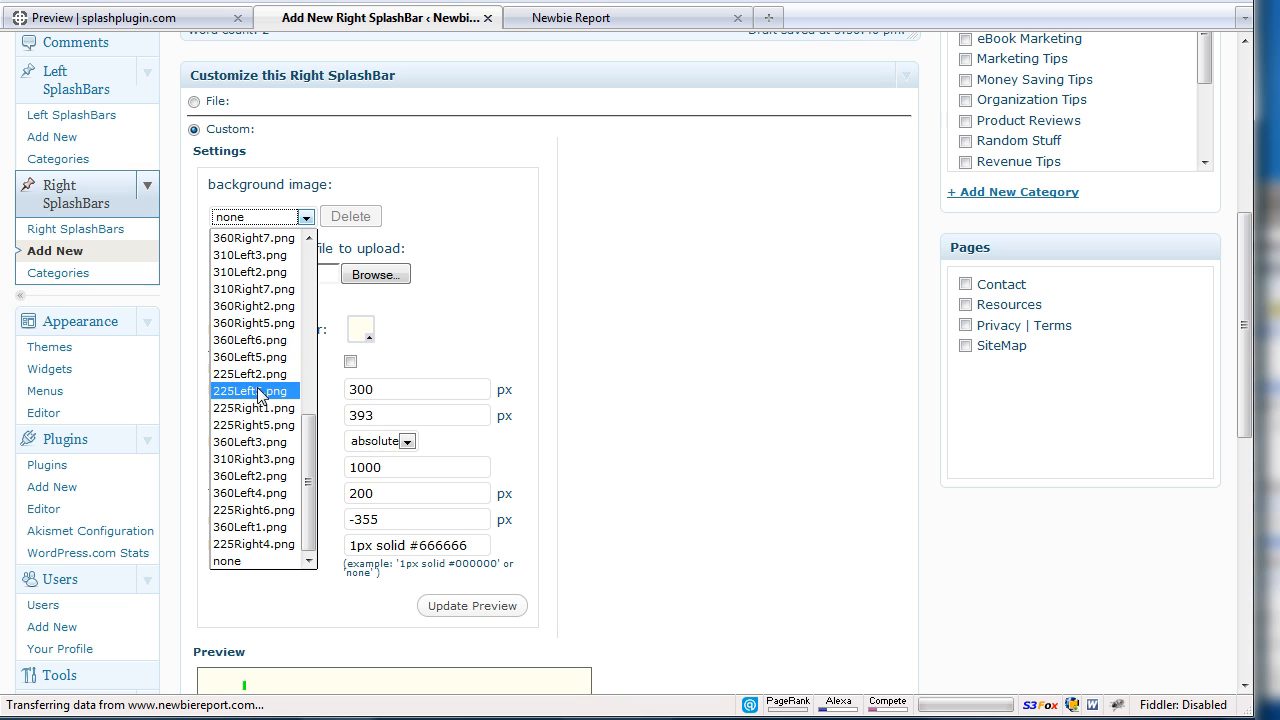
{"action": "left_click", "coordinate": [252, 458]}
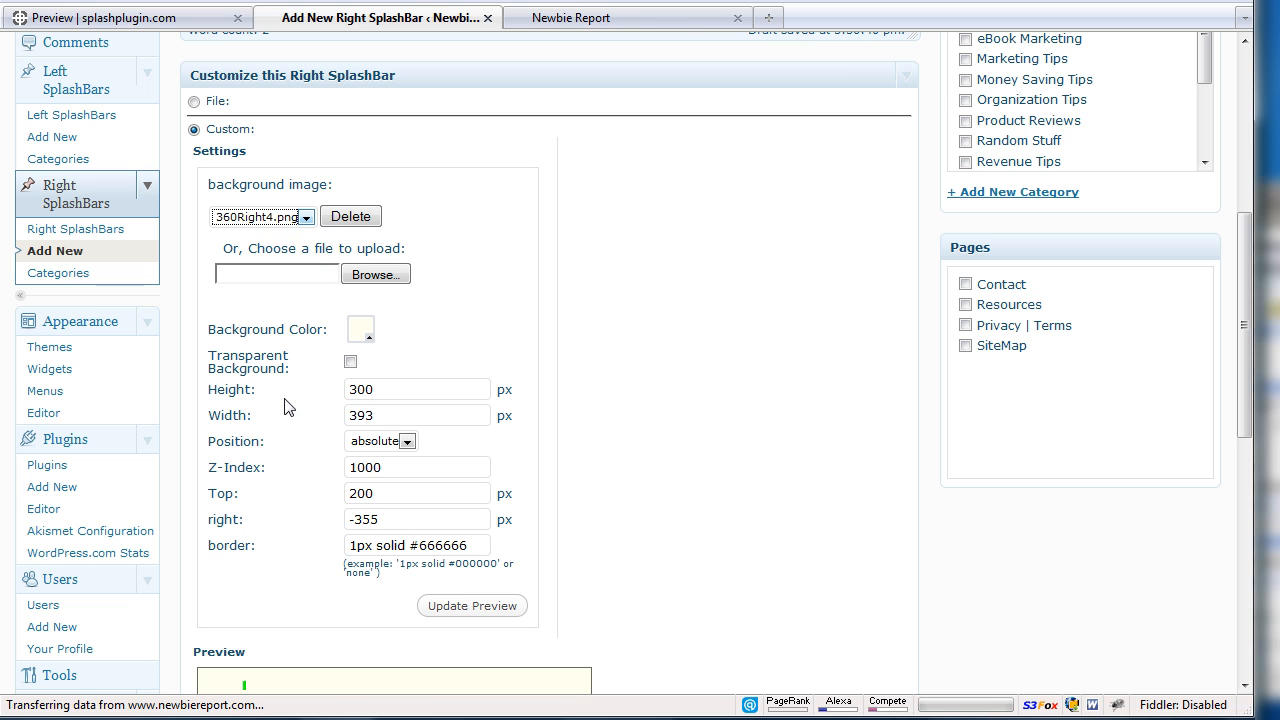
{"action": "scroll", "scroll_direction": "down", "scroll_amount": 3}
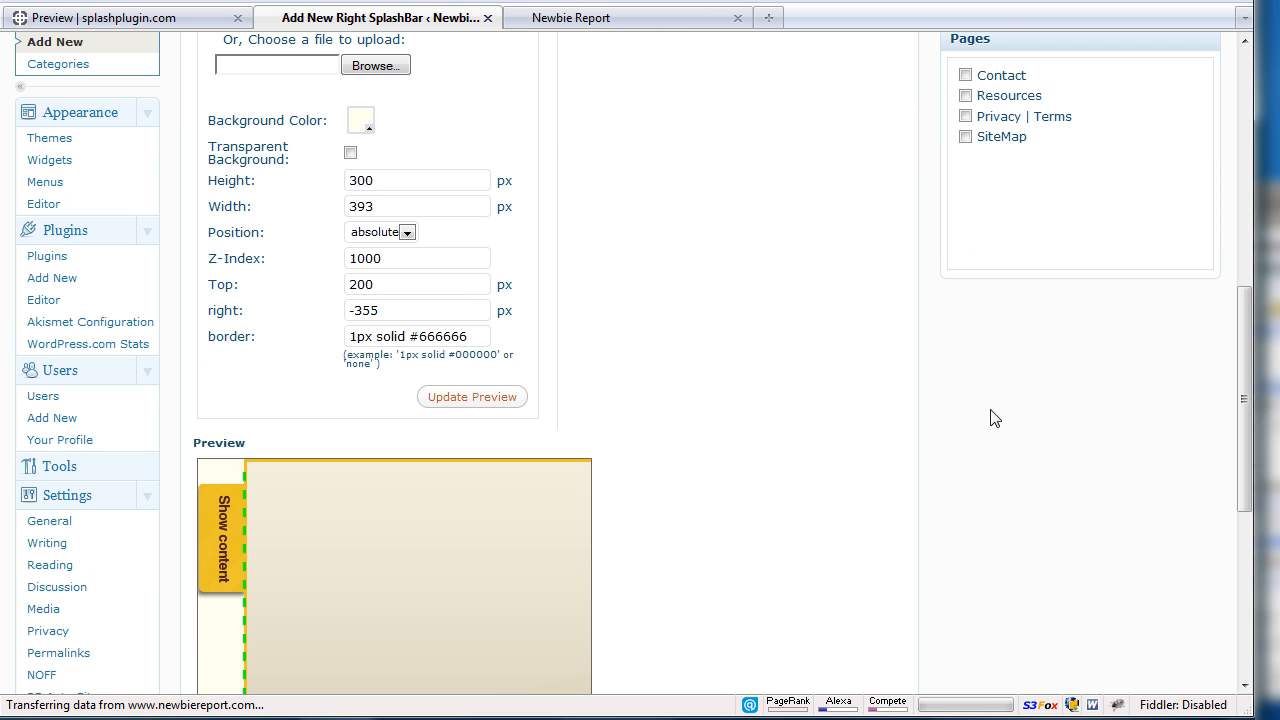
{"action": "mouse_move", "coordinate": [1096, 332]}
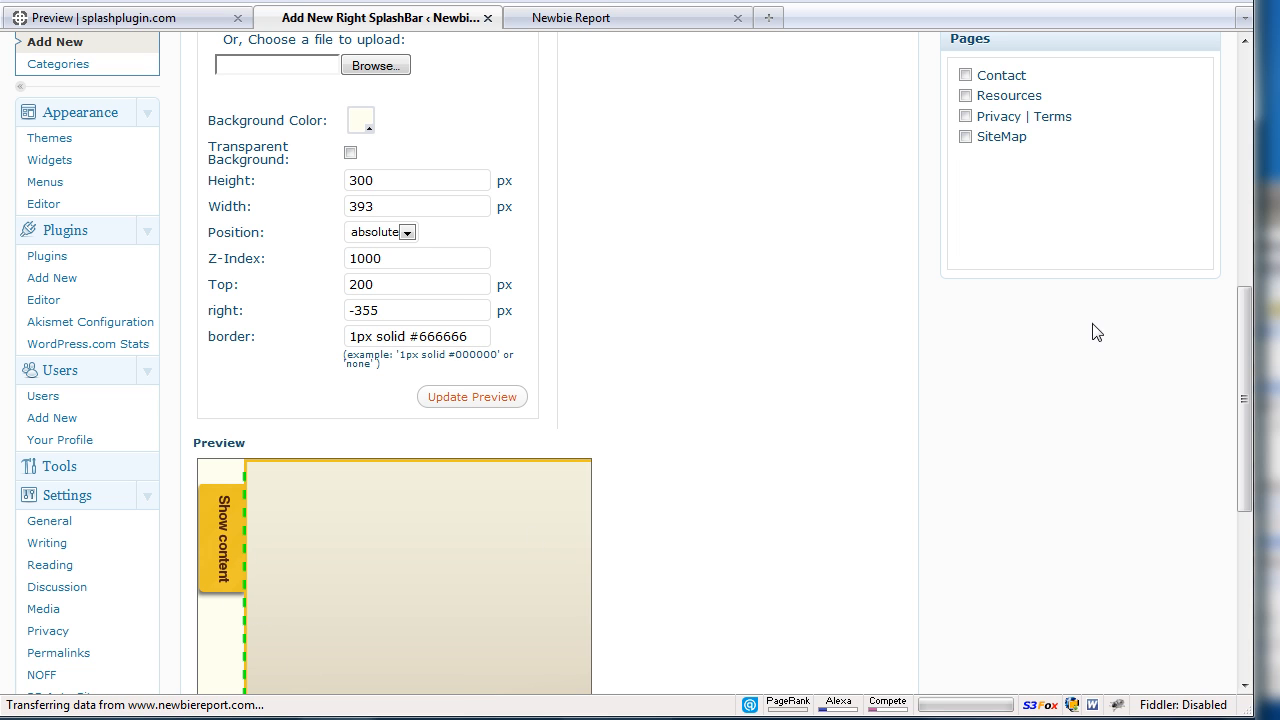
{"action": "scroll", "scroll_direction": "up", "scroll_amount": 3}
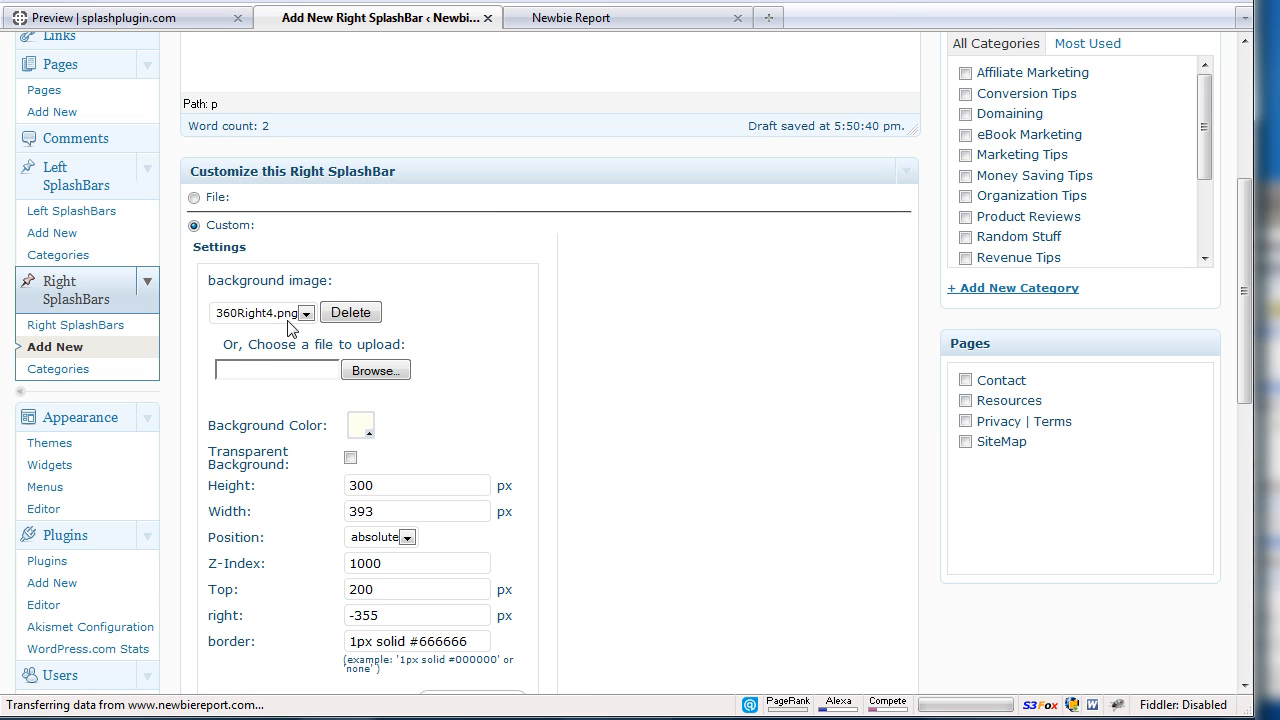
{"action": "left_click", "coordinate": [306, 312]}
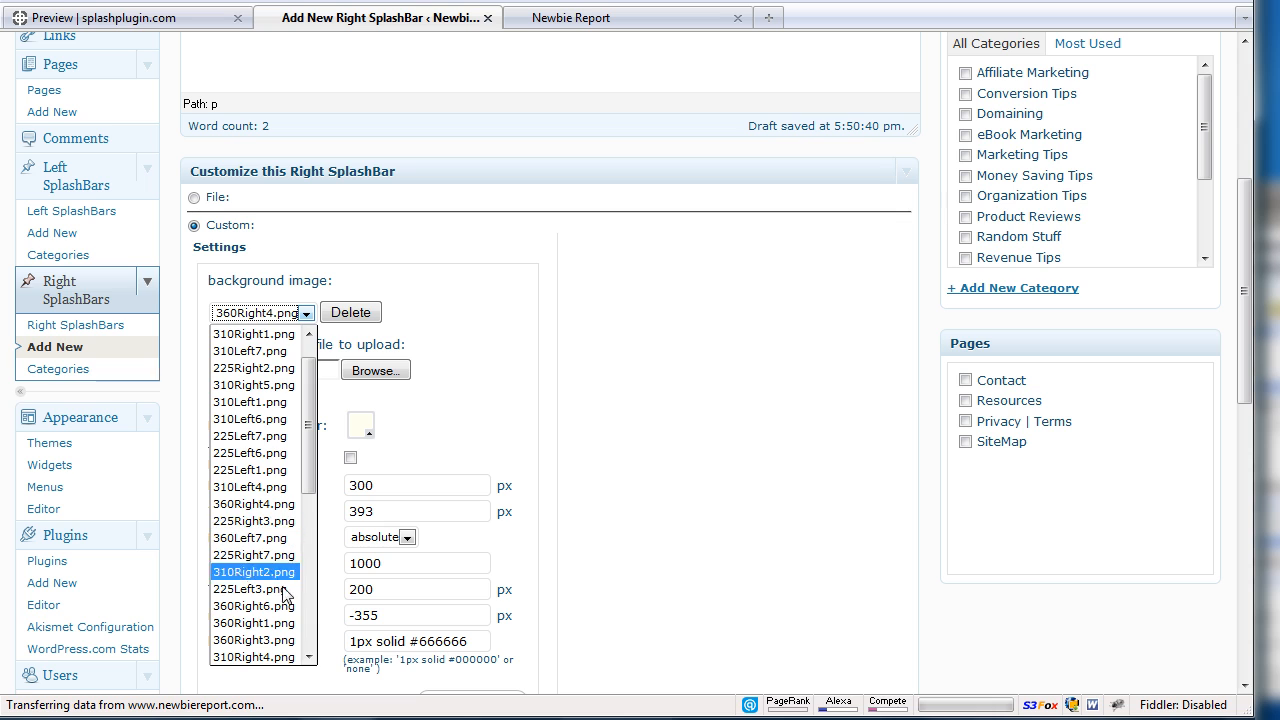
{"action": "left_click", "coordinate": [252, 606]}
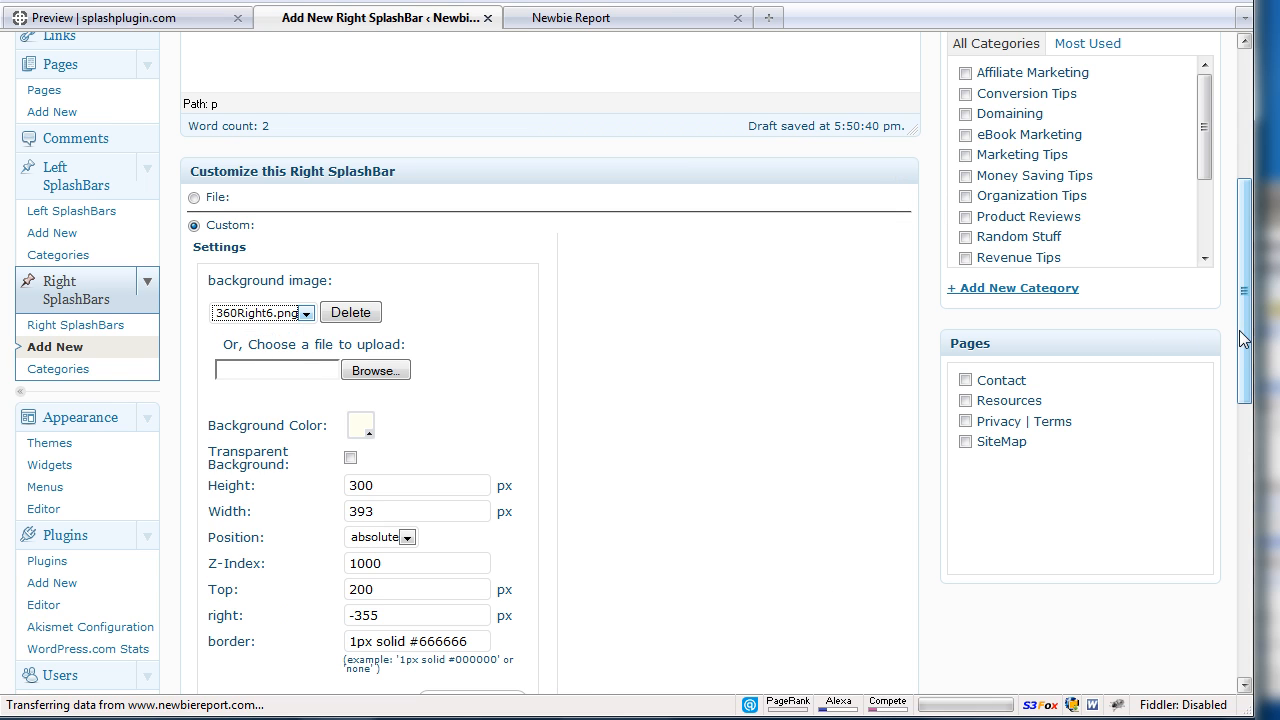
{"action": "scroll", "scroll_direction": "down", "scroll_amount": 3}
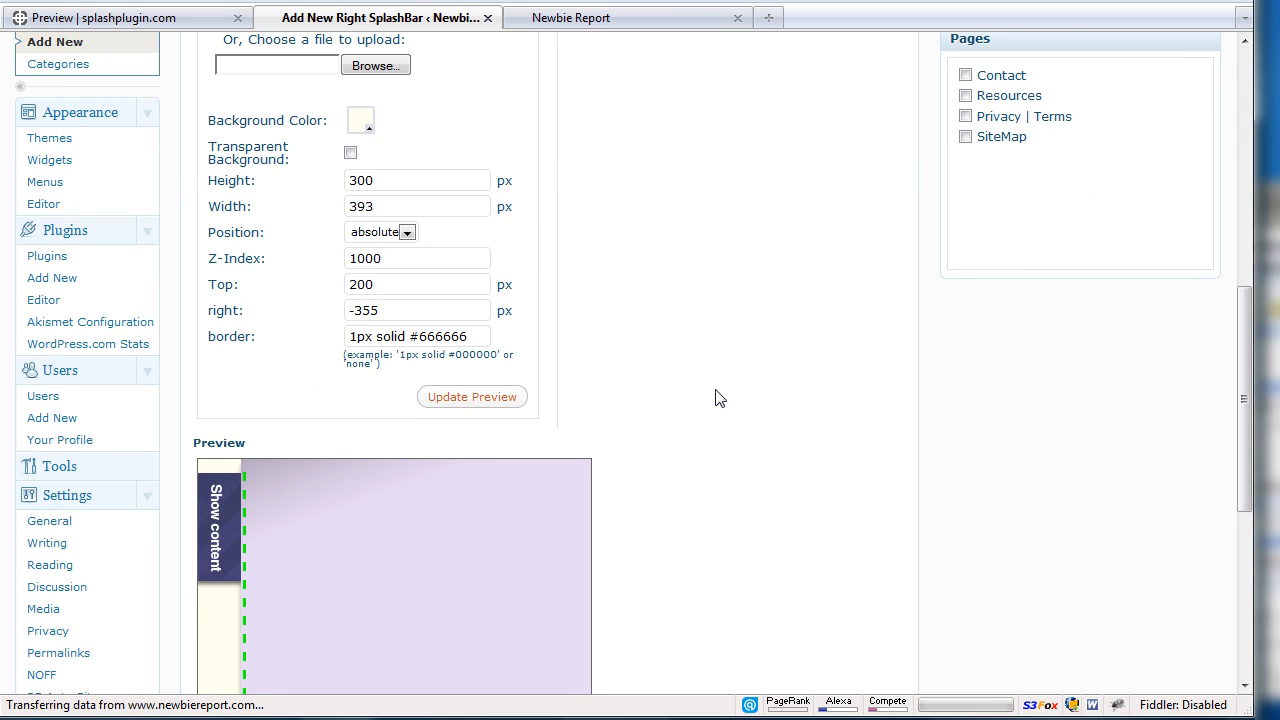
{"action": "scroll", "scroll_direction": "up", "scroll_amount": 3}
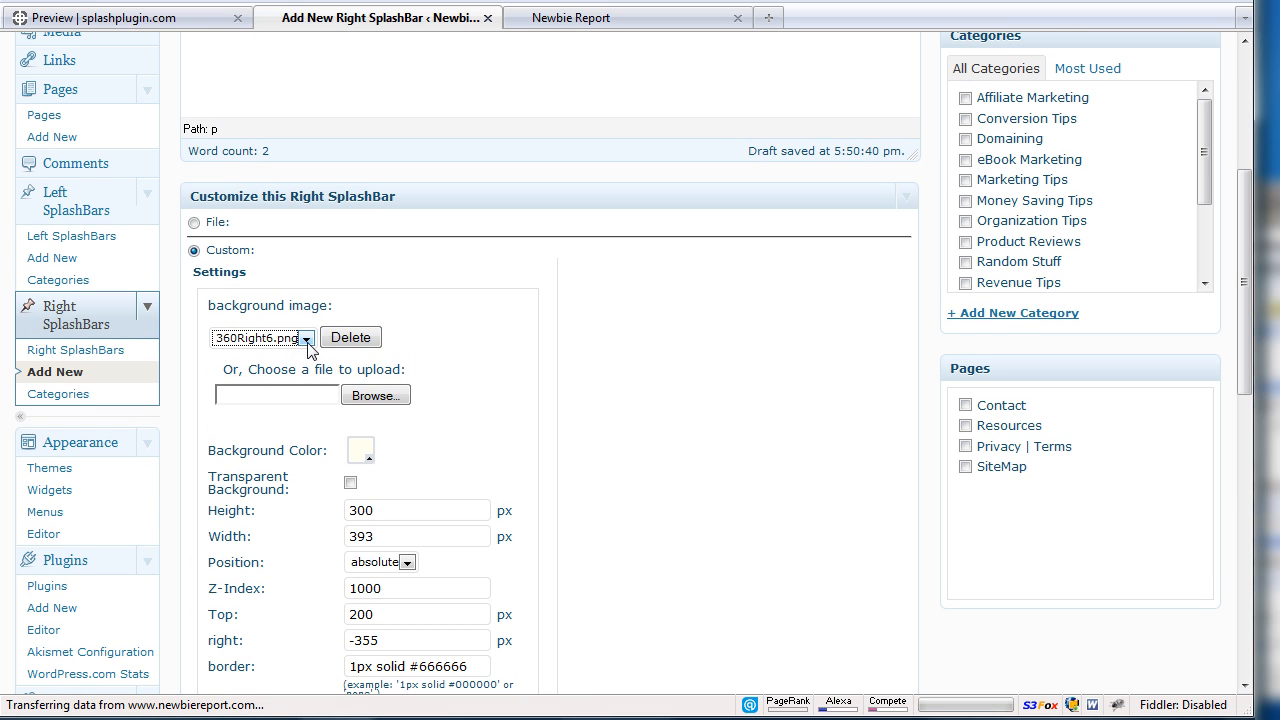
{"action": "left_click", "coordinate": [308, 336]}
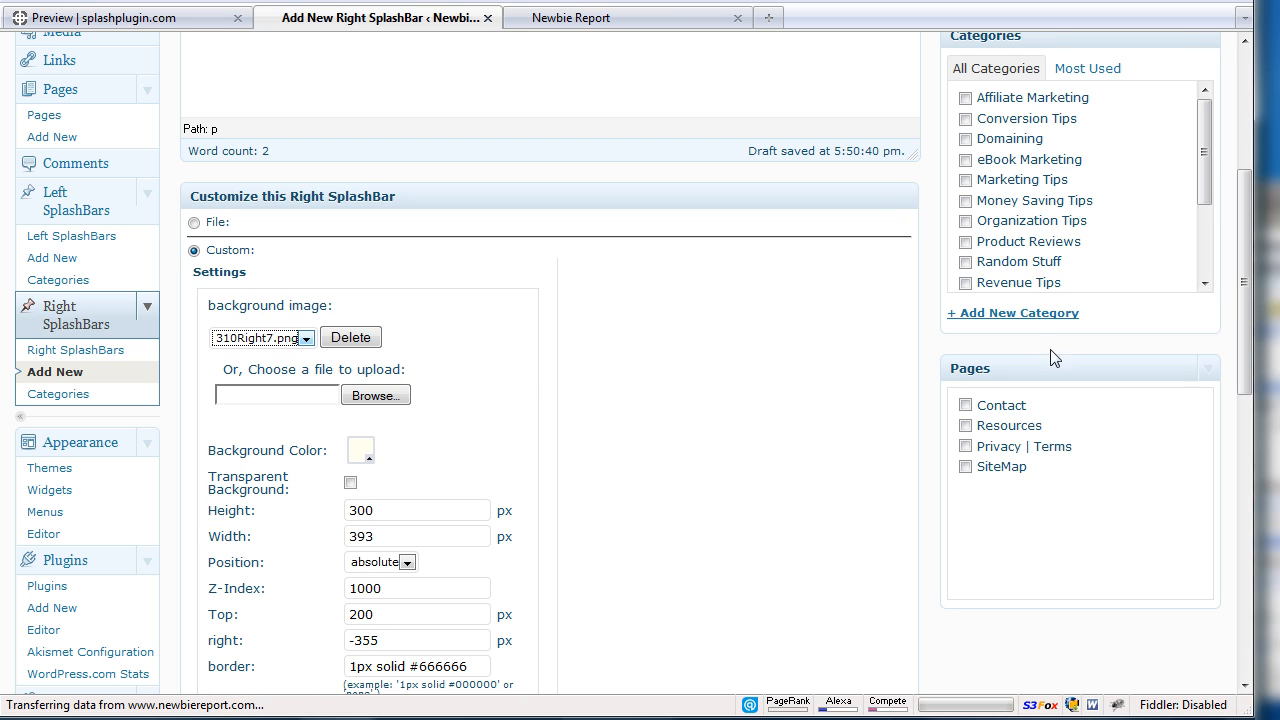
Refresh the preview with the red tab image and make the splash bar background transparent.
{"action": "scroll", "scroll_direction": "down", "scroll_amount": 3}
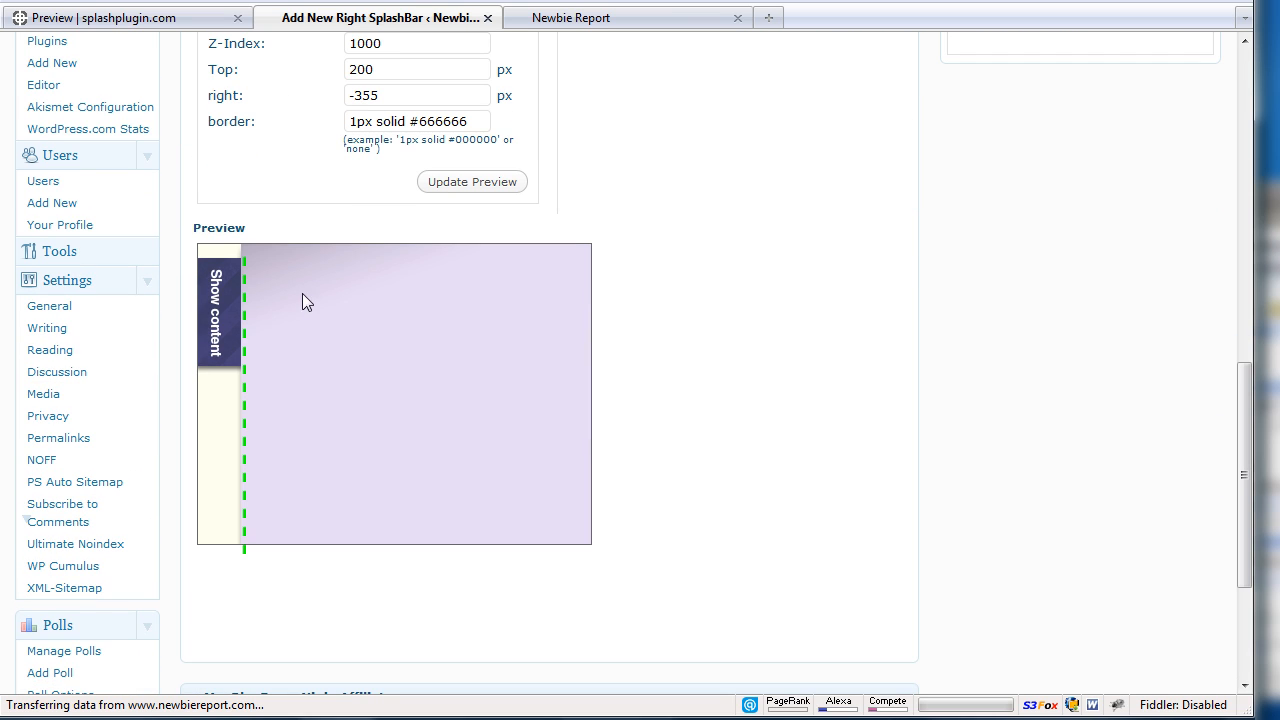
{"action": "left_click", "coordinate": [472, 180]}
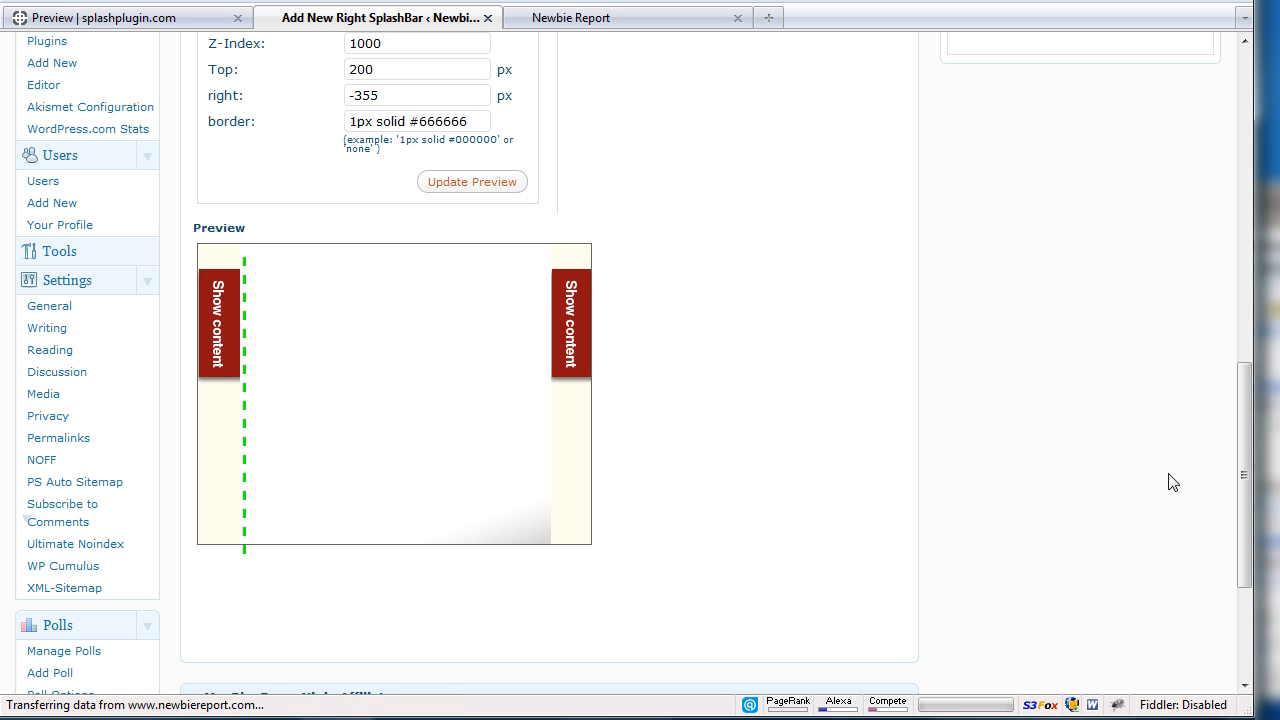
{"action": "scroll", "scroll_direction": "up", "scroll_amount": 3}
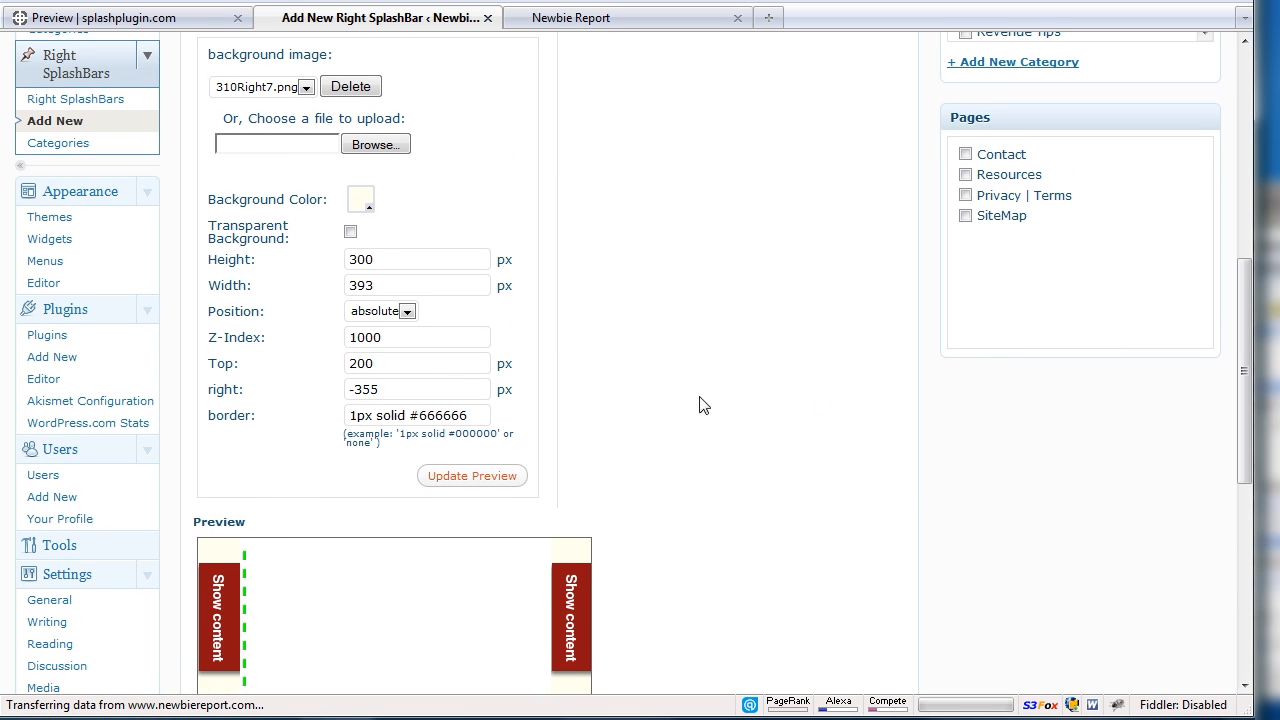
{"action": "left_click", "coordinate": [350, 232]}
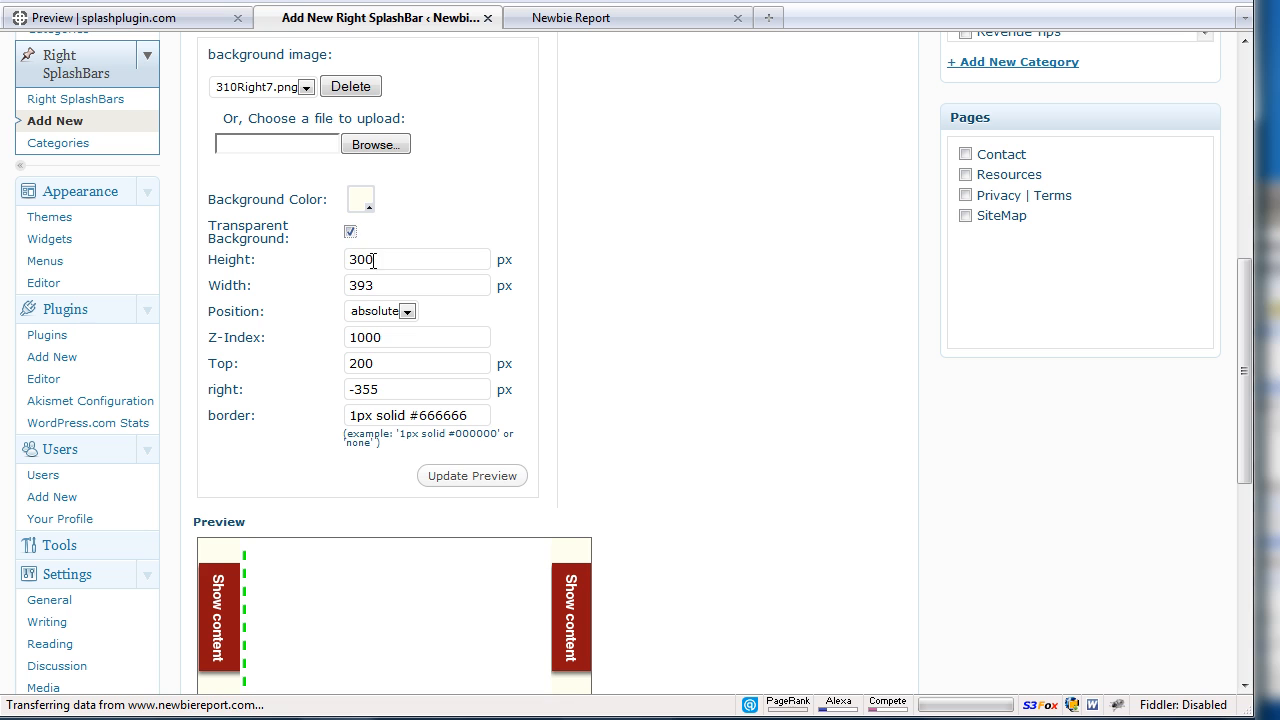
{"action": "scroll", "scroll_direction": "up", "scroll_amount": 3}
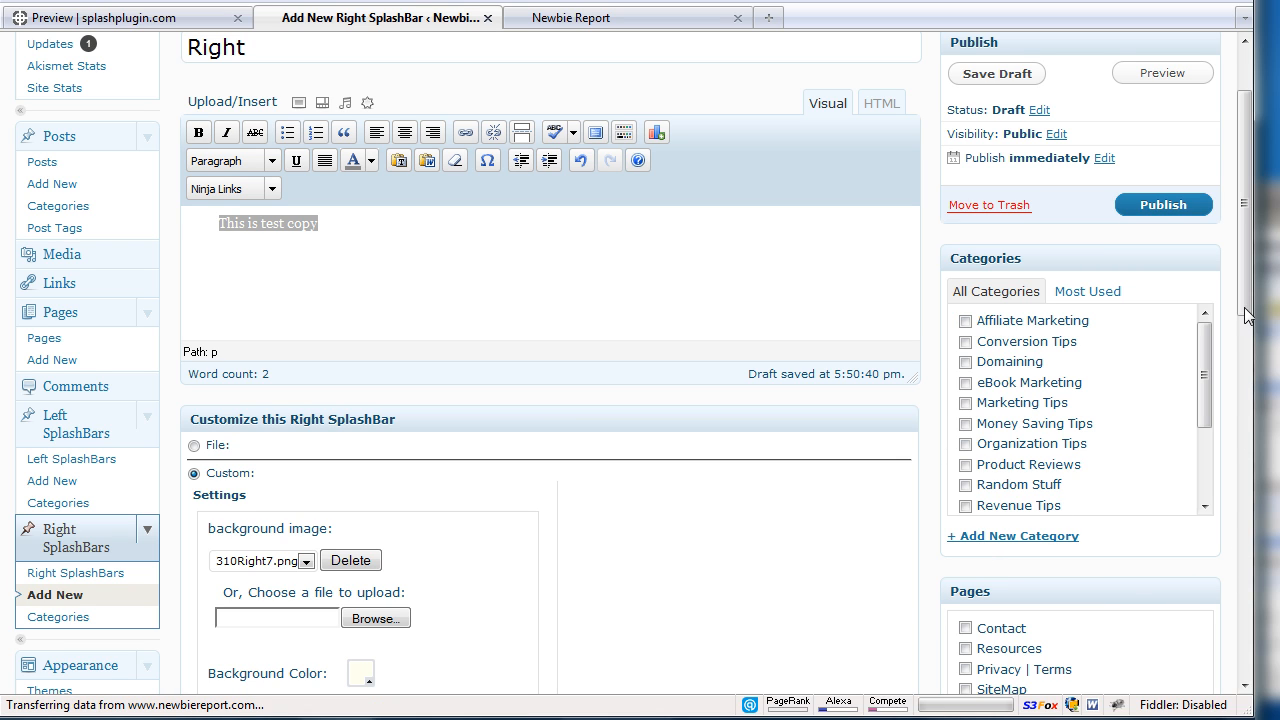
Check every post category including Marketing Tips and Traffic Tips, then publish the Right splash bar.
{"action": "scroll", "scroll_direction": "down", "scroll_amount": 3}
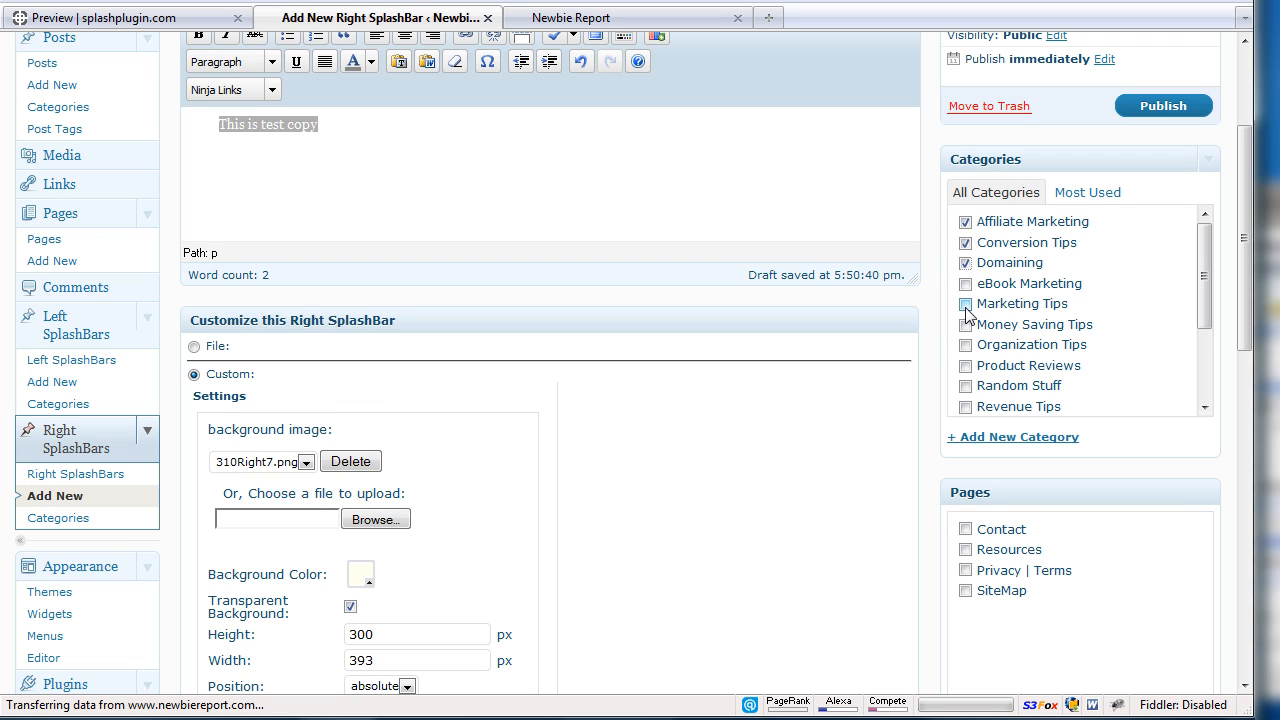
{"action": "left_click", "coordinate": [964, 284]}
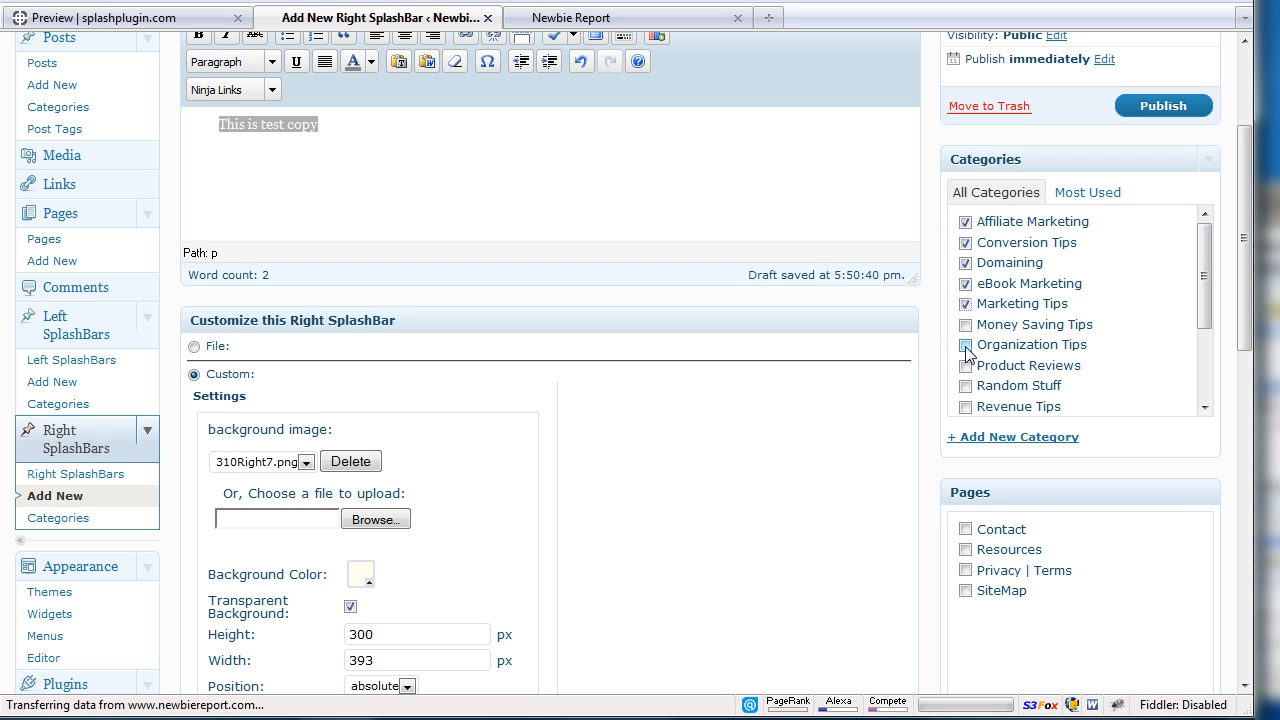
{"action": "left_click", "coordinate": [964, 344]}
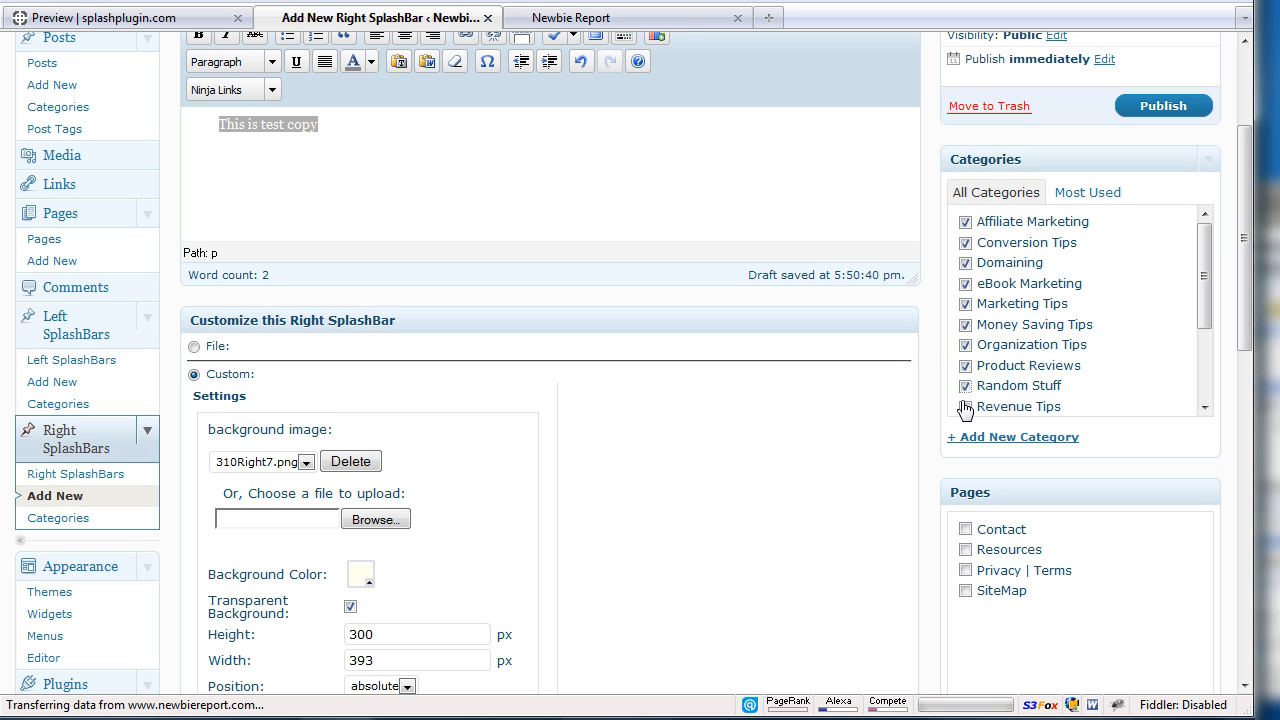
{"action": "mouse_move", "coordinate": [864, 448]}
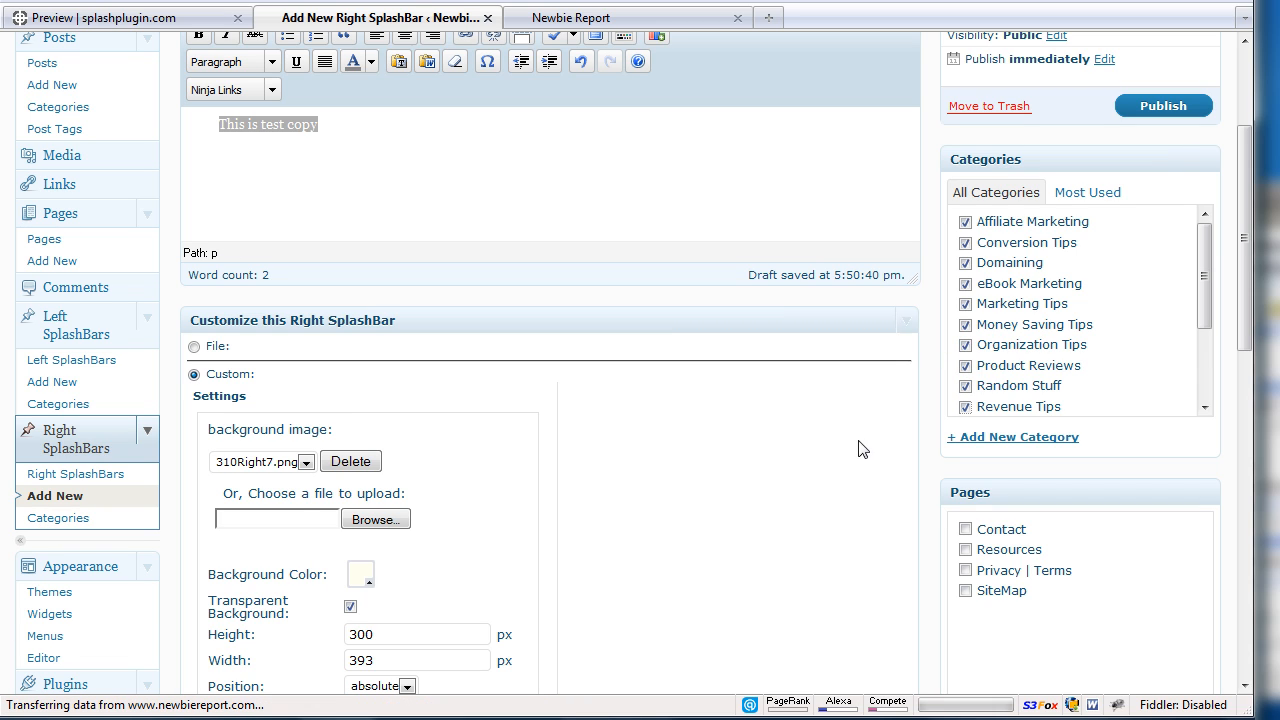
{"action": "mouse_move", "coordinate": [1126, 336]}
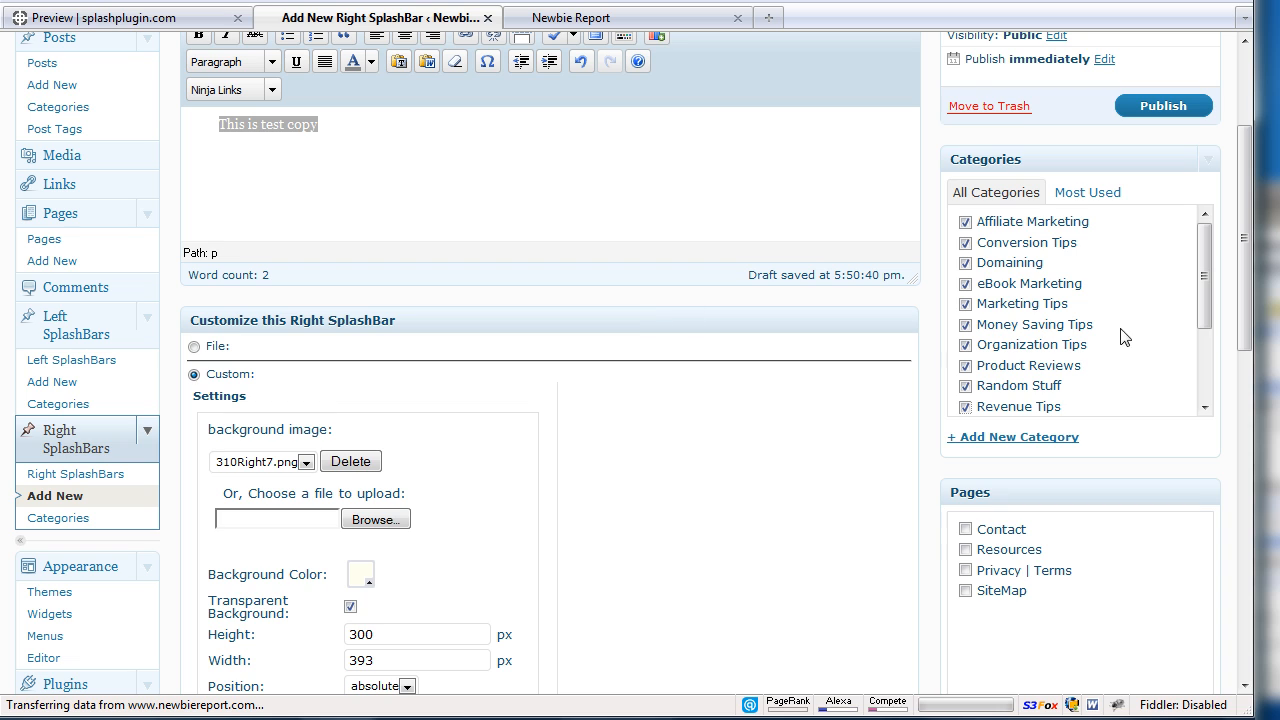
{"action": "scroll", "scroll_direction": "down", "scroll_amount": 3}
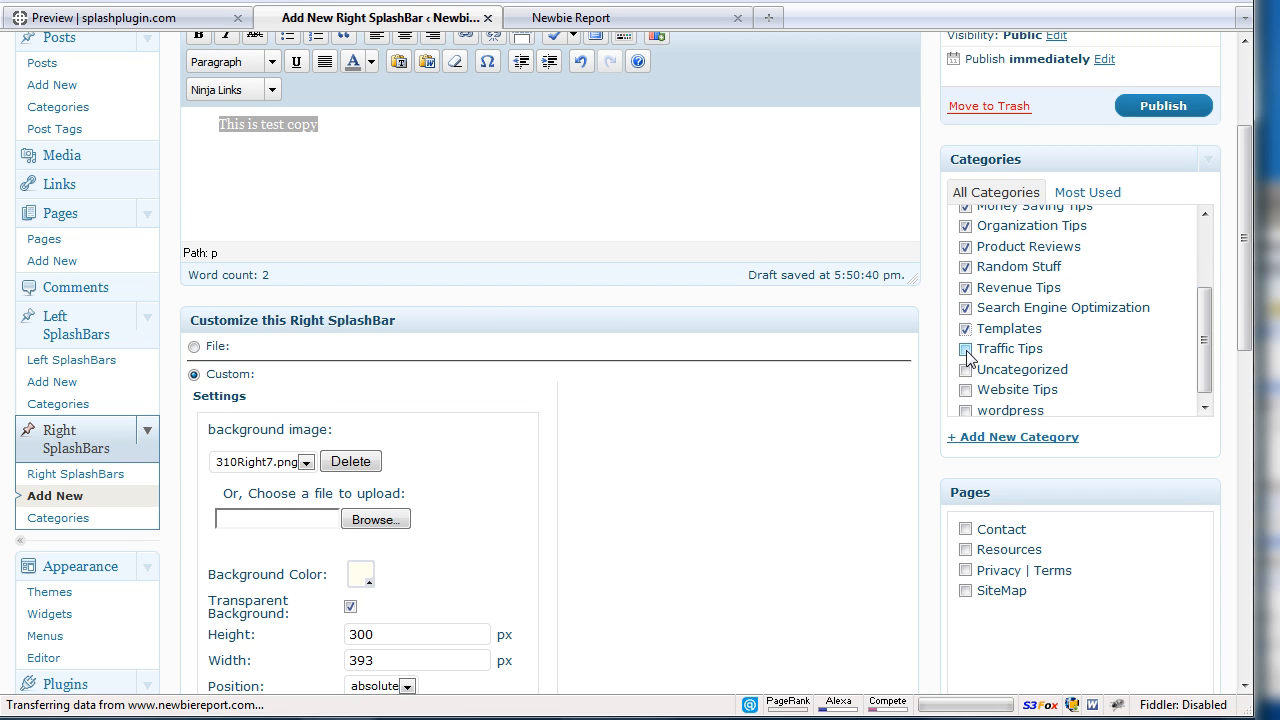
{"action": "left_click", "coordinate": [964, 348]}
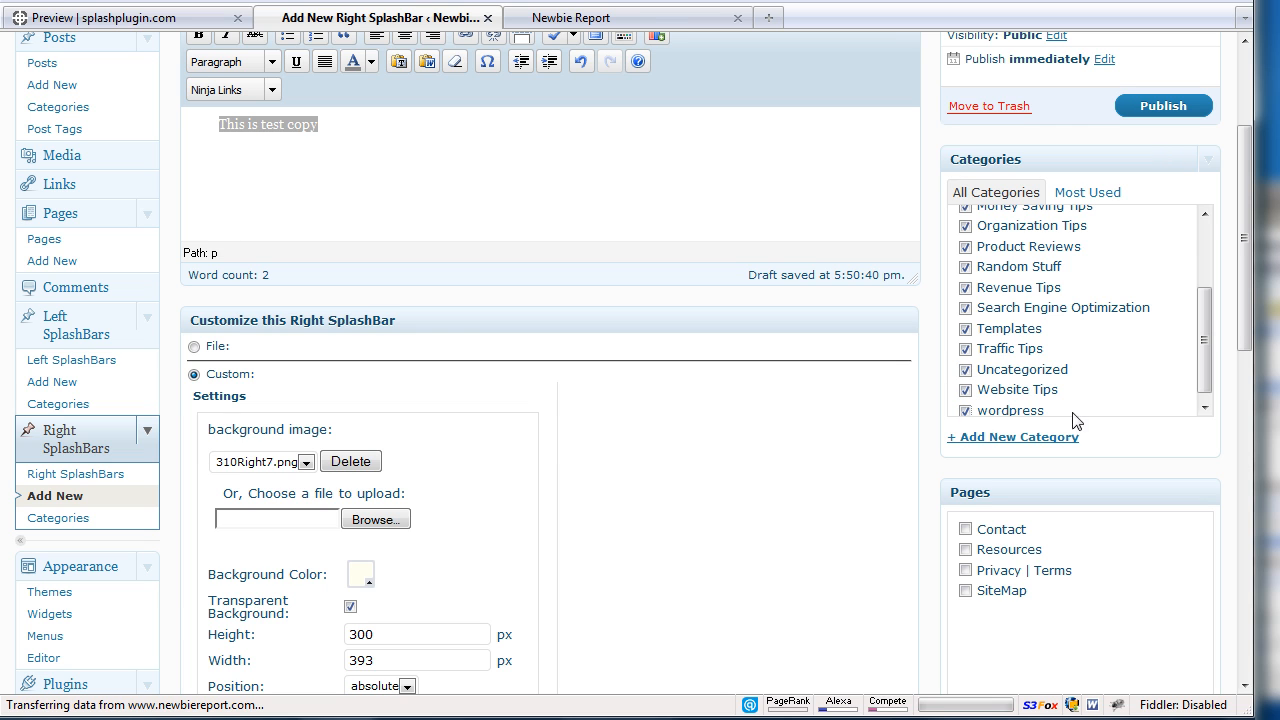
{"action": "left_click", "coordinate": [1162, 104]}
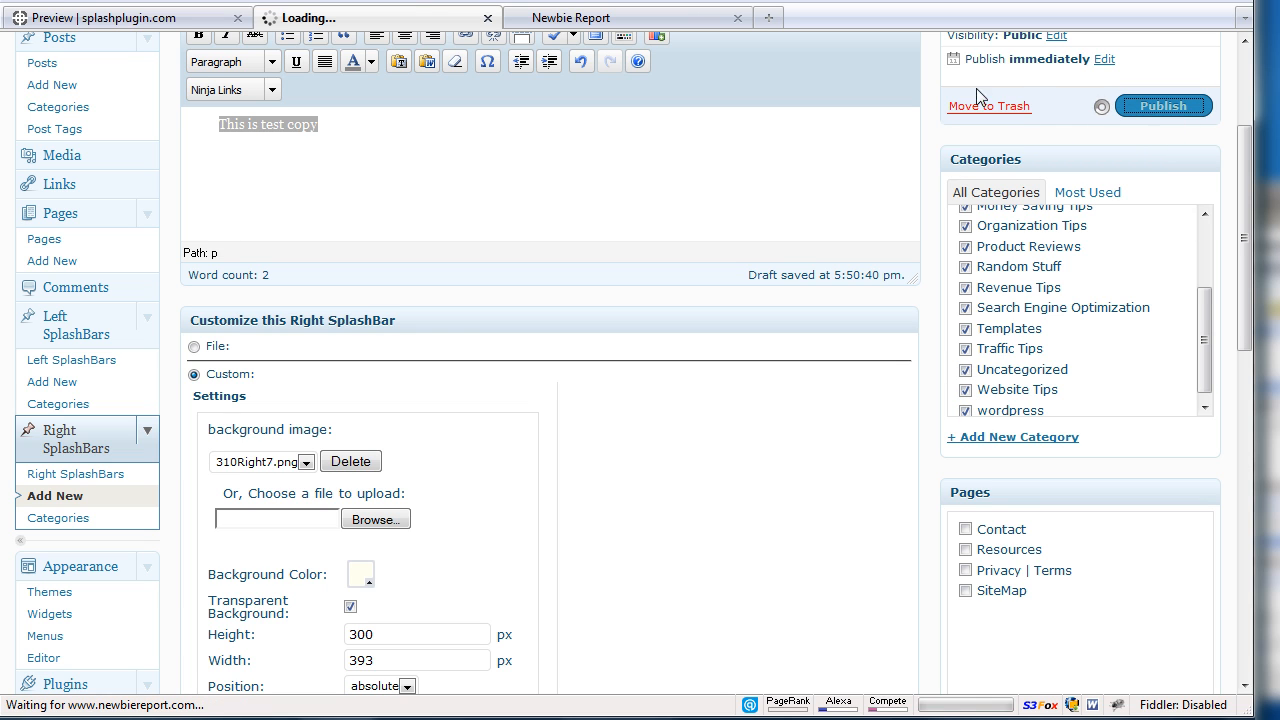
{"action": "left_click", "coordinate": [1162, 104]}
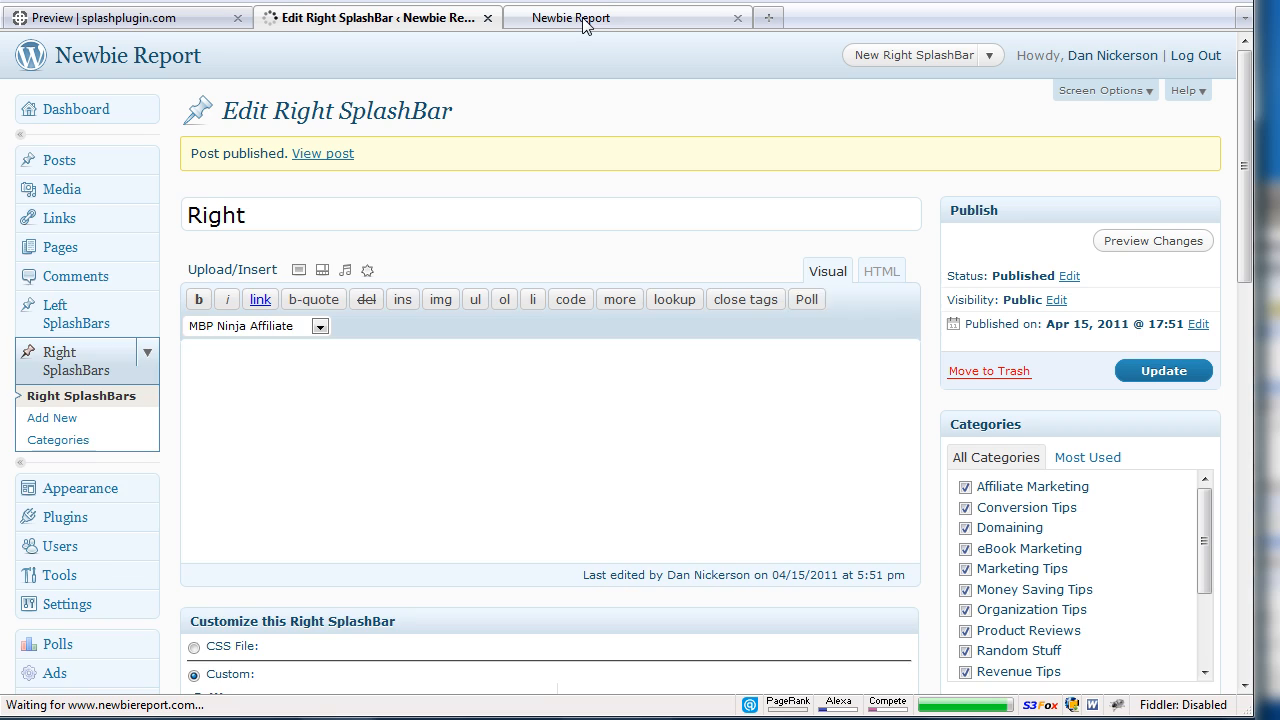
Update the splash bar again and view the live Newbie Report site with its red Show content tab.
{"action": "left_click", "coordinate": [572, 16]}
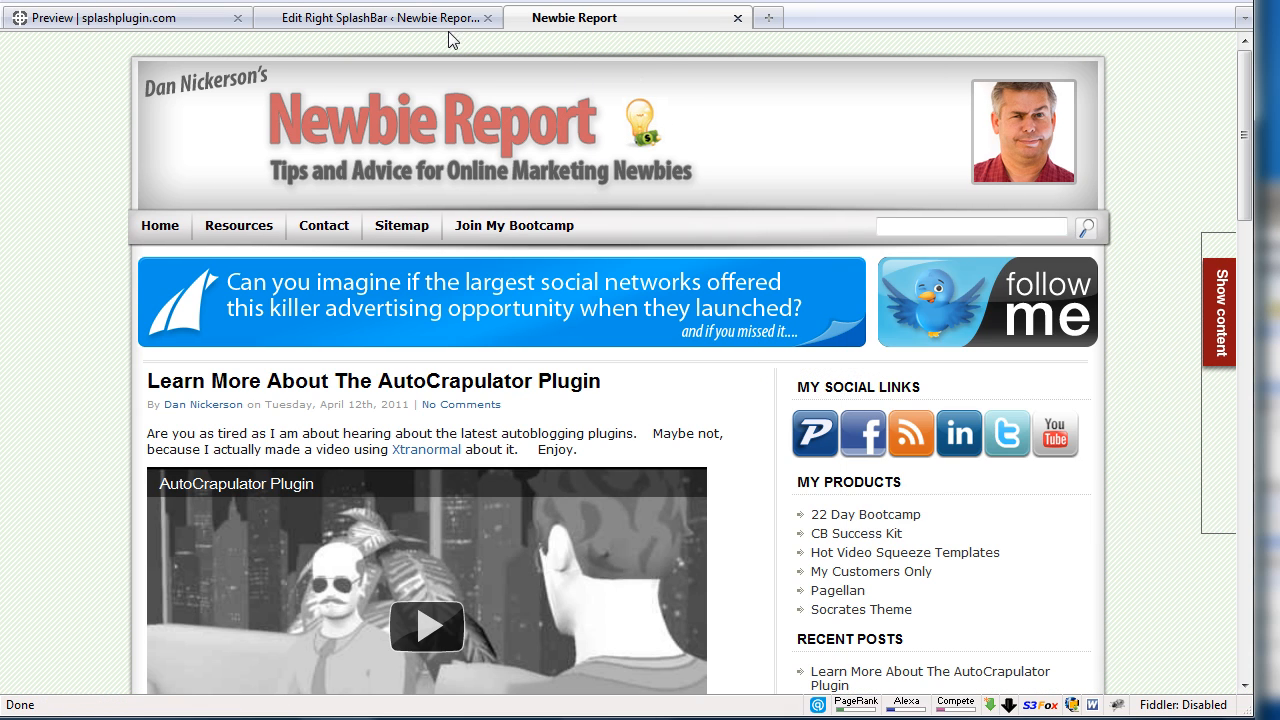
{"action": "left_click", "coordinate": [380, 18]}
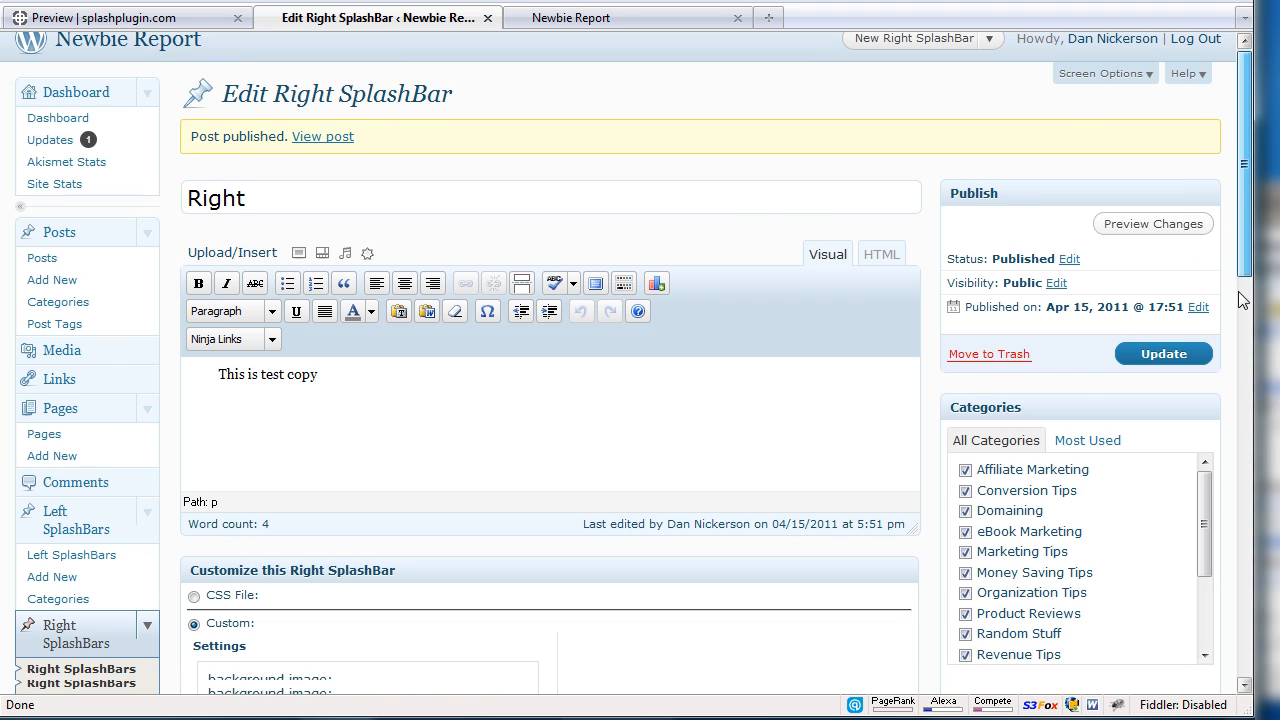
{"action": "scroll", "scroll_direction": "down", "scroll_amount": 3}
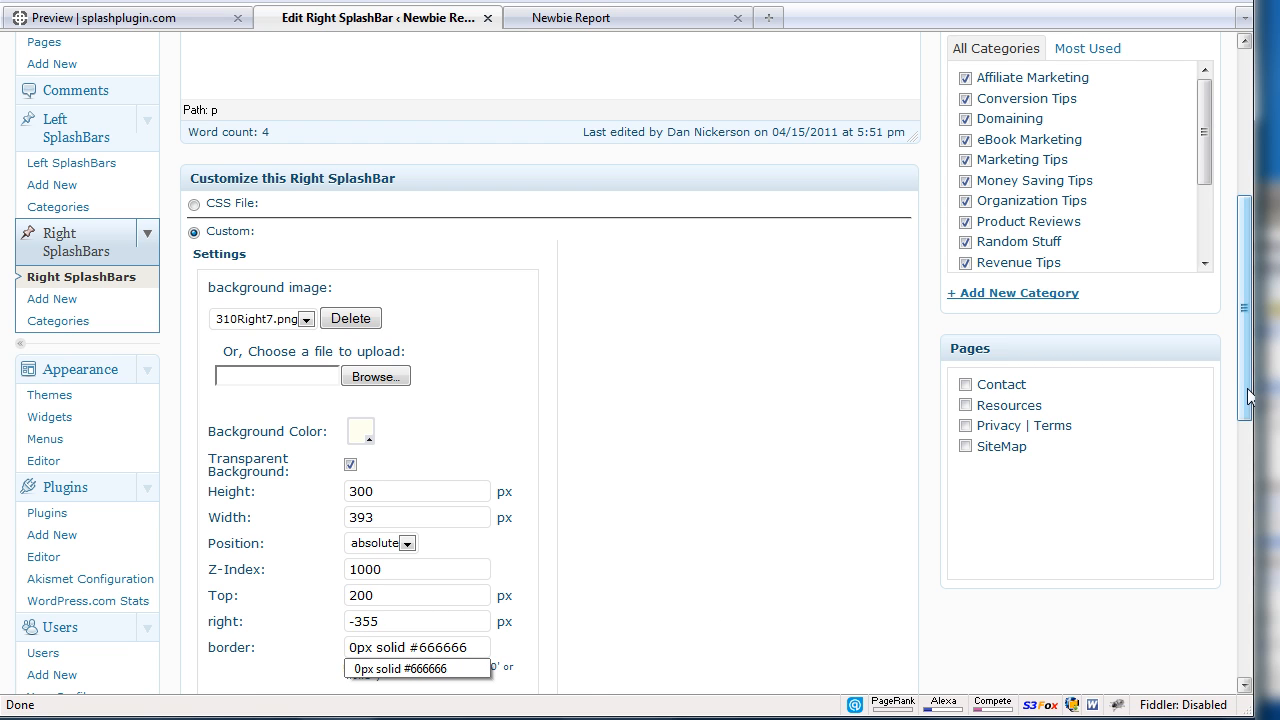
{"action": "scroll", "scroll_direction": "down", "scroll_amount": 3}
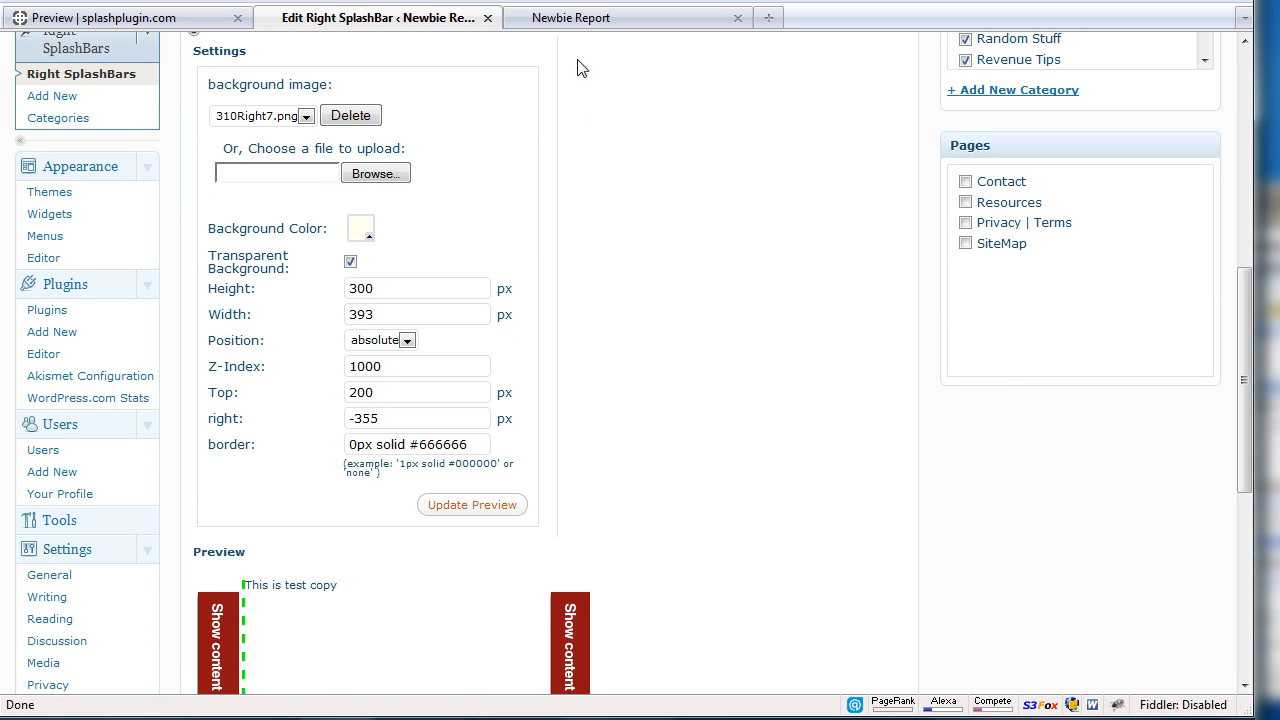
{"action": "left_click", "coordinate": [570, 16]}
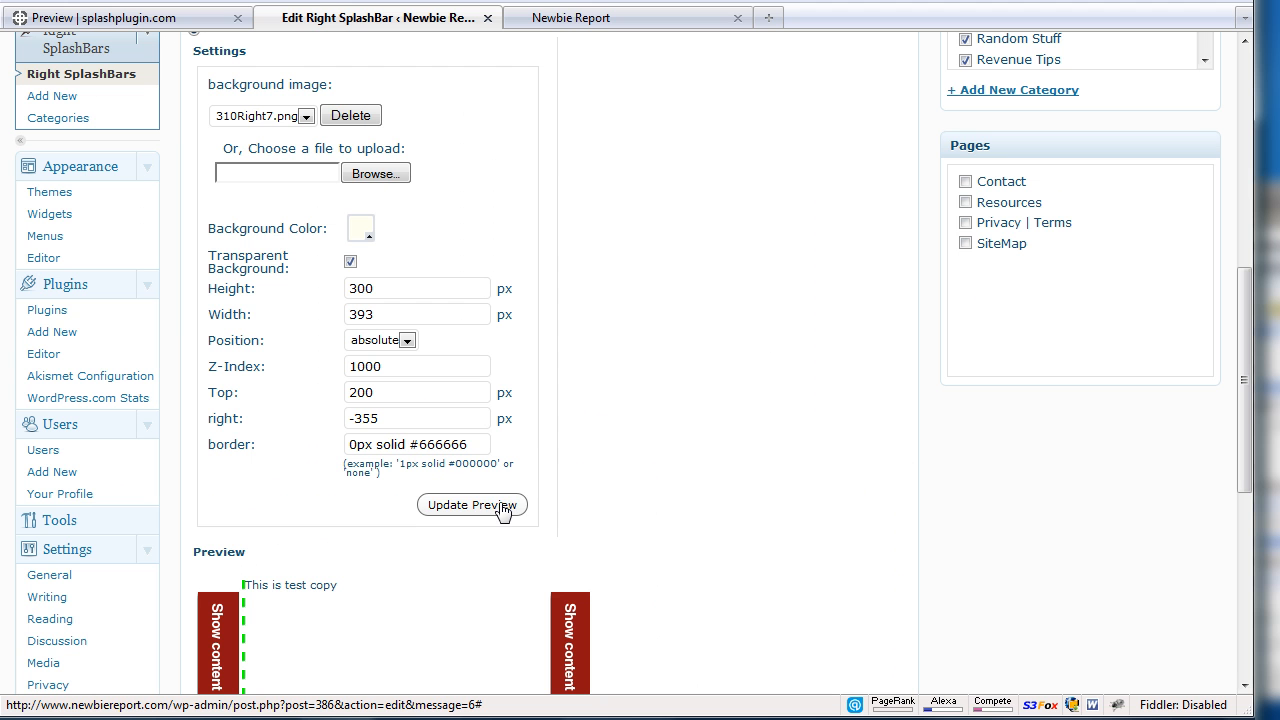
{"action": "scroll", "scroll_direction": "up", "scroll_amount": 3}
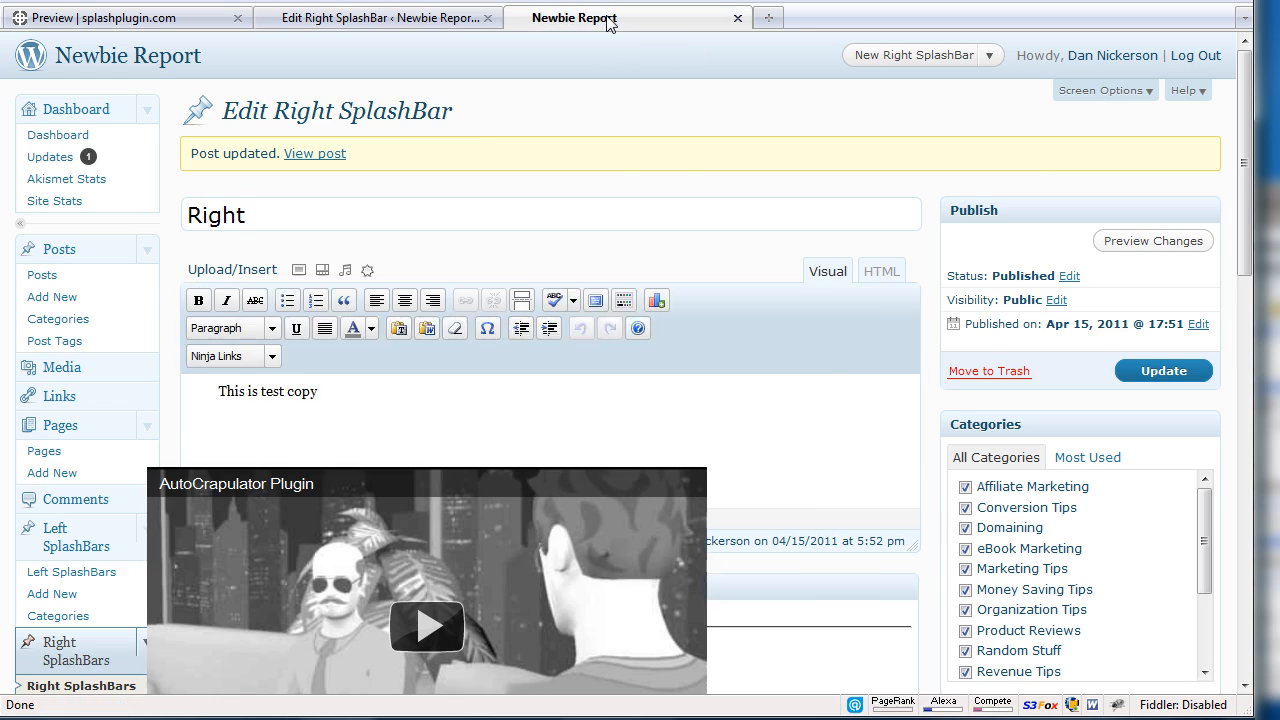
{"action": "left_click", "coordinate": [574, 16]}
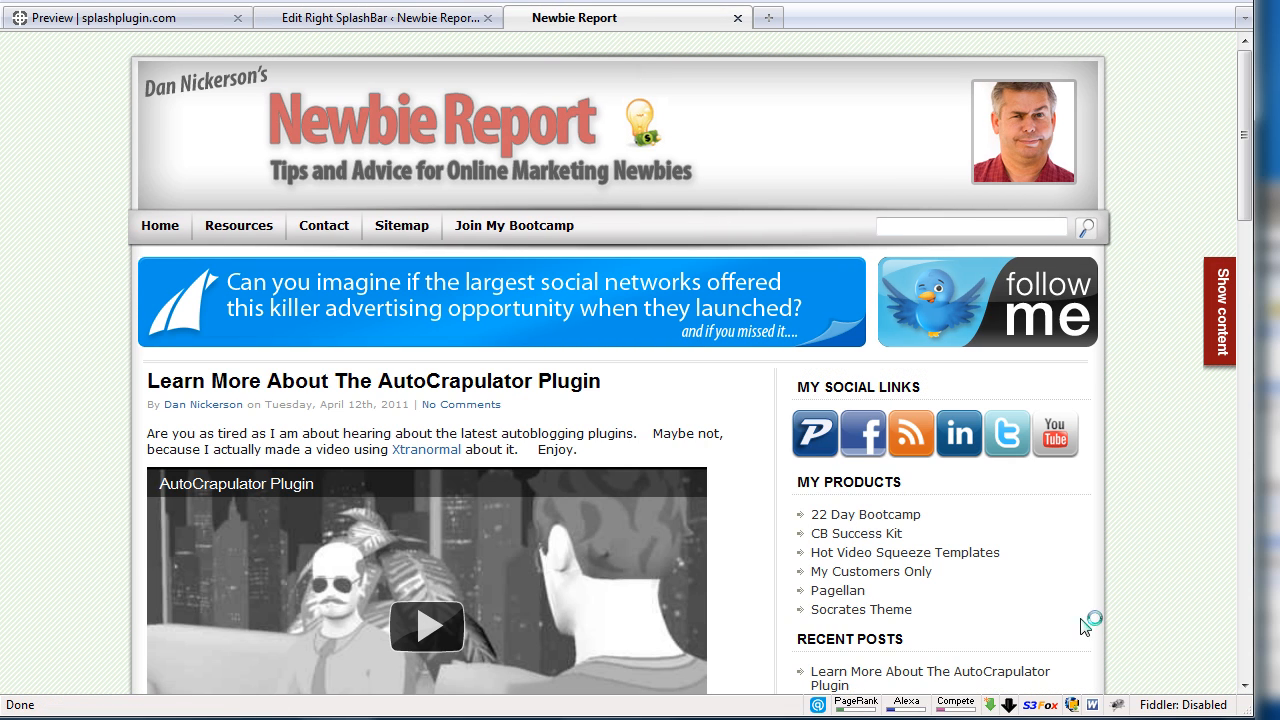
Switch to the splashplugin.com page showing its own side splash tabs.
{"action": "left_click", "coordinate": [1220, 300]}
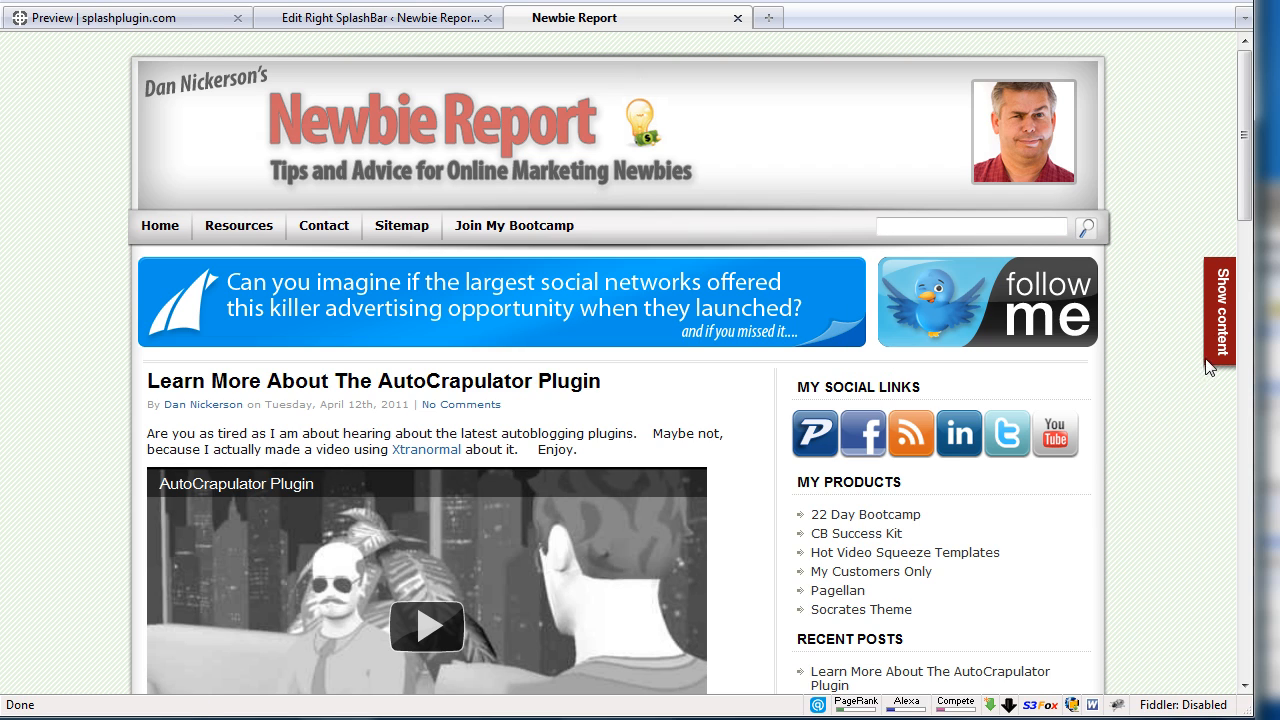
{"action": "mouse_move", "coordinate": [916, 476]}
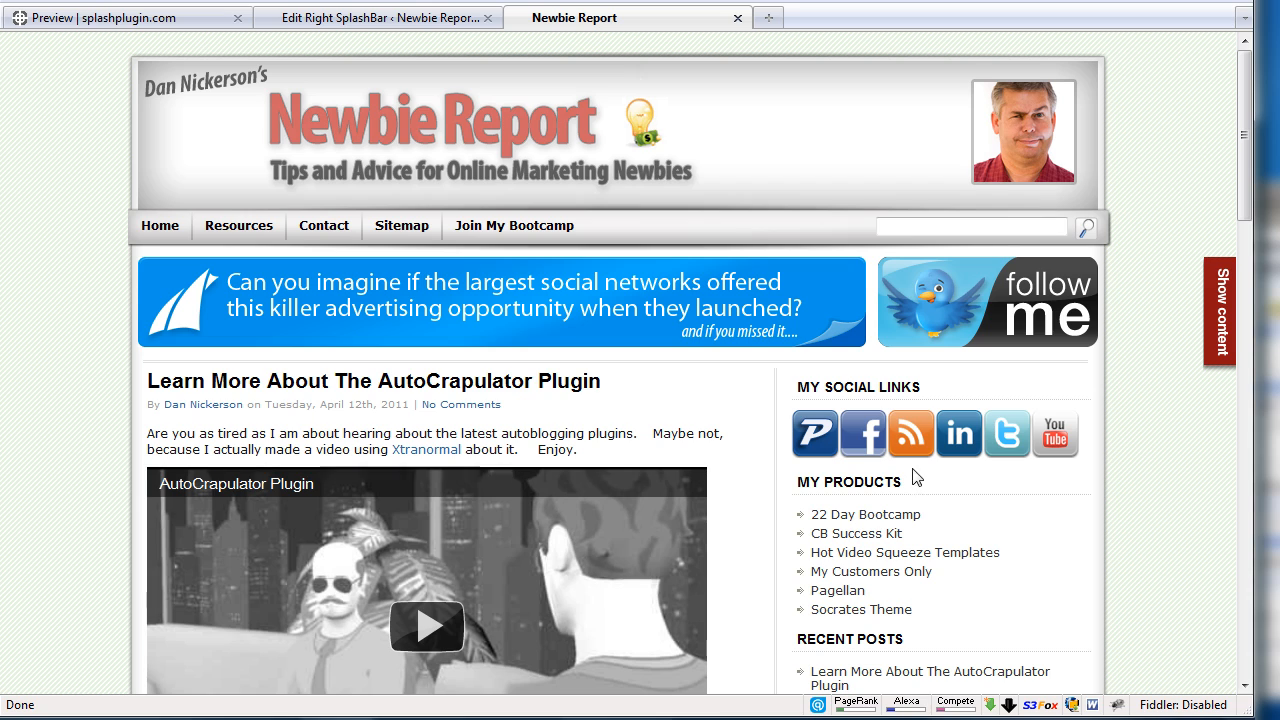
{"action": "mouse_move", "coordinate": [892, 444]}
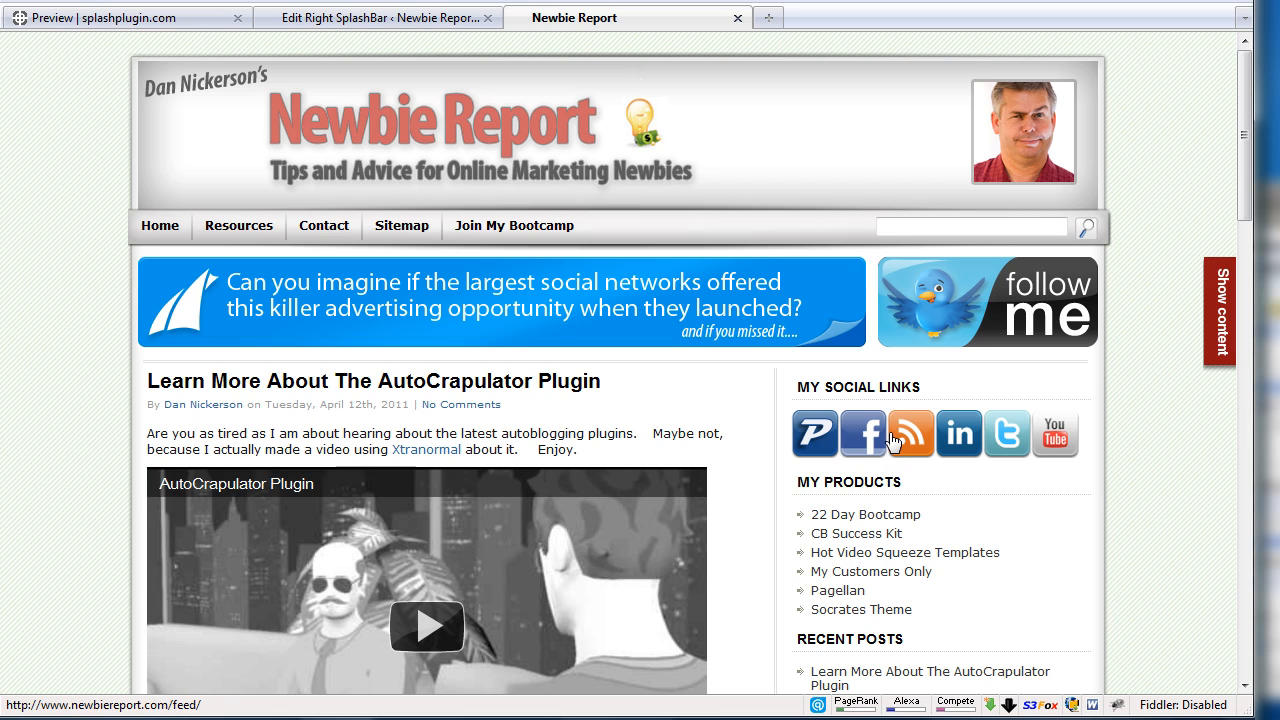
{"action": "left_click", "coordinate": [1218, 304]}
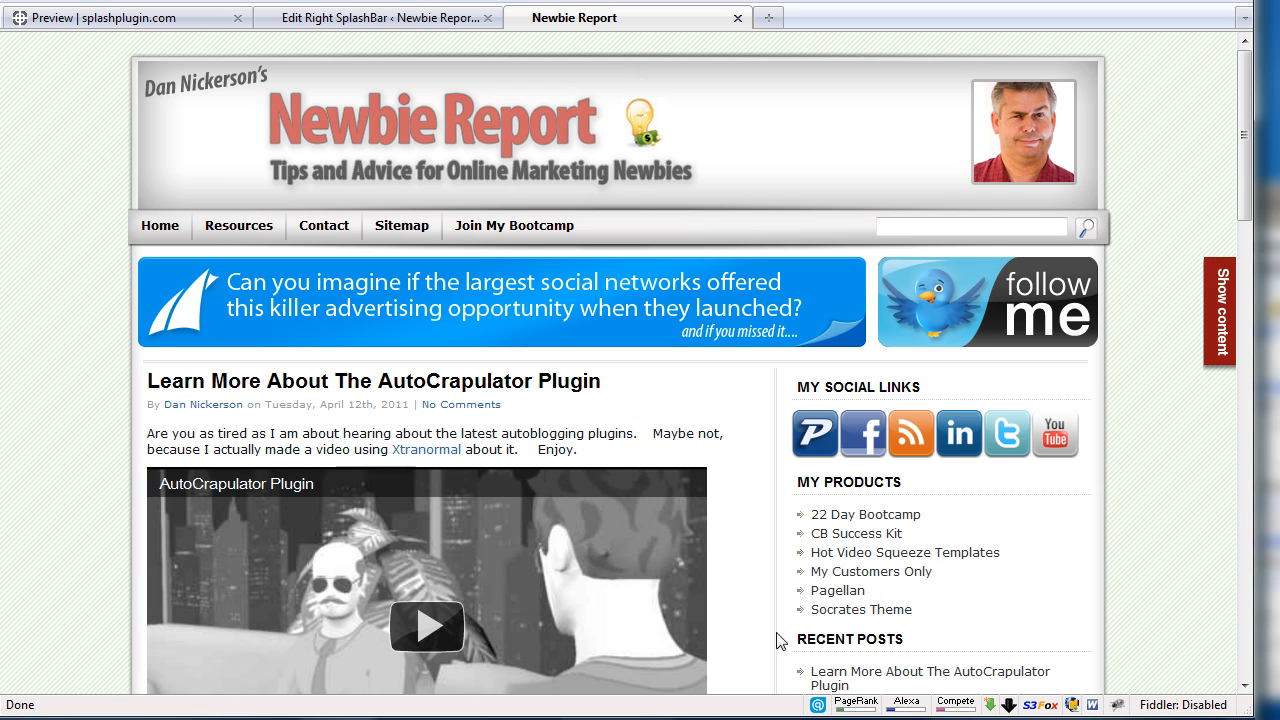
{"action": "mouse_move", "coordinate": [790, 430]}
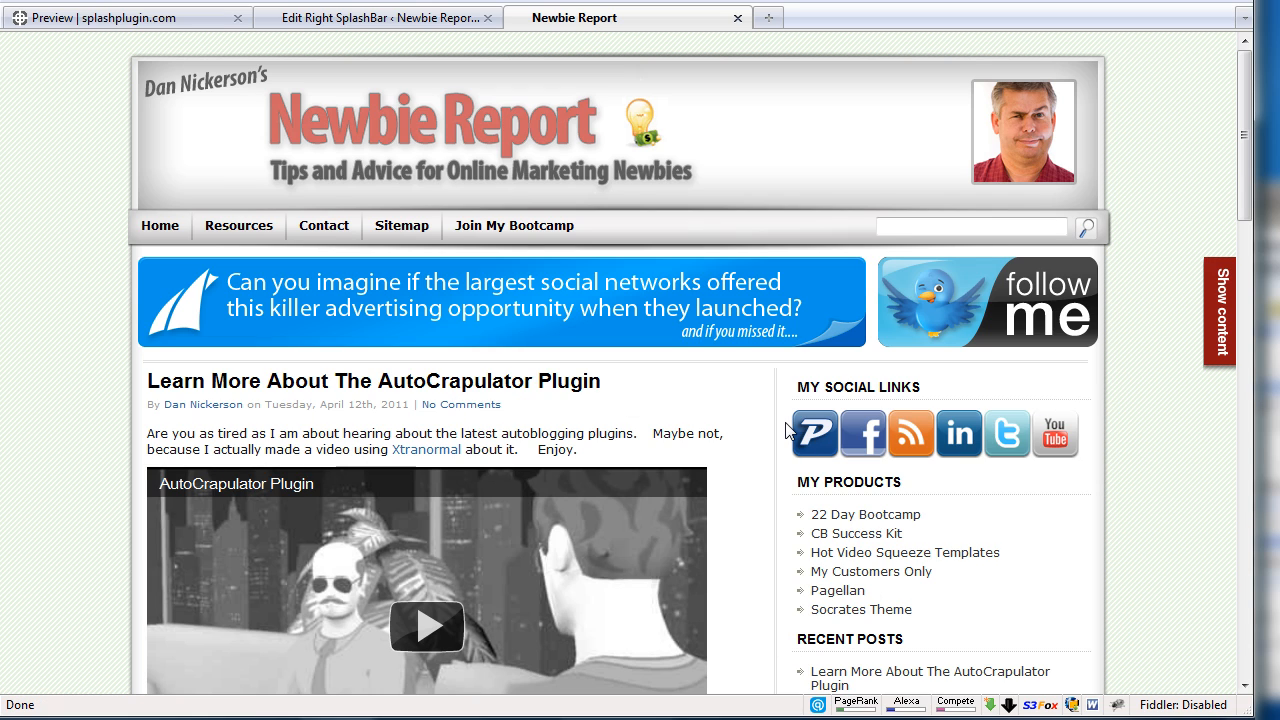
{"action": "mouse_move", "coordinate": [752, 172]}
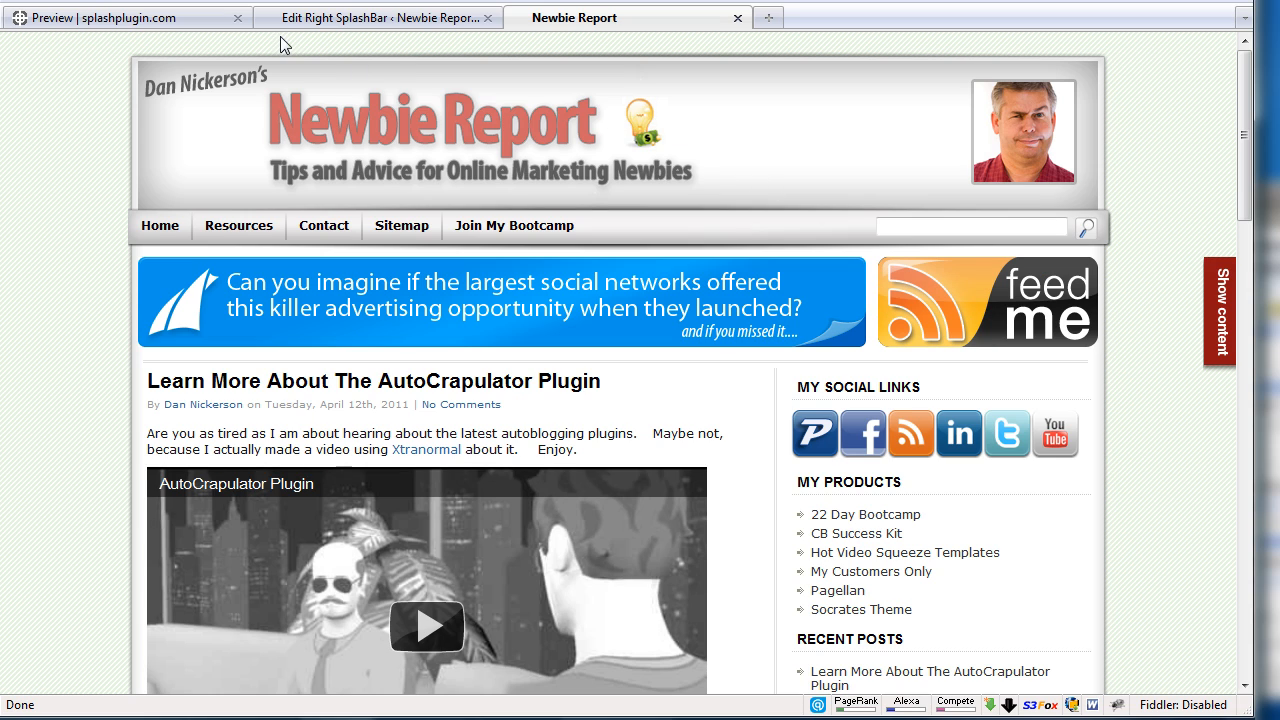
{"action": "mouse_move", "coordinate": [170, 18]}
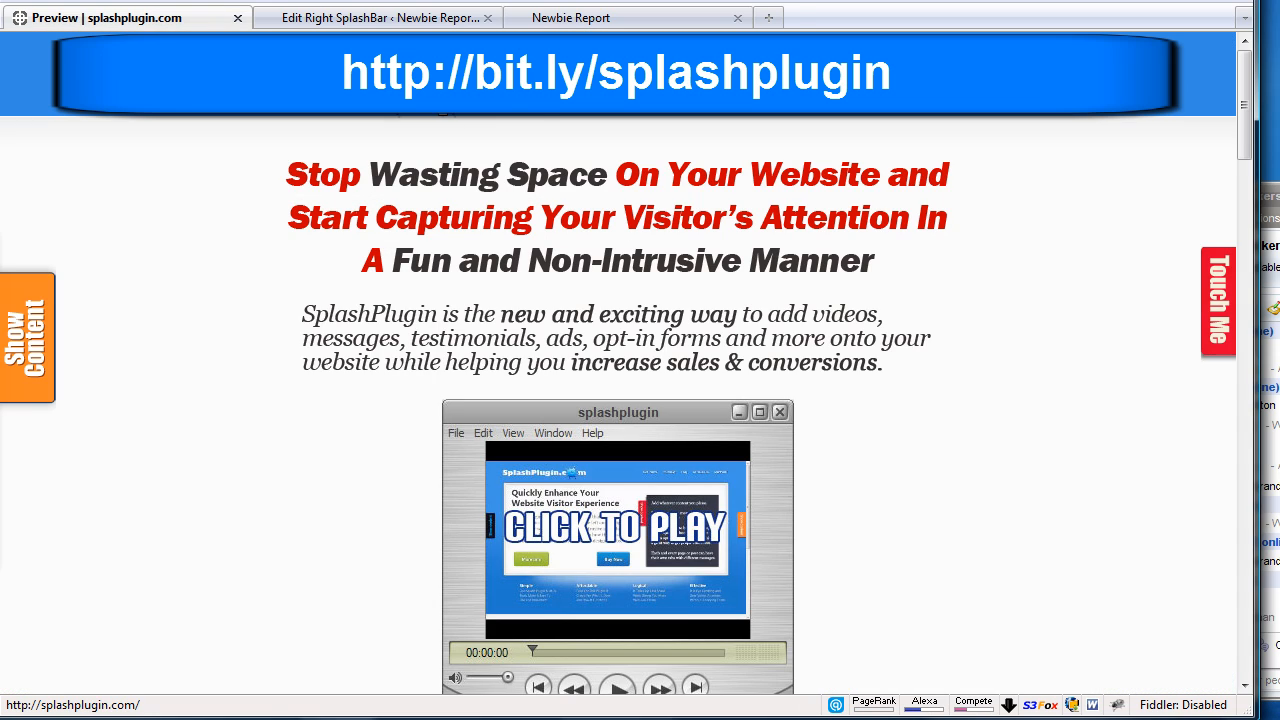
{"action": "mouse_move", "coordinate": [968, 556]}
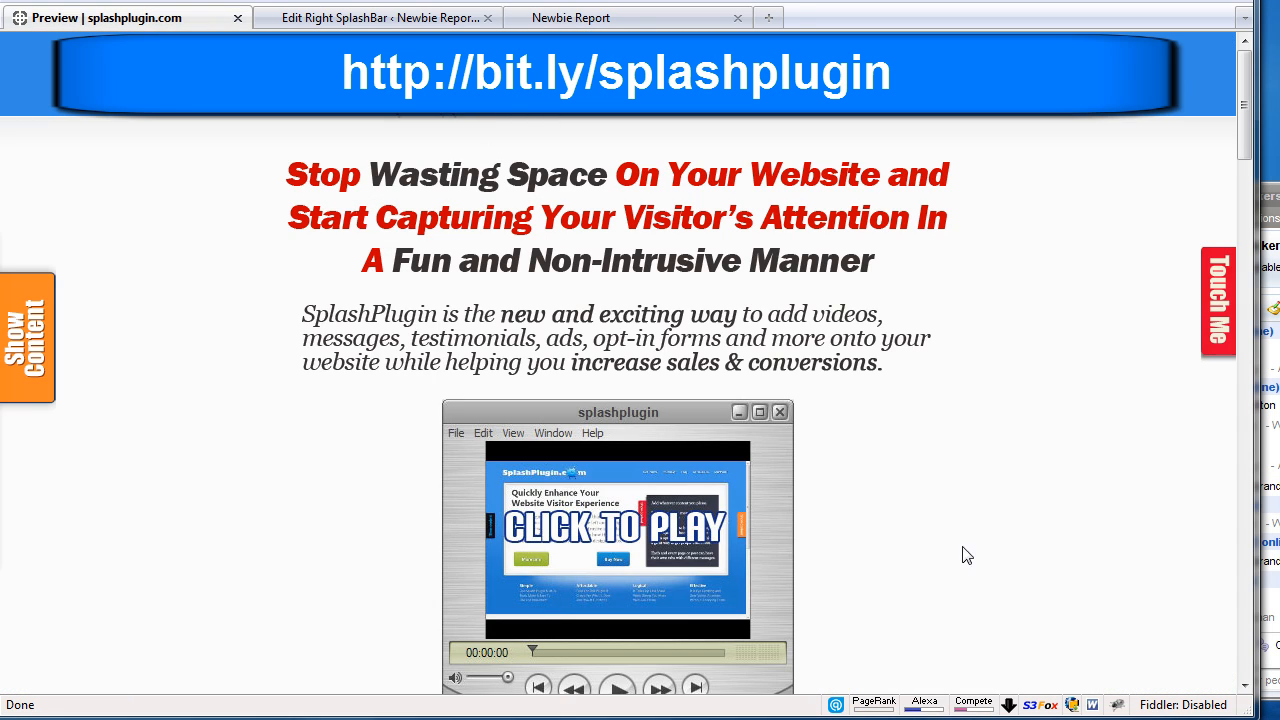
{"action": "mouse_move", "coordinate": [952, 678]}
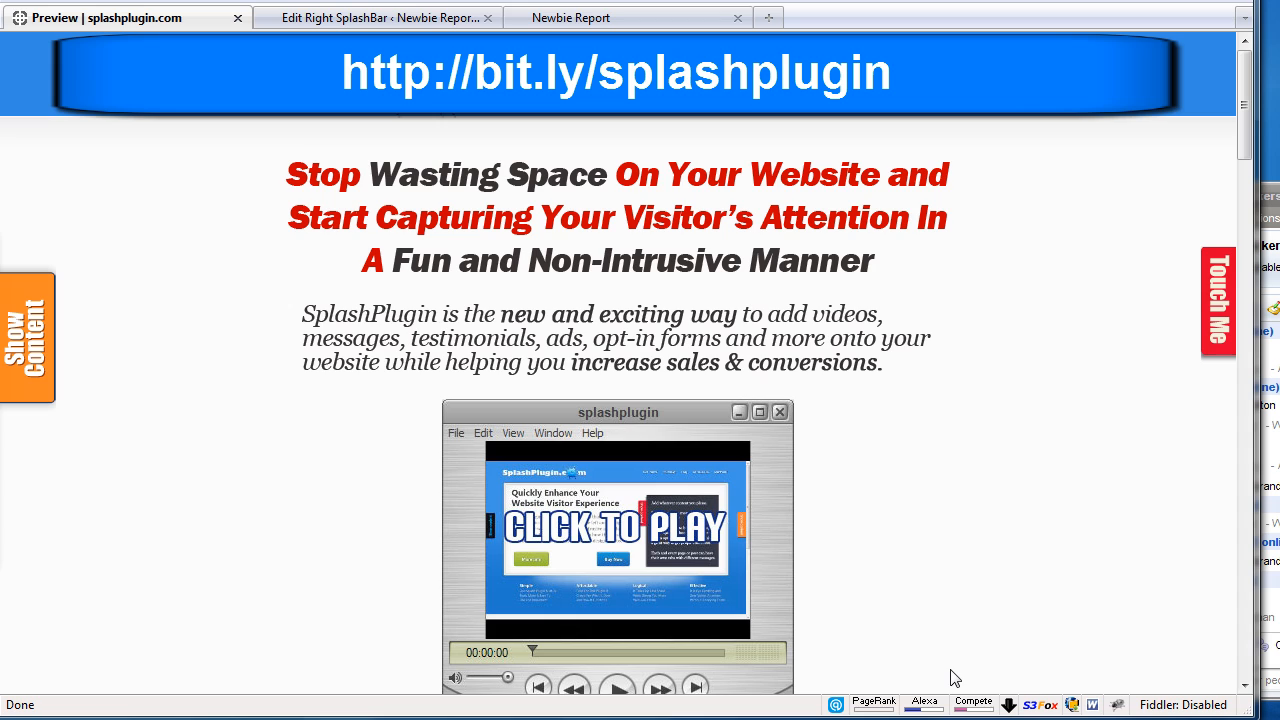
{"action": "mouse_move", "coordinate": [952, 678]}
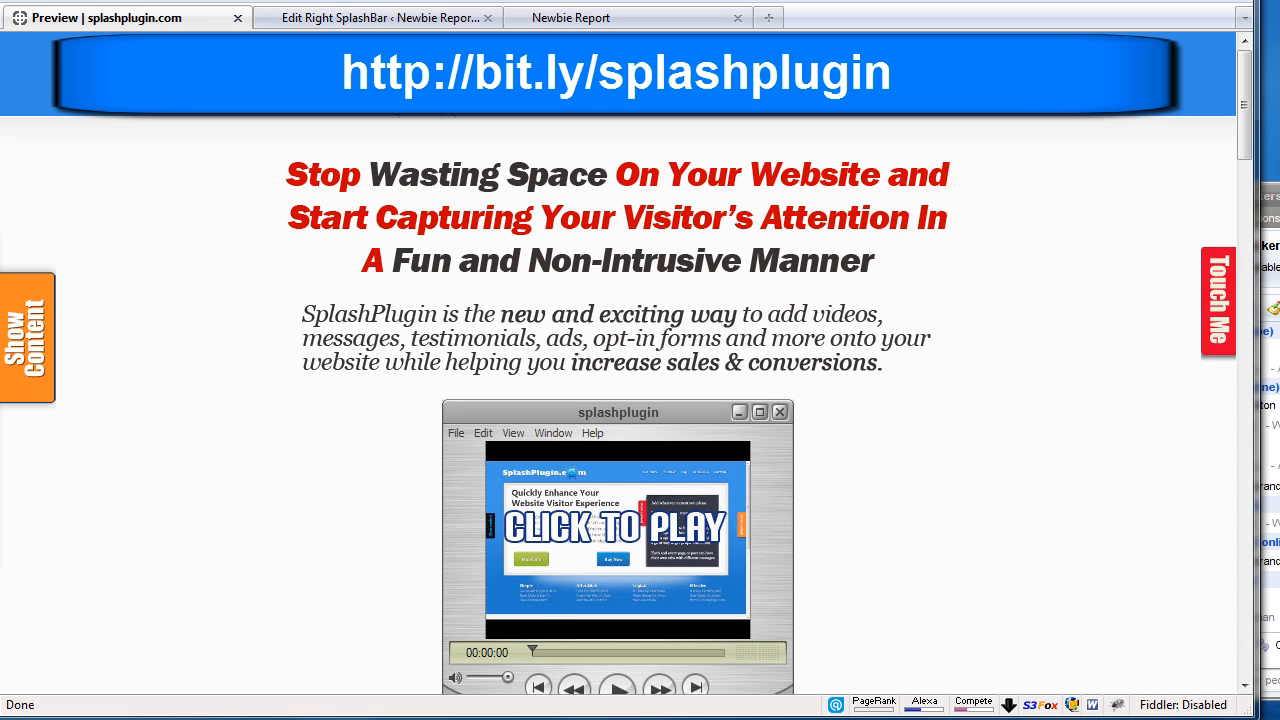